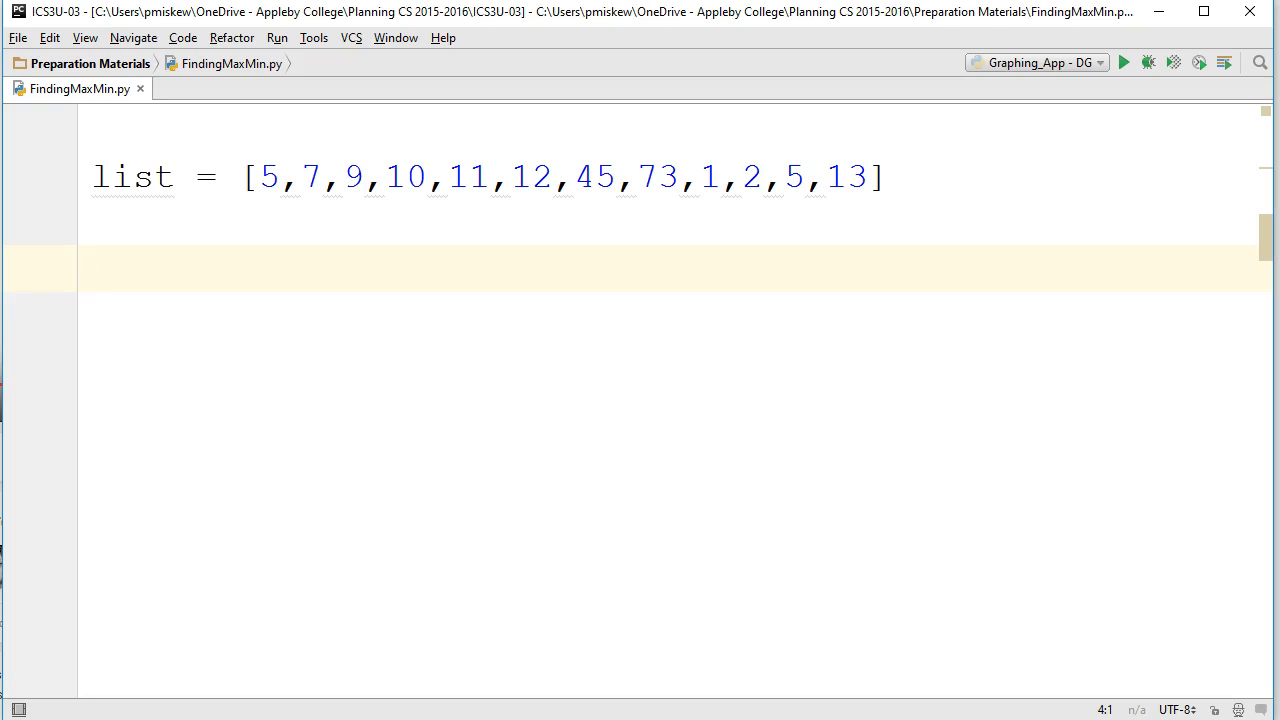
# Add print(max(list)) and run the script, which prints 73.
pyautogui.write('print(max')
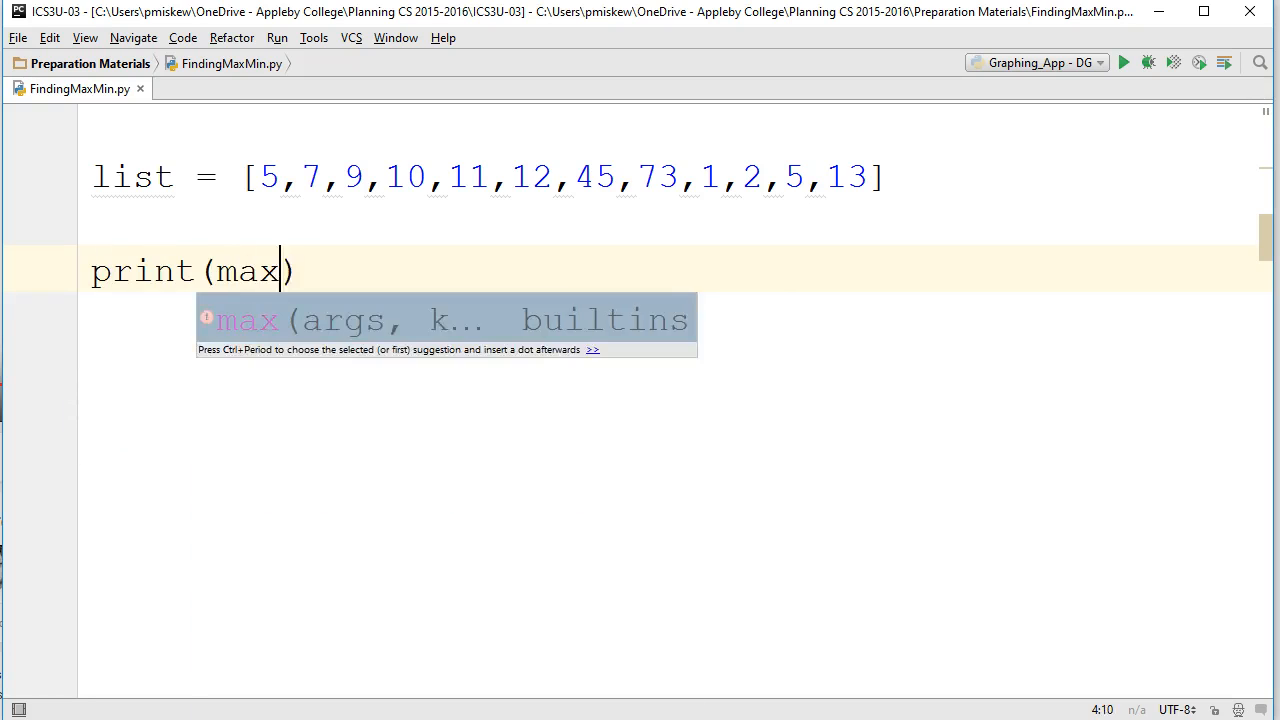
pyautogui.write('(list)')
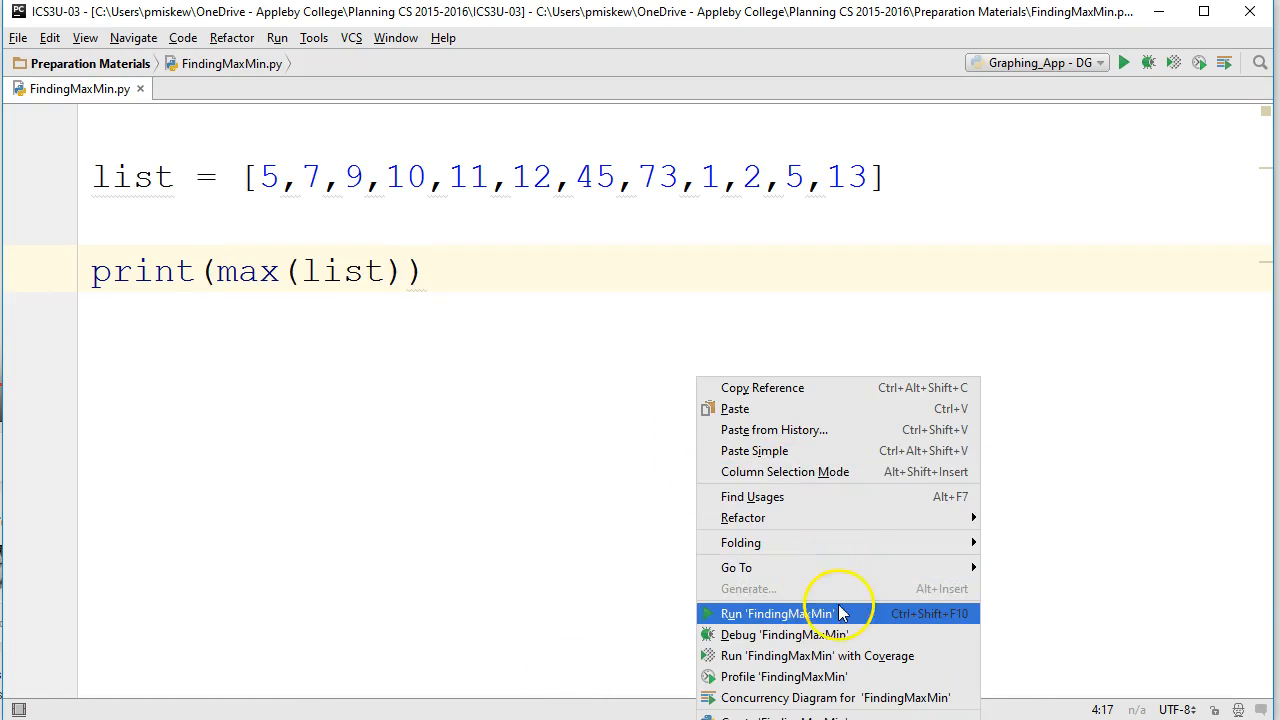
pyautogui.click(776, 613)
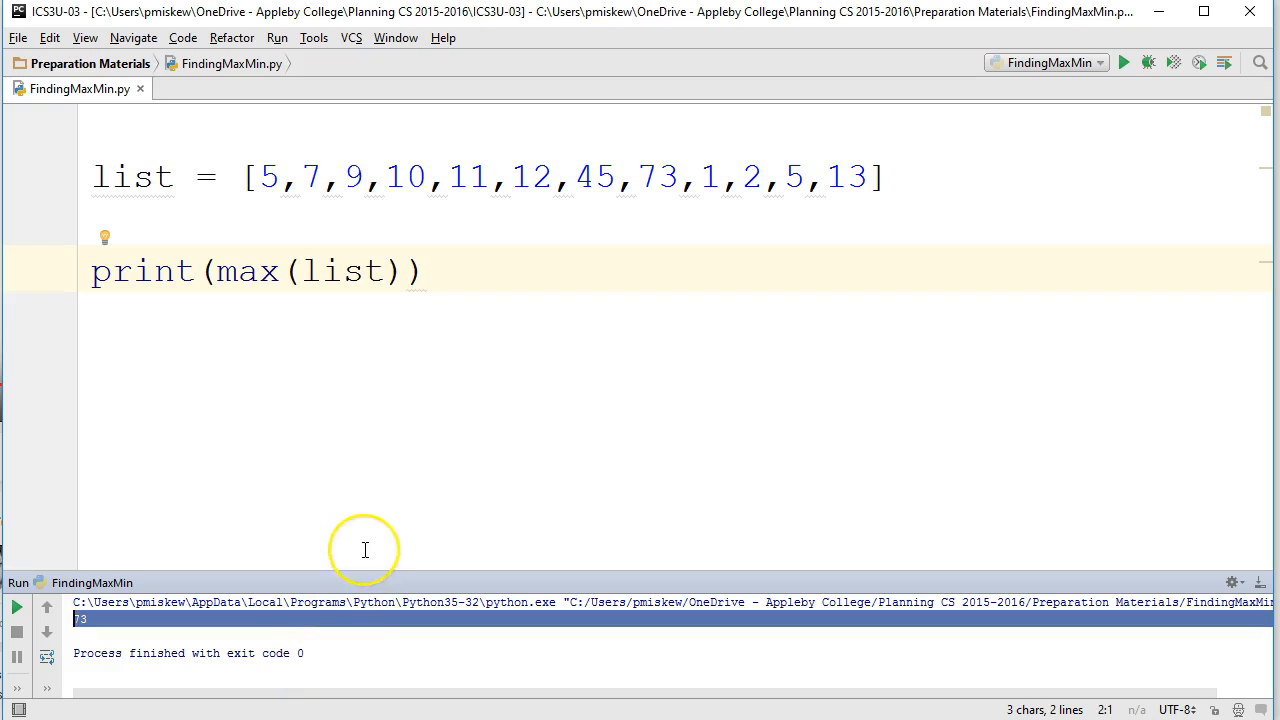
pyautogui.moveTo(365, 550)
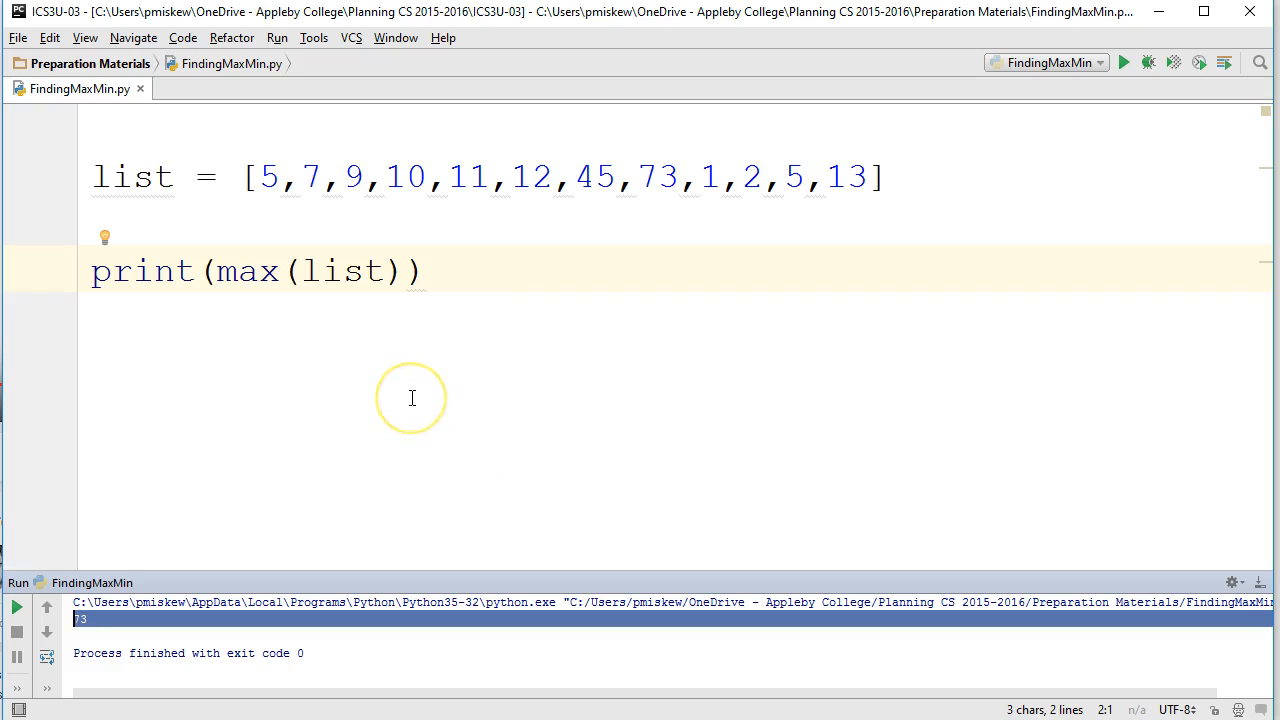
pyautogui.moveTo(411, 398)
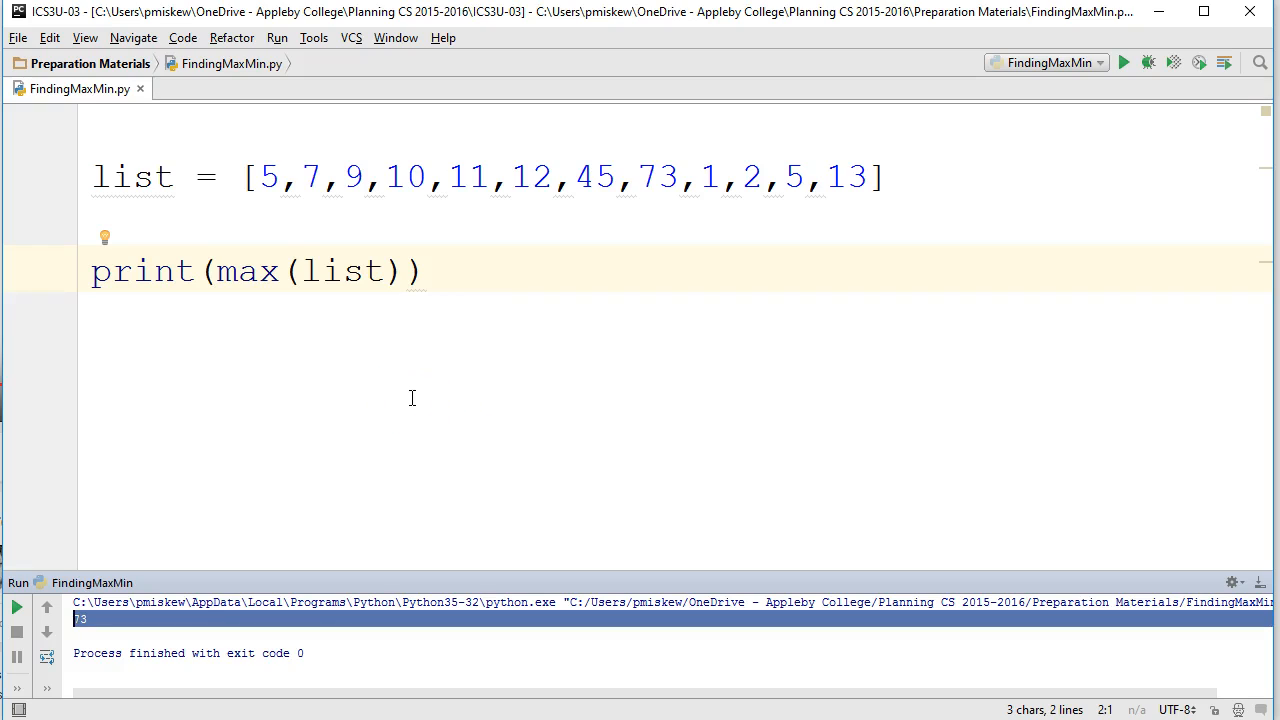
pyautogui.moveTo(424, 356)
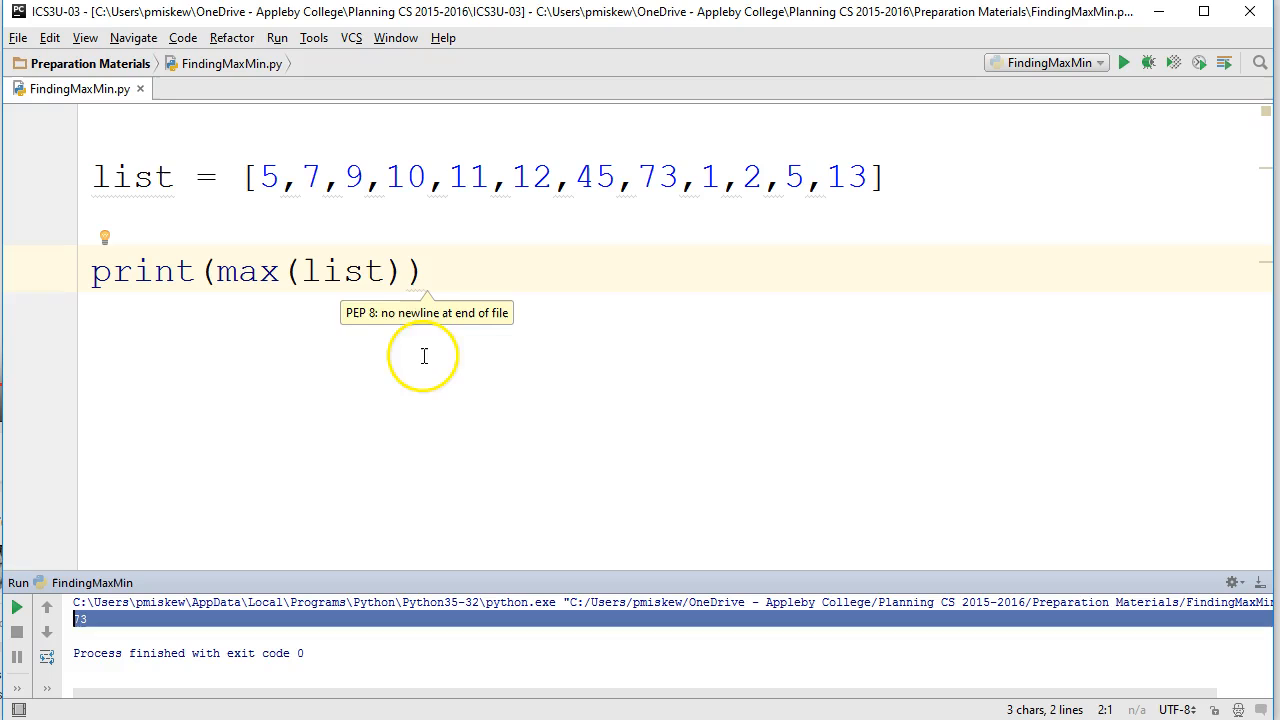
pyautogui.moveTo(370, 330)
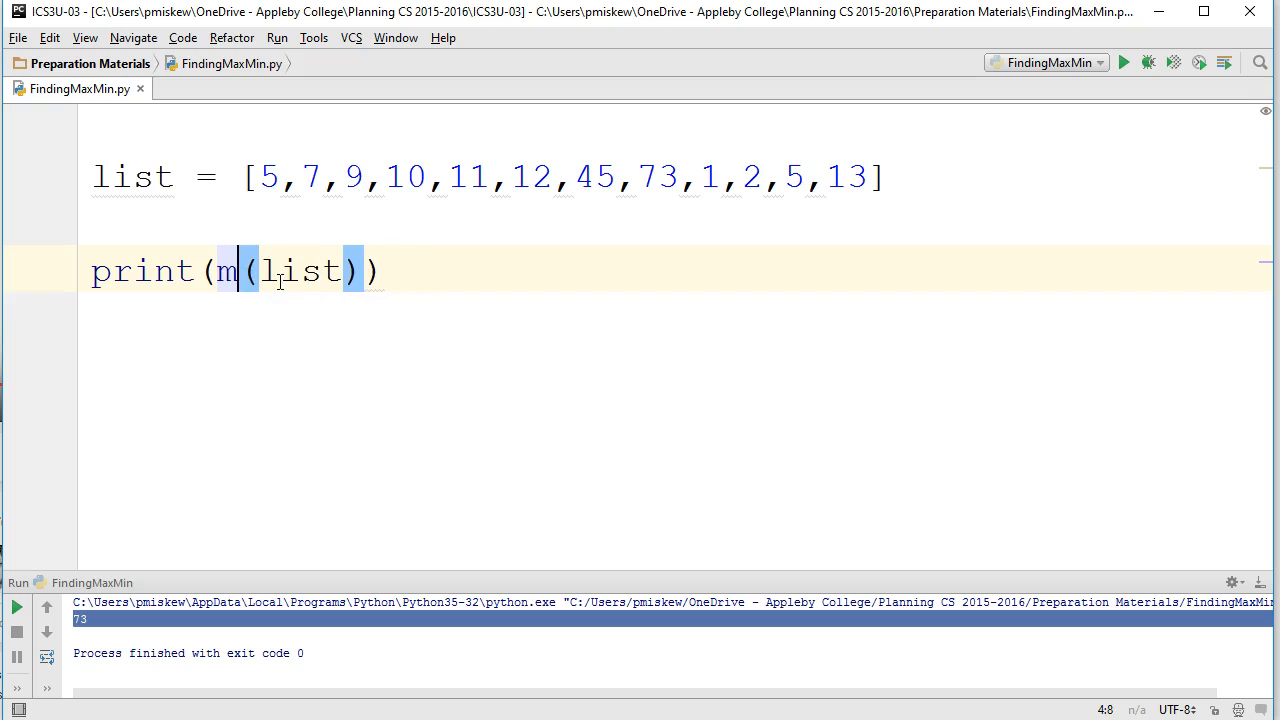
# Run FindingMaxMin with min instead, printing 1, and select the print line.
pyautogui.rightClick(527, 411)
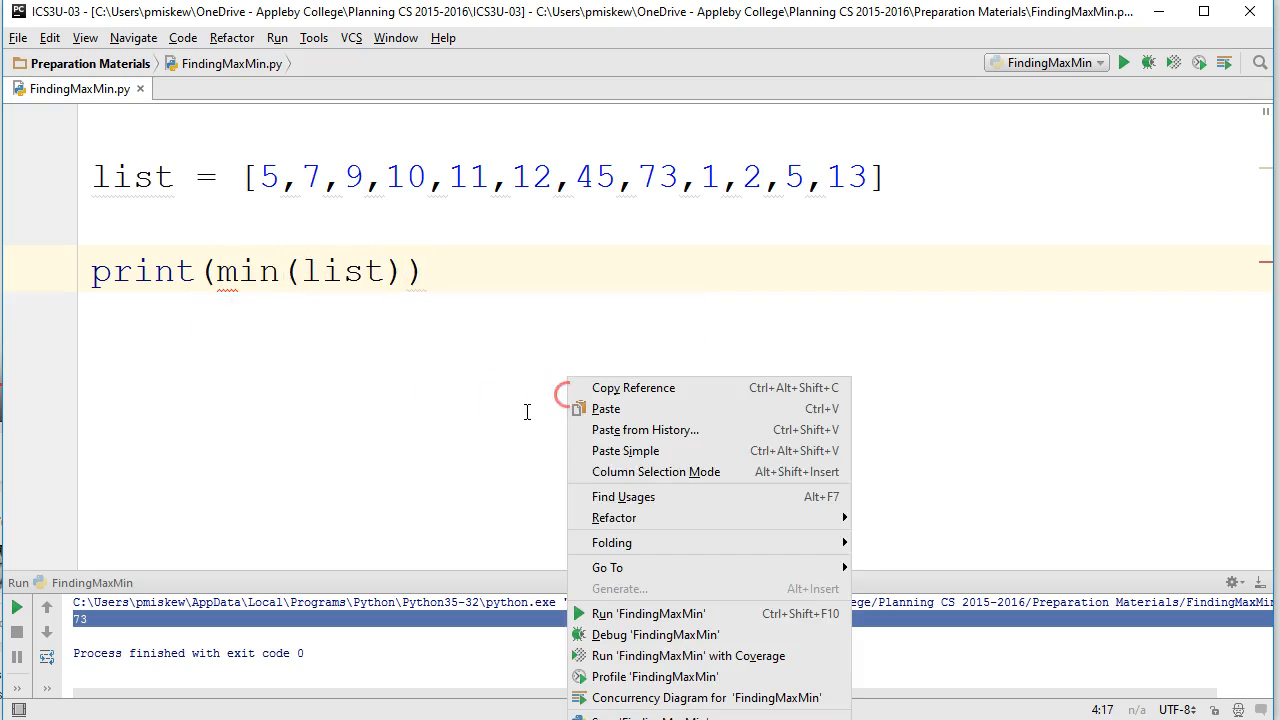
pyautogui.click(648, 613)
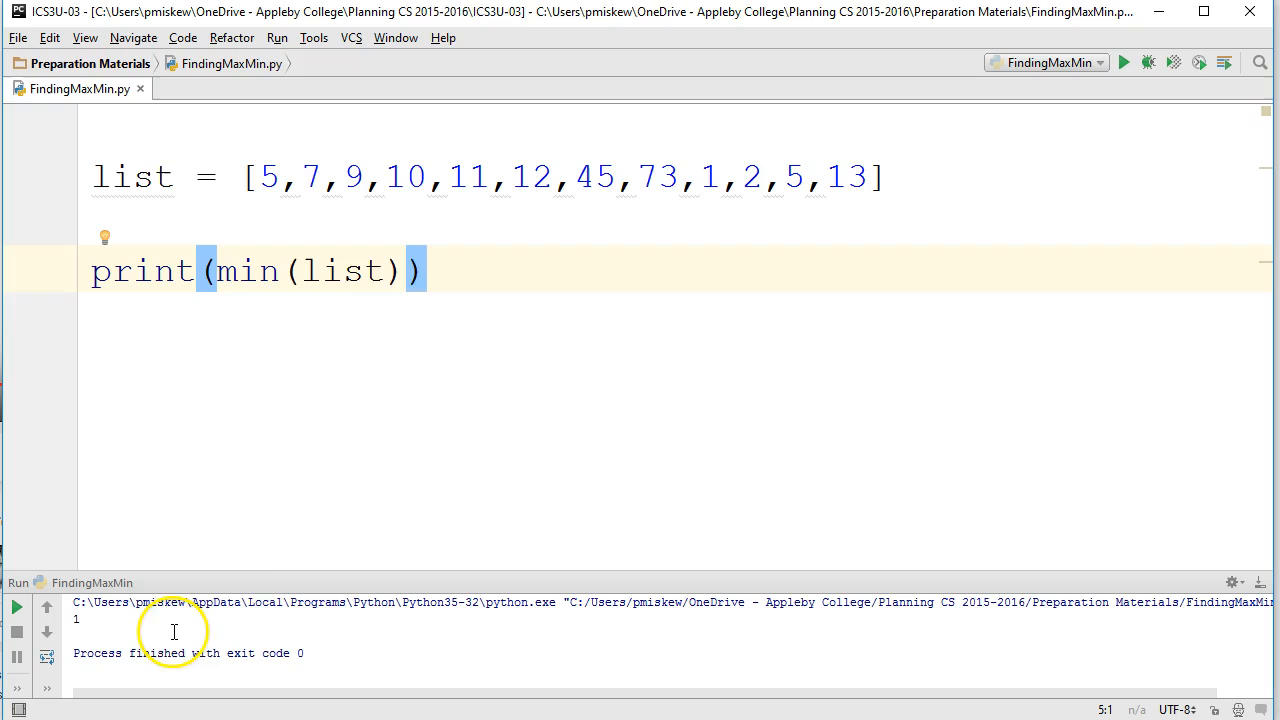
pyautogui.tripleClick(250, 270)
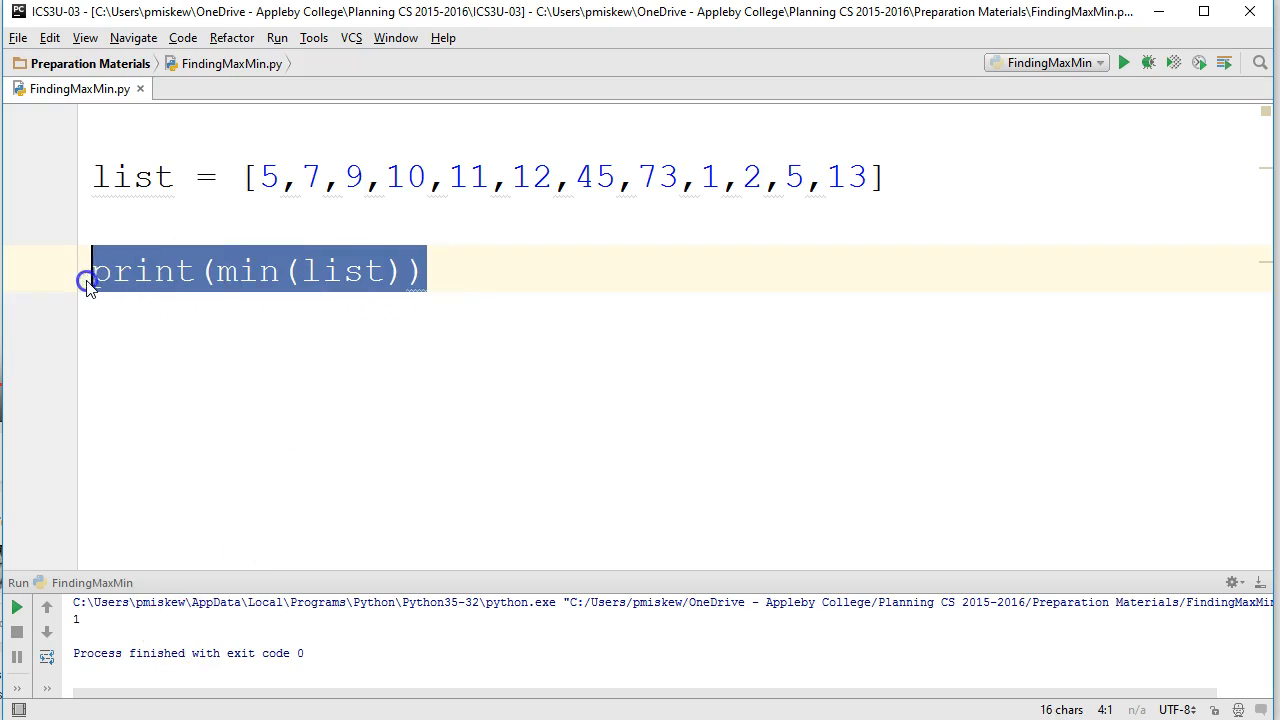
# Write max = list[0] with an 'initialize max to first element' comment, plus a 'use the max function' comment.
pyautogui.write('max')
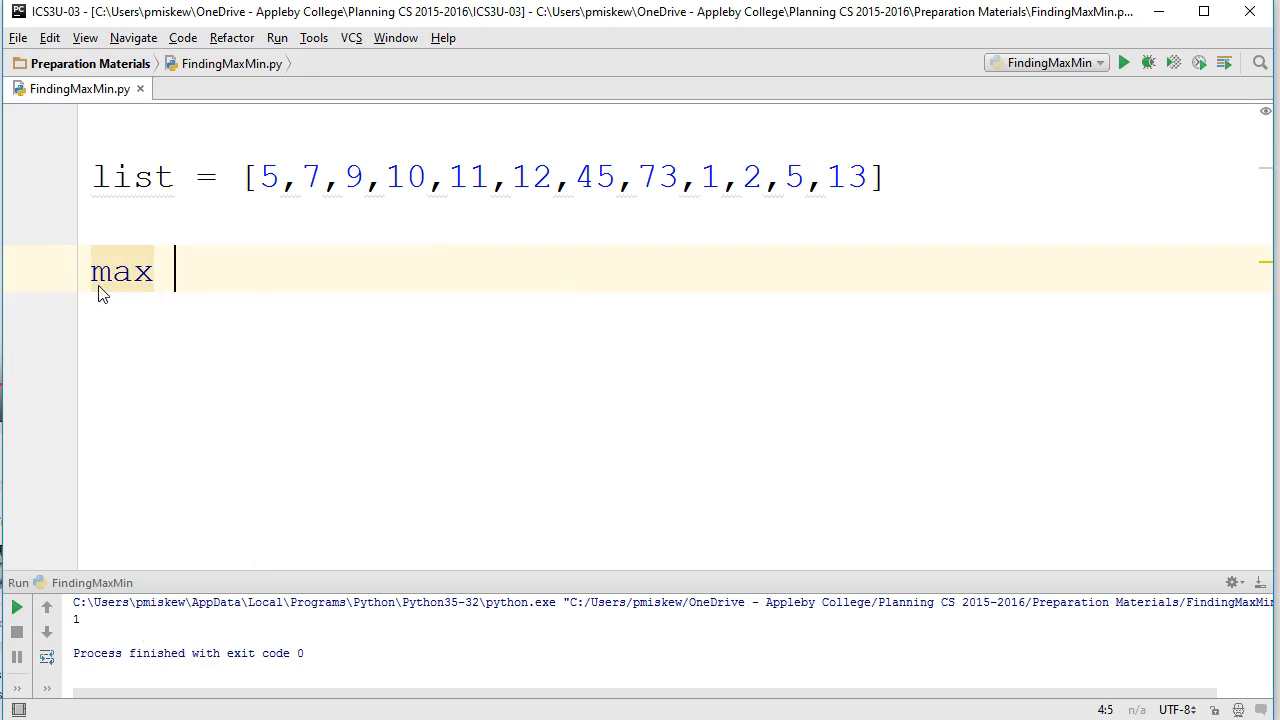
pyautogui.write('=')
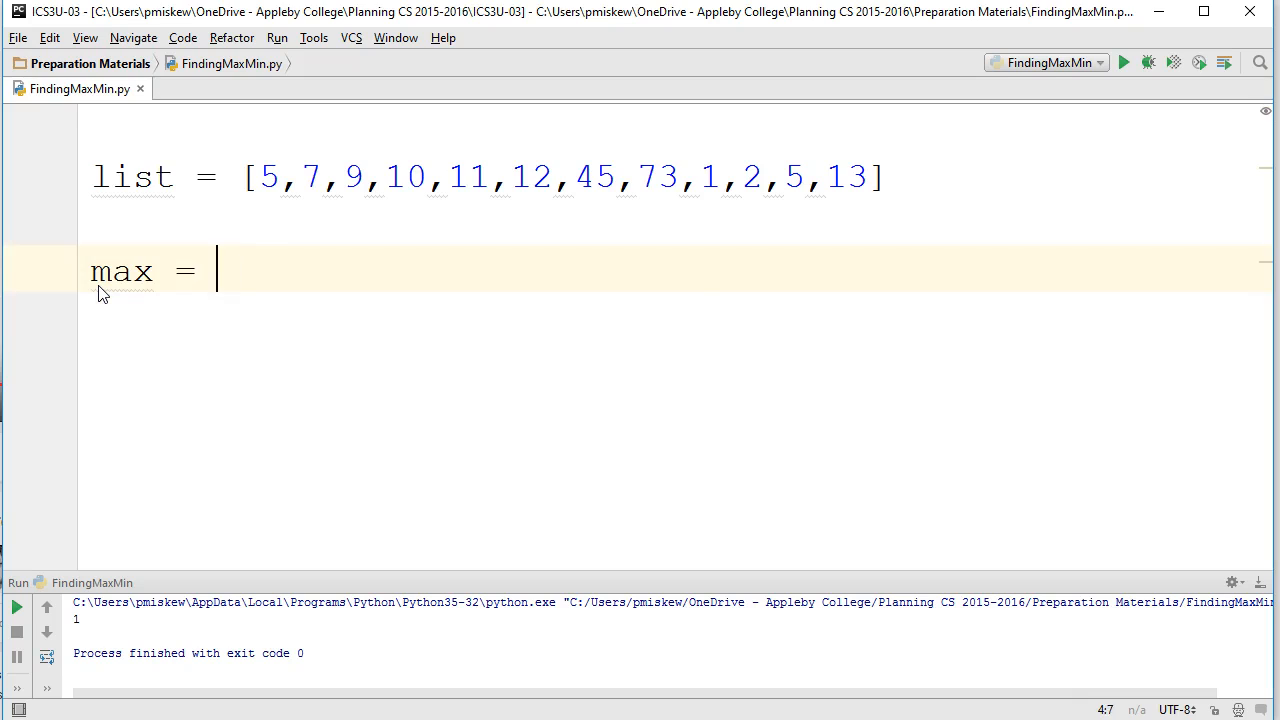
pyautogui.write('list[0]')
pyautogui.click(675, 318)
pyautogui.write('max = max(list')
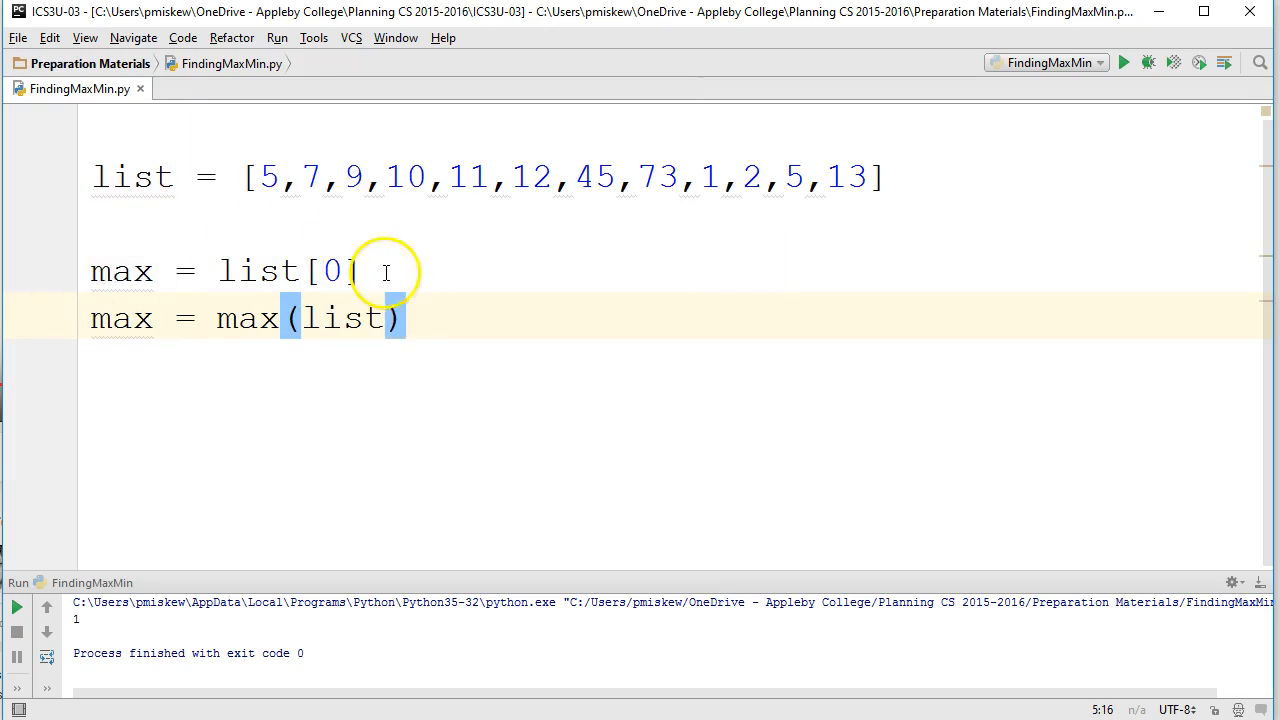
pyautogui.write('#initlia')
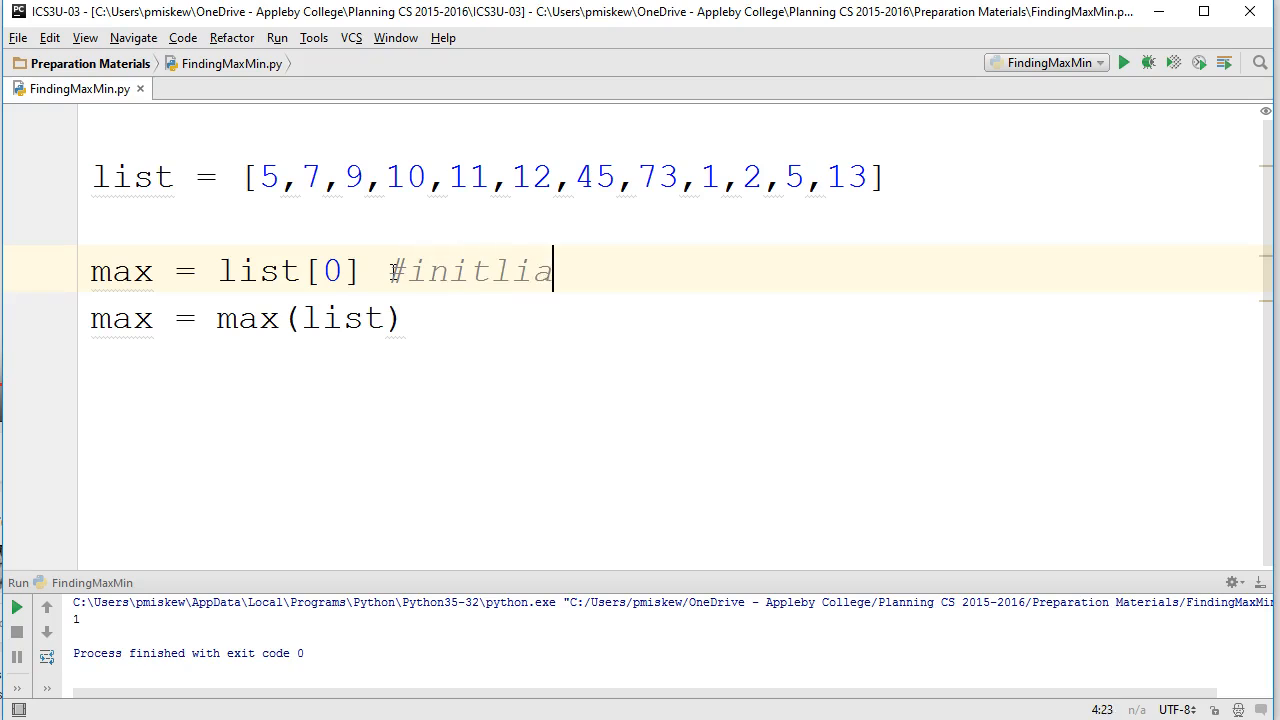
pyautogui.press('BackSpace')
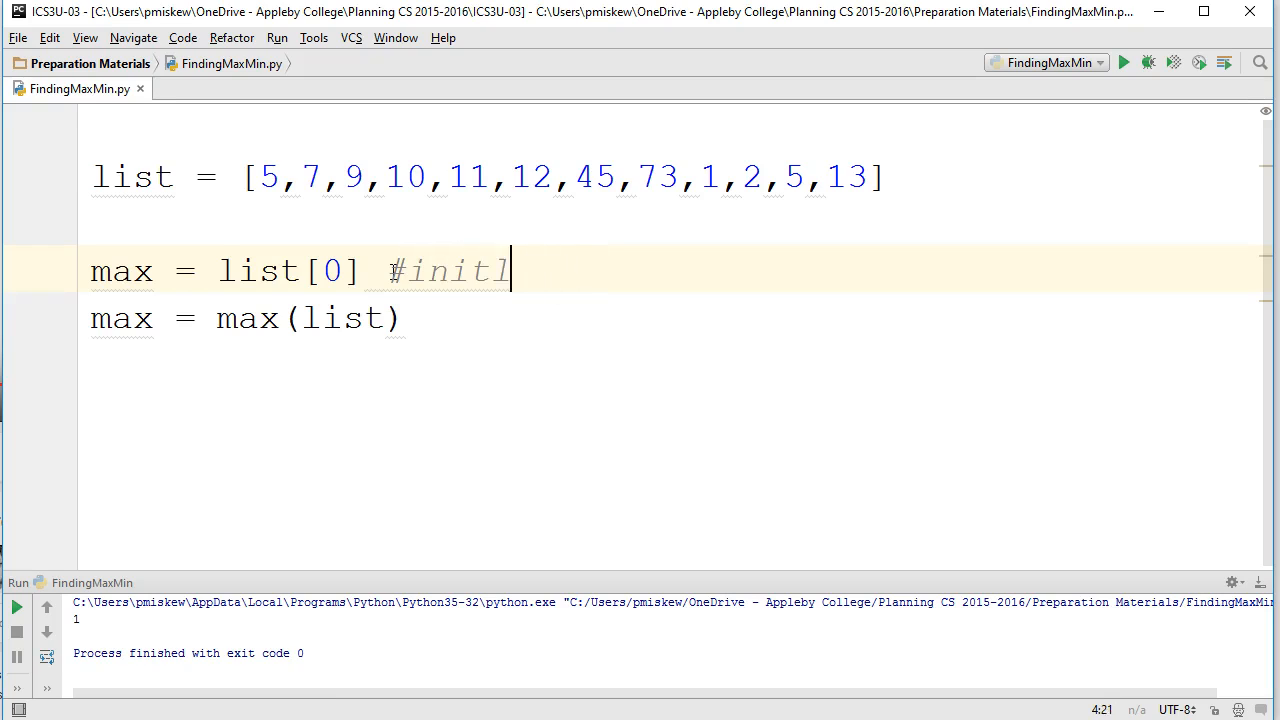
pyautogui.press('backspace')
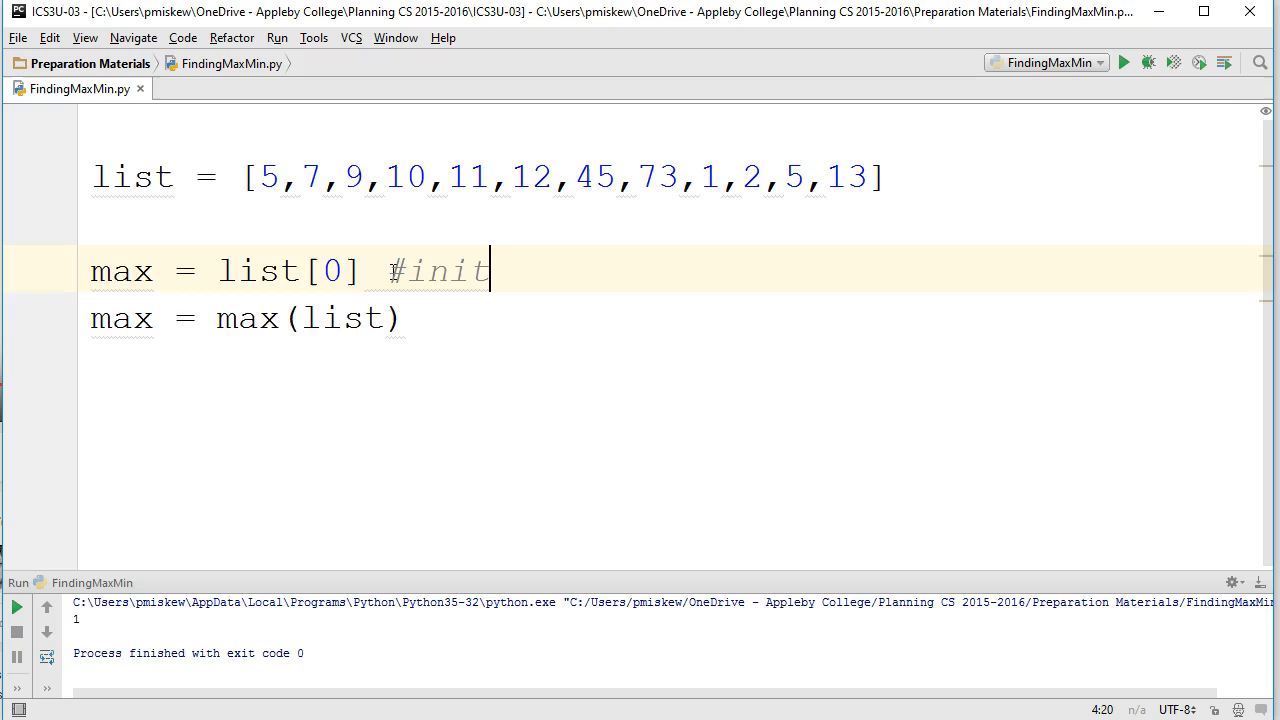
pyautogui.write('alize')
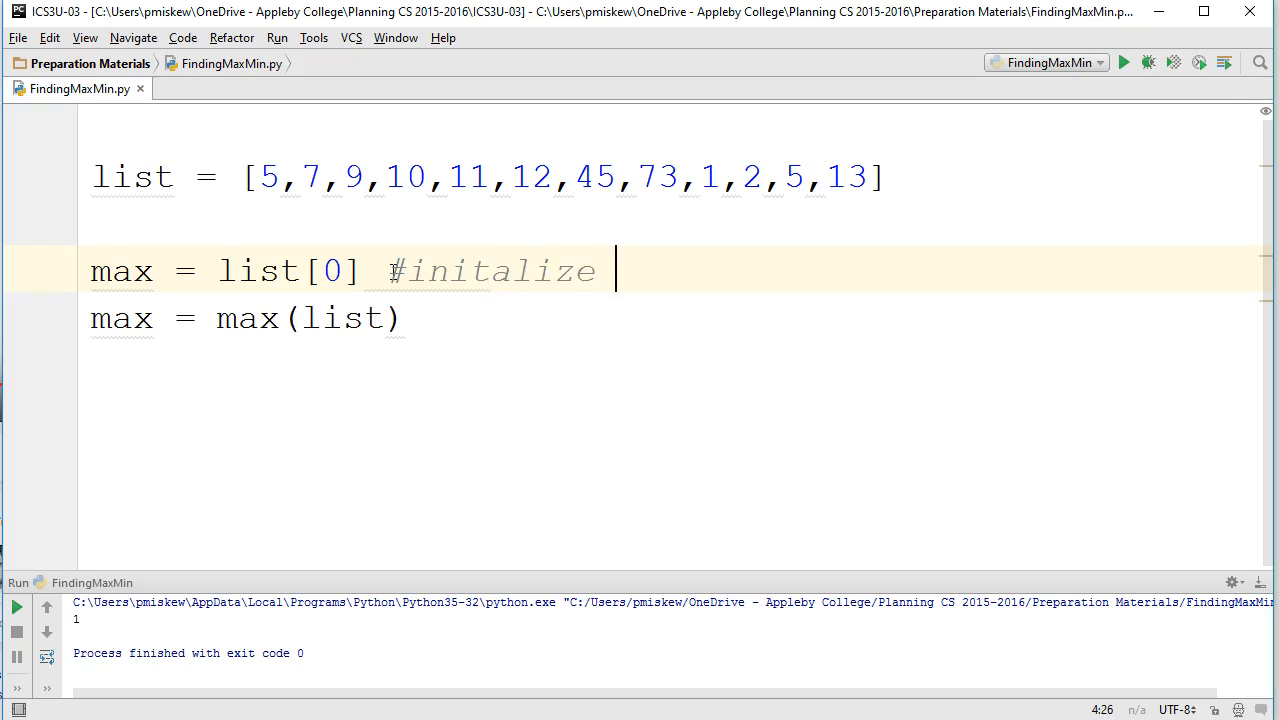
pyautogui.write('max to')
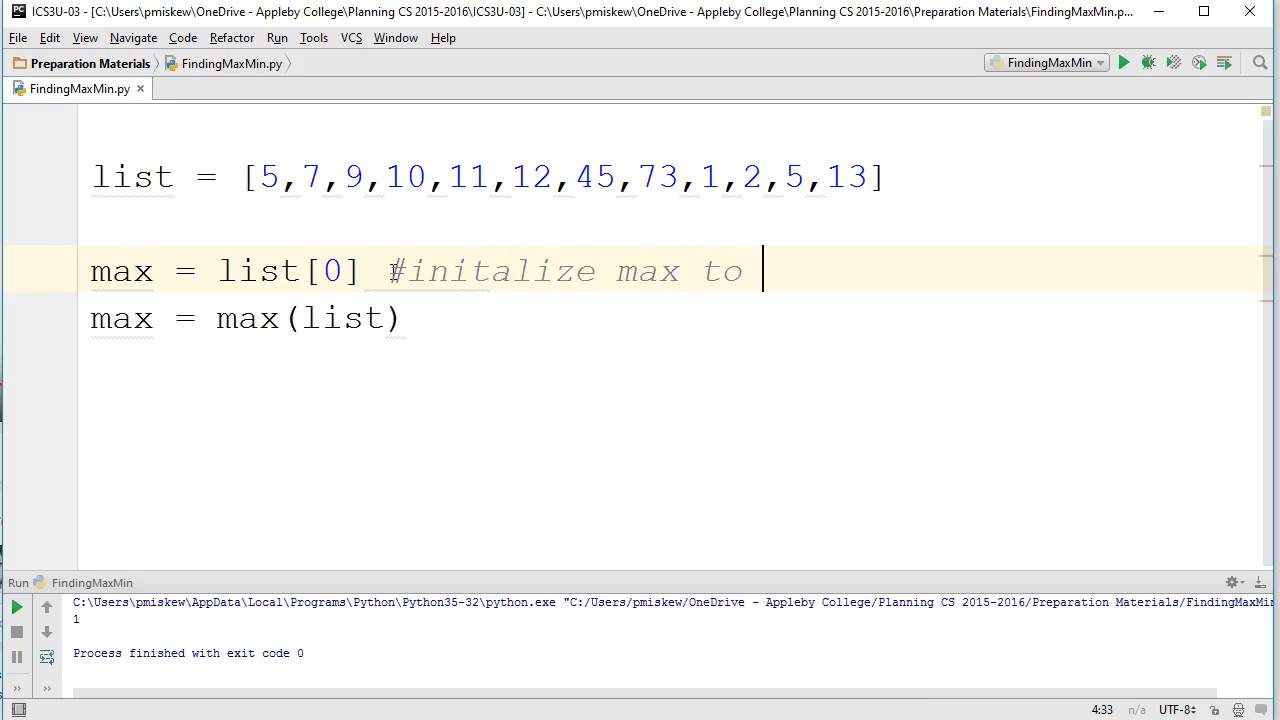
pyautogui.write('first element')
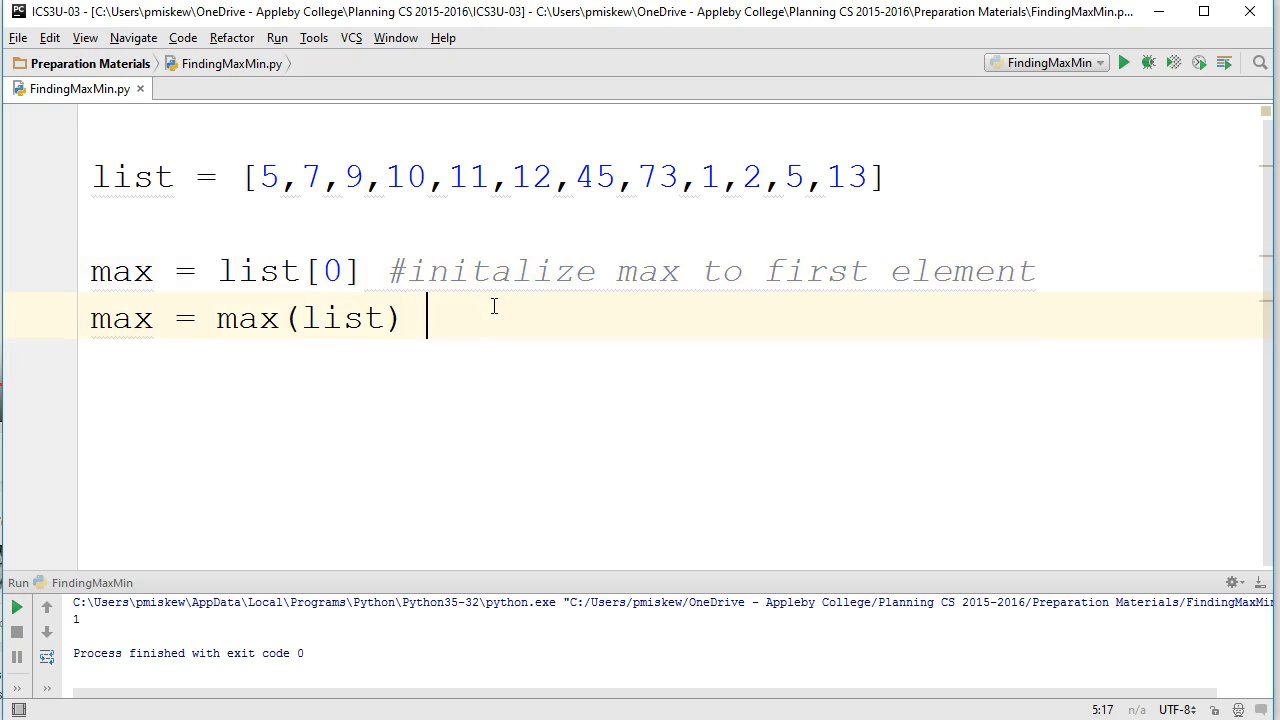
pyautogui.write('#use the')
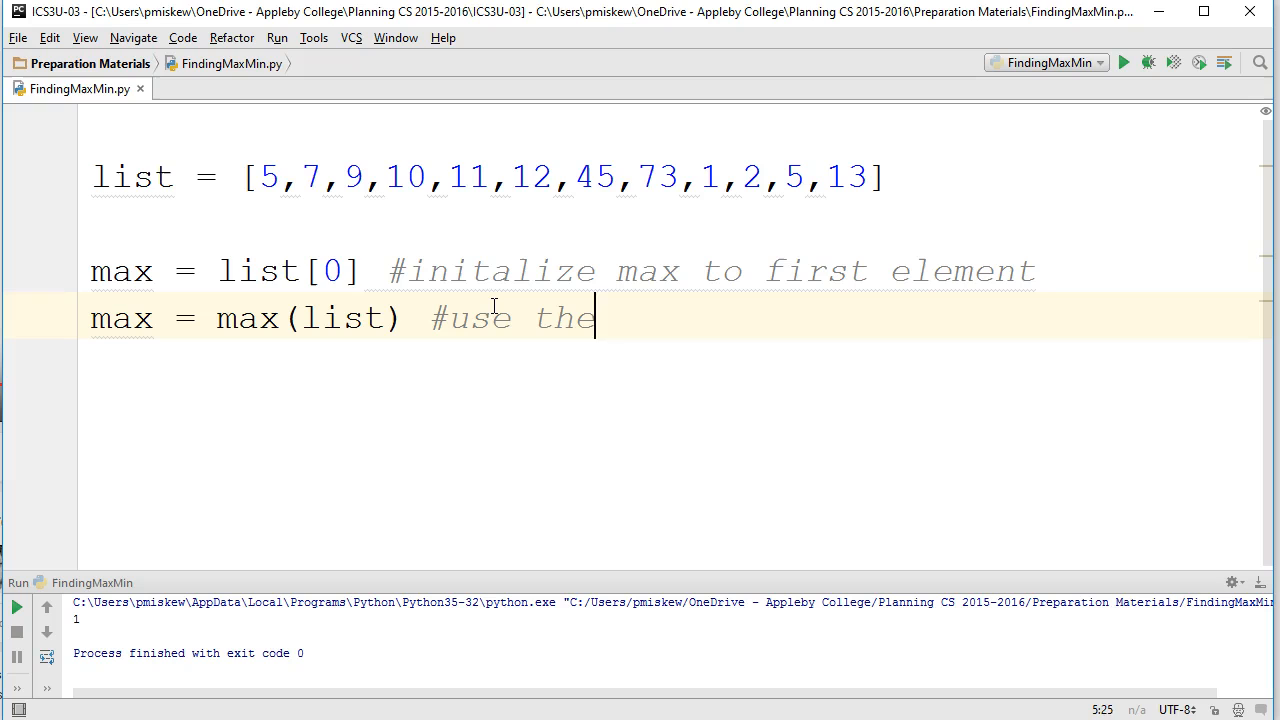
pyautogui.write('max function')
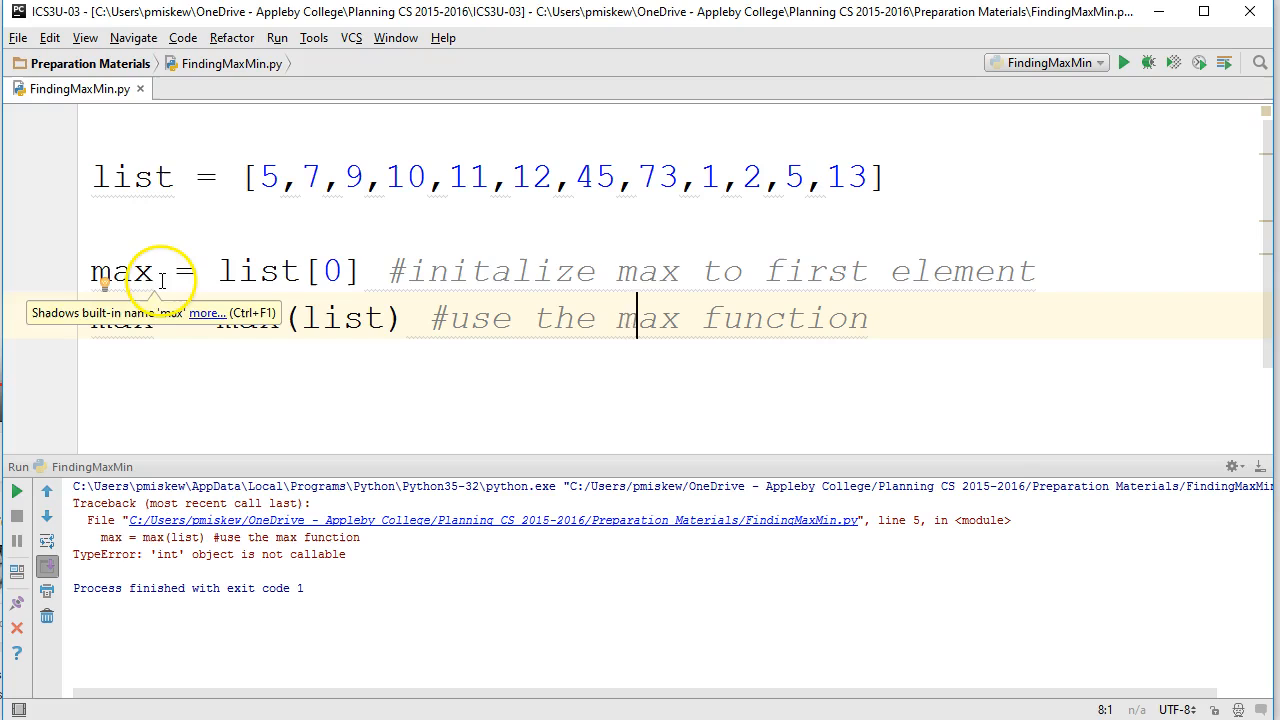
# Rename the max variable to maxVal on both assignment lines.
pyautogui.doubleClick(121, 270)
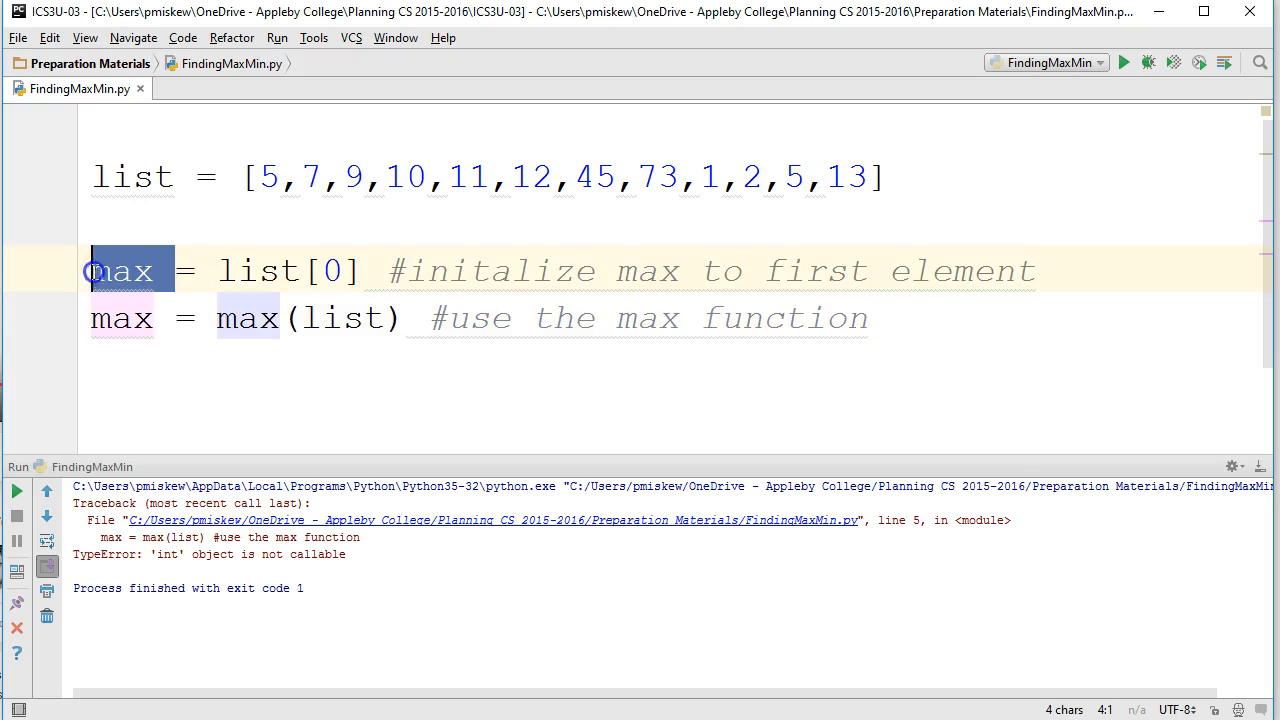
pyautogui.moveTo(130, 275)
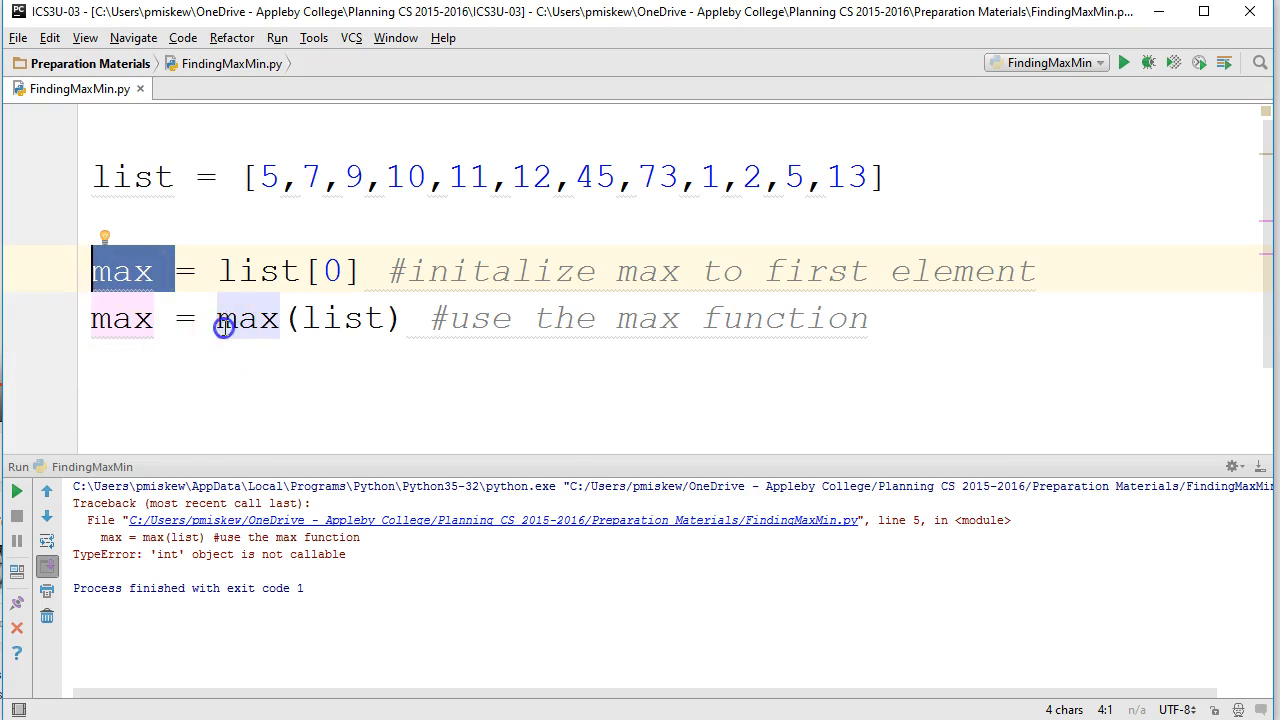
pyautogui.doubleClick(247, 318)
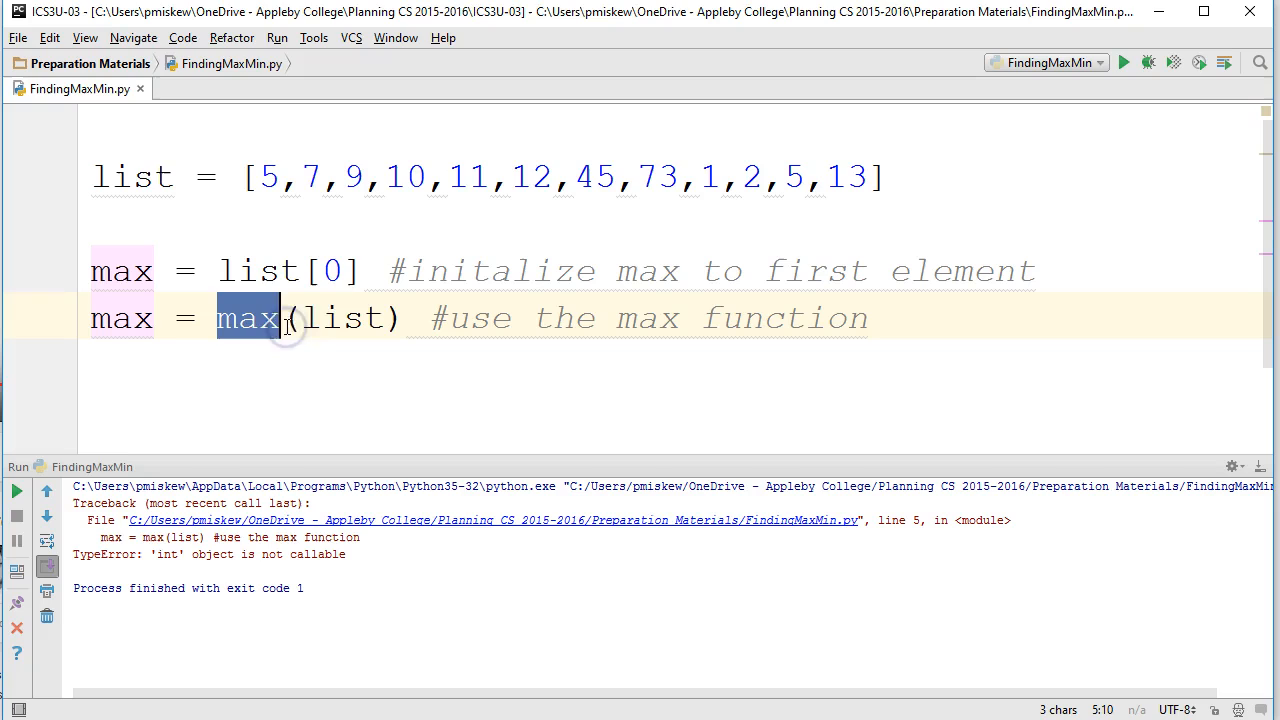
pyautogui.moveTo(290, 318)
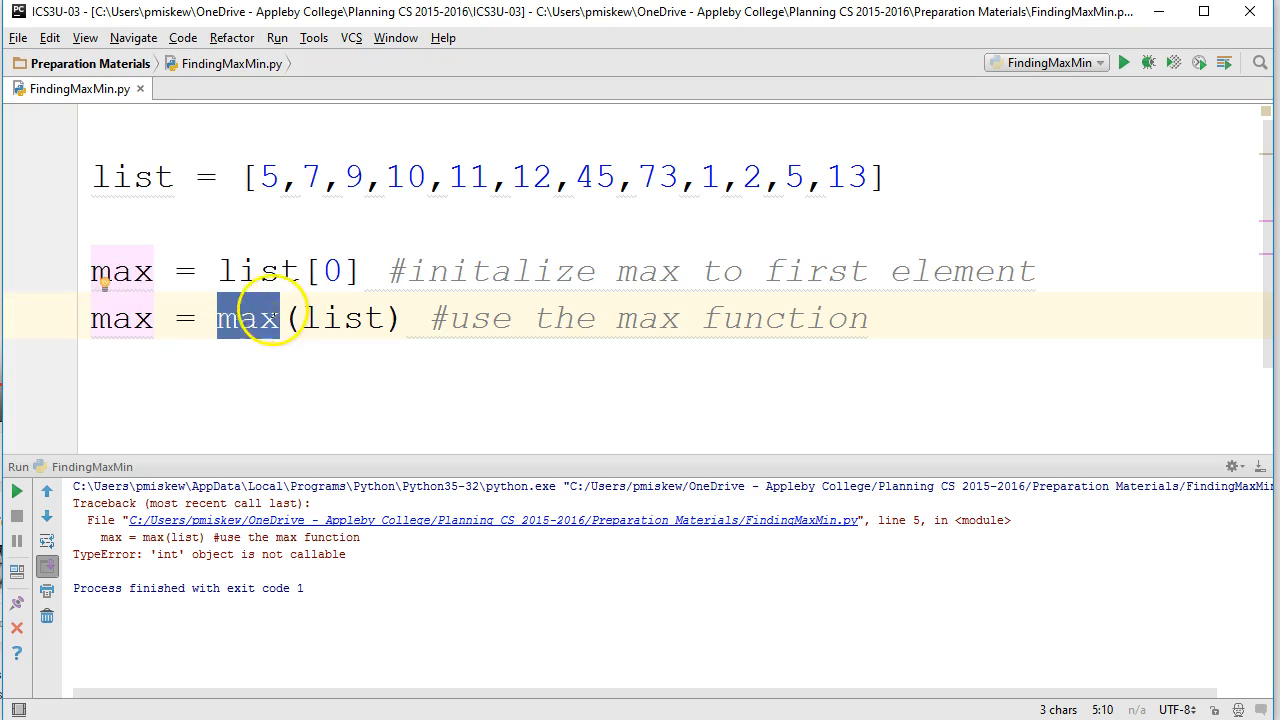
pyautogui.write('Val')
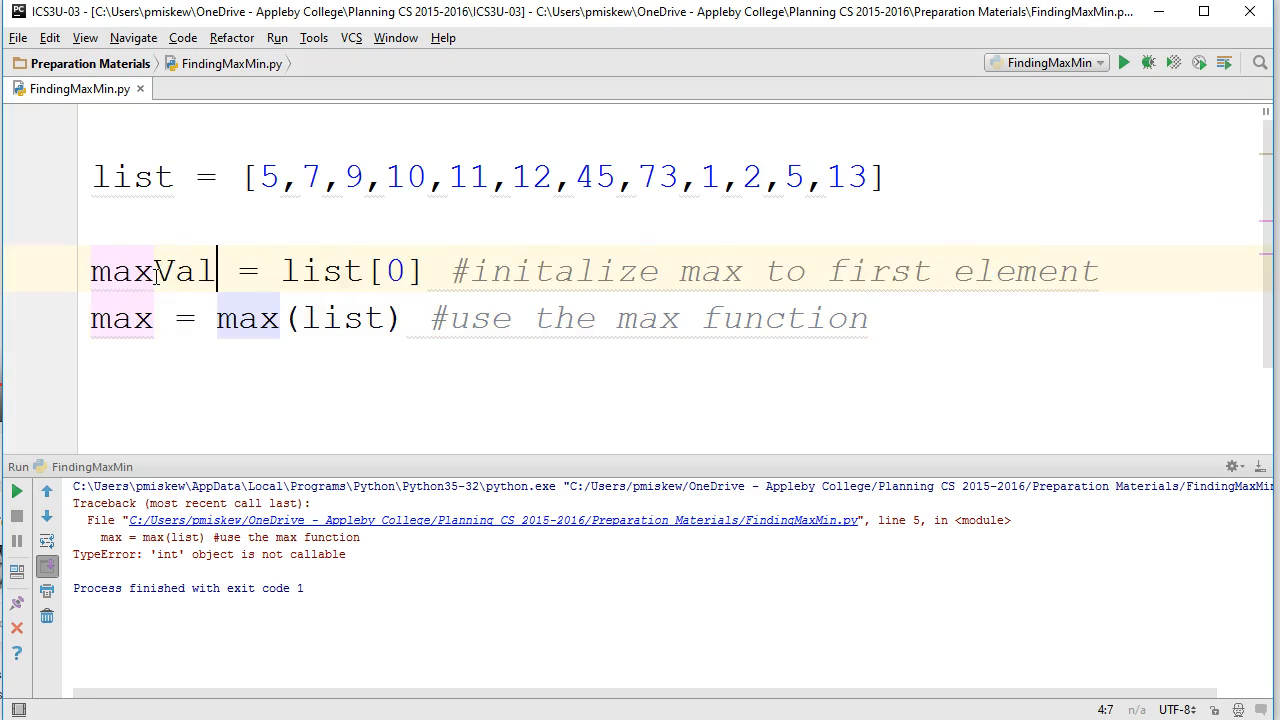
pyautogui.moveTo(305, 253)
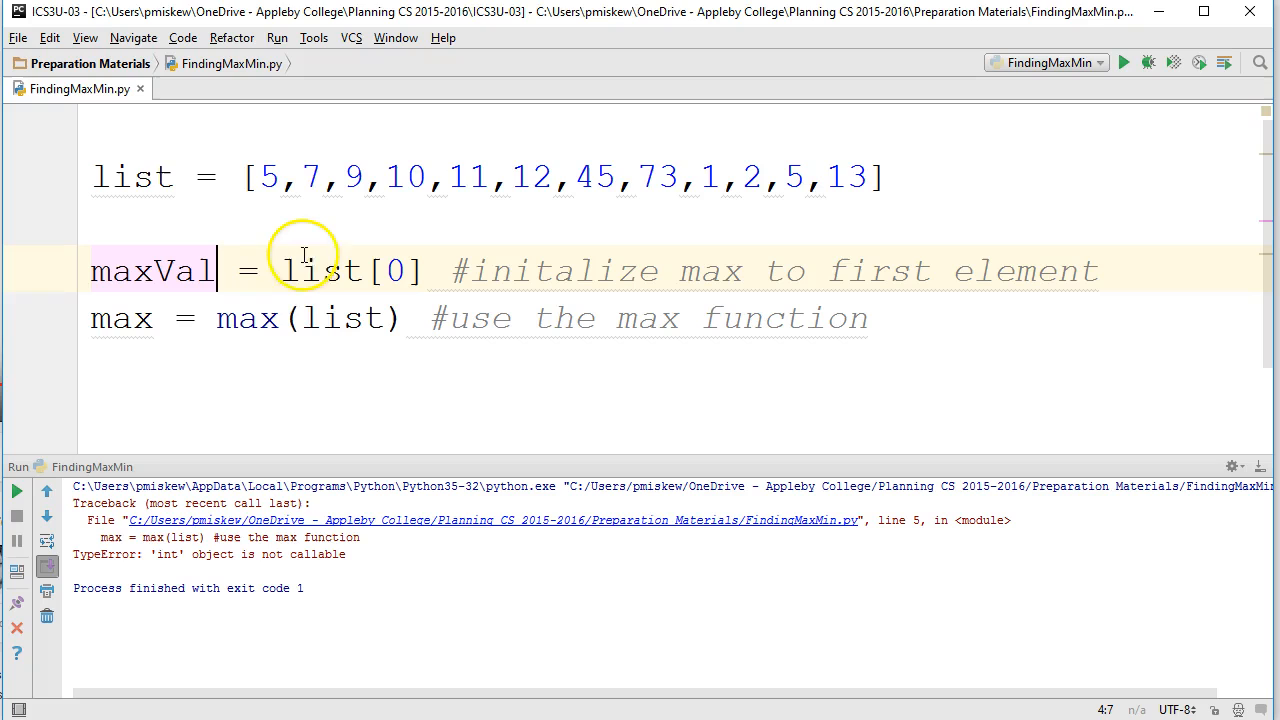
pyautogui.click(150, 318)
pyautogui.write('Val')
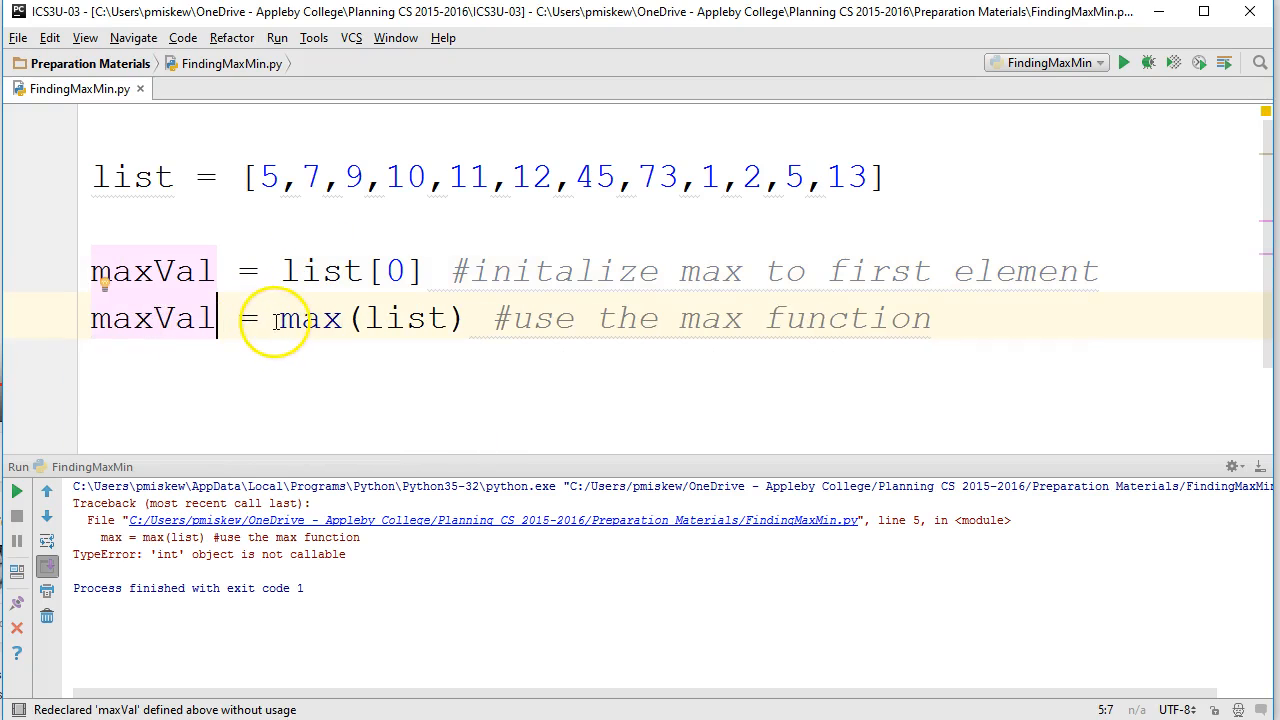
pyautogui.doubleClick(310, 318)
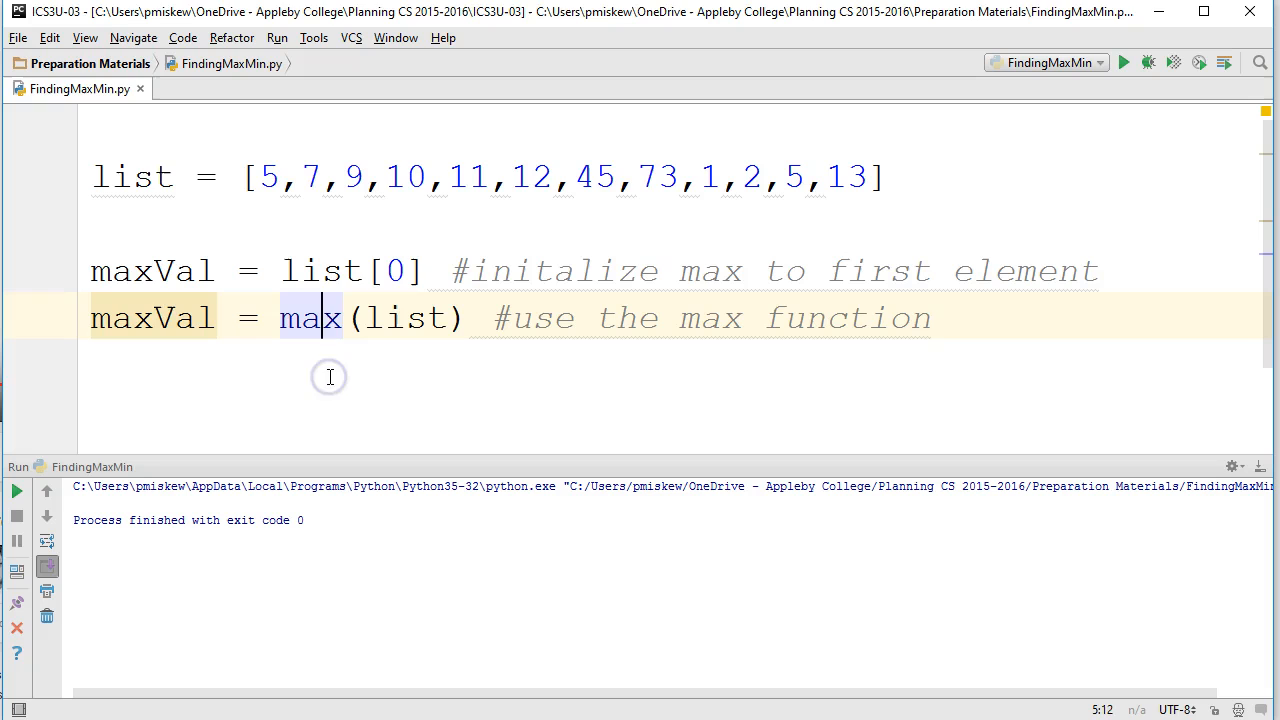
# Add print(maxVal) and place the caret at the end of the initialization line.
pyautogui.write('pr')
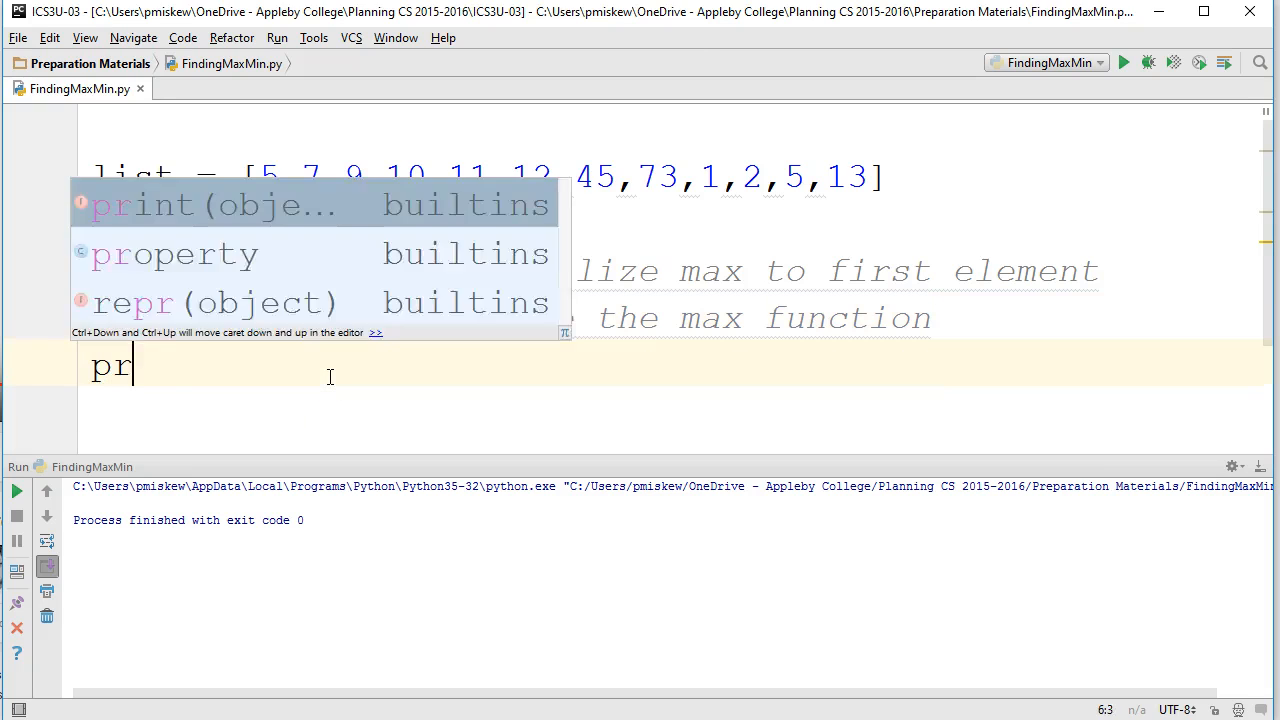
pyautogui.write('int(ma')
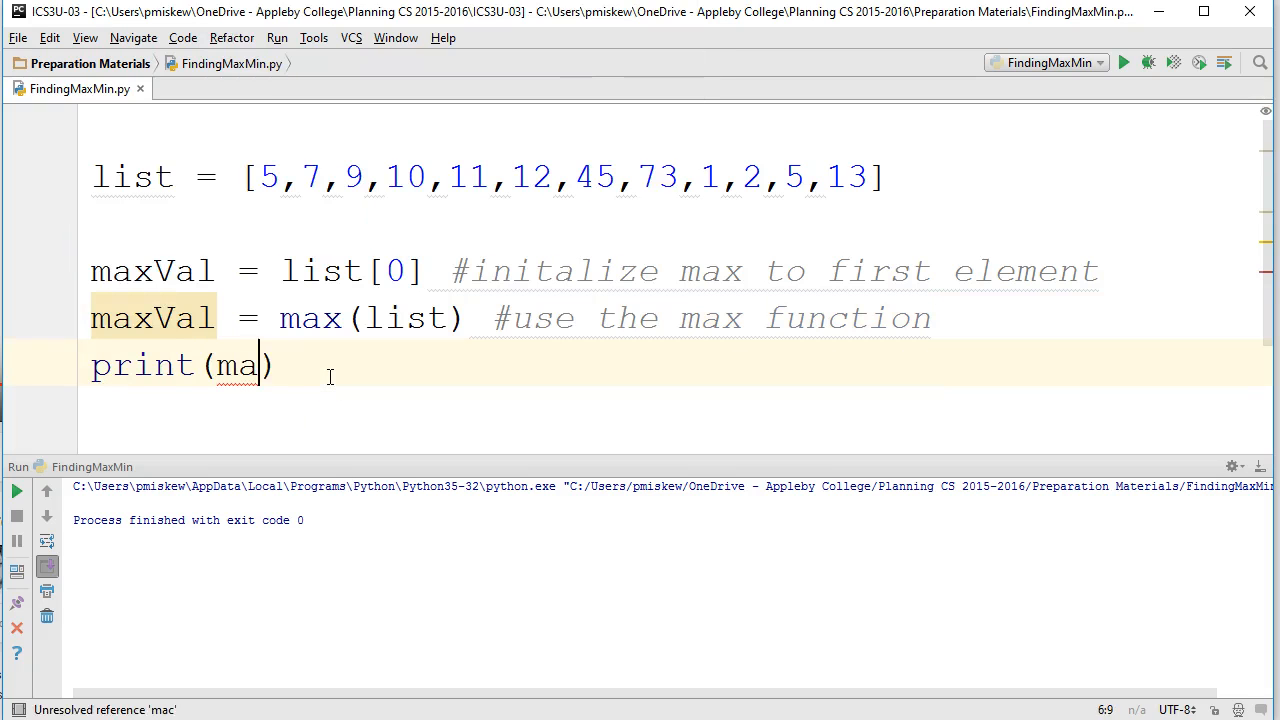
pyautogui.write('xVal')
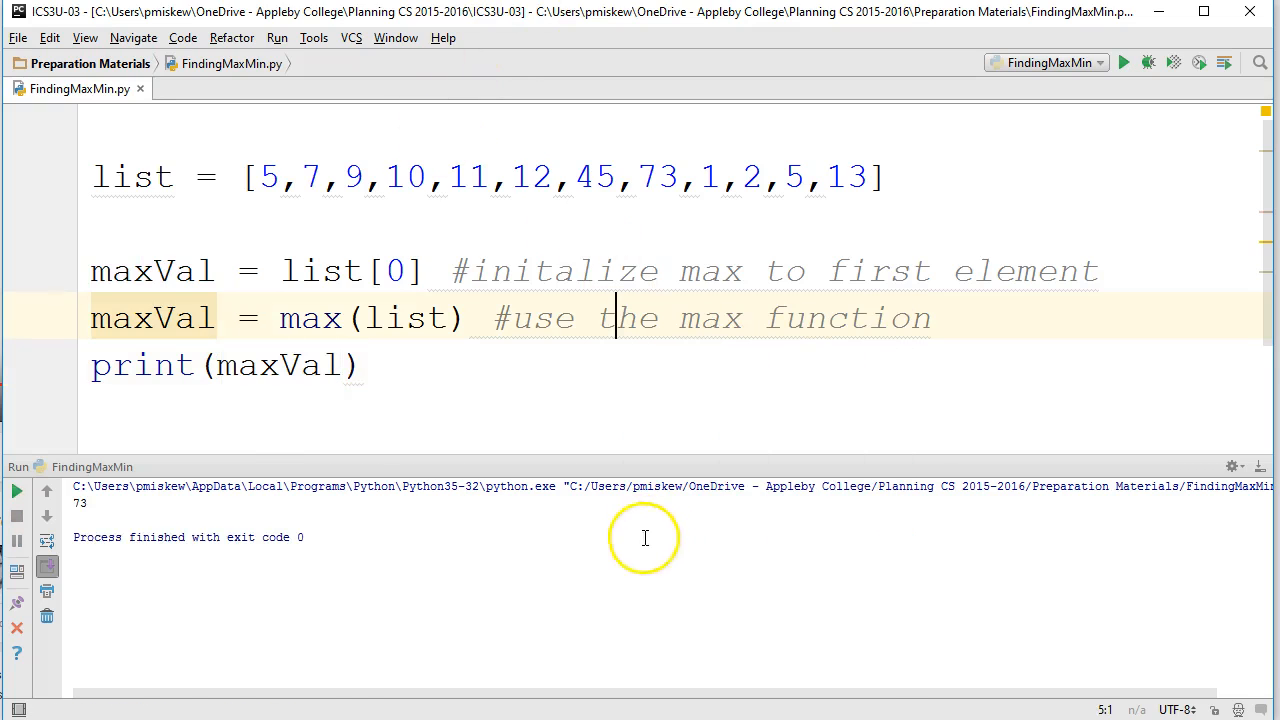
pyautogui.moveTo(186, 408)
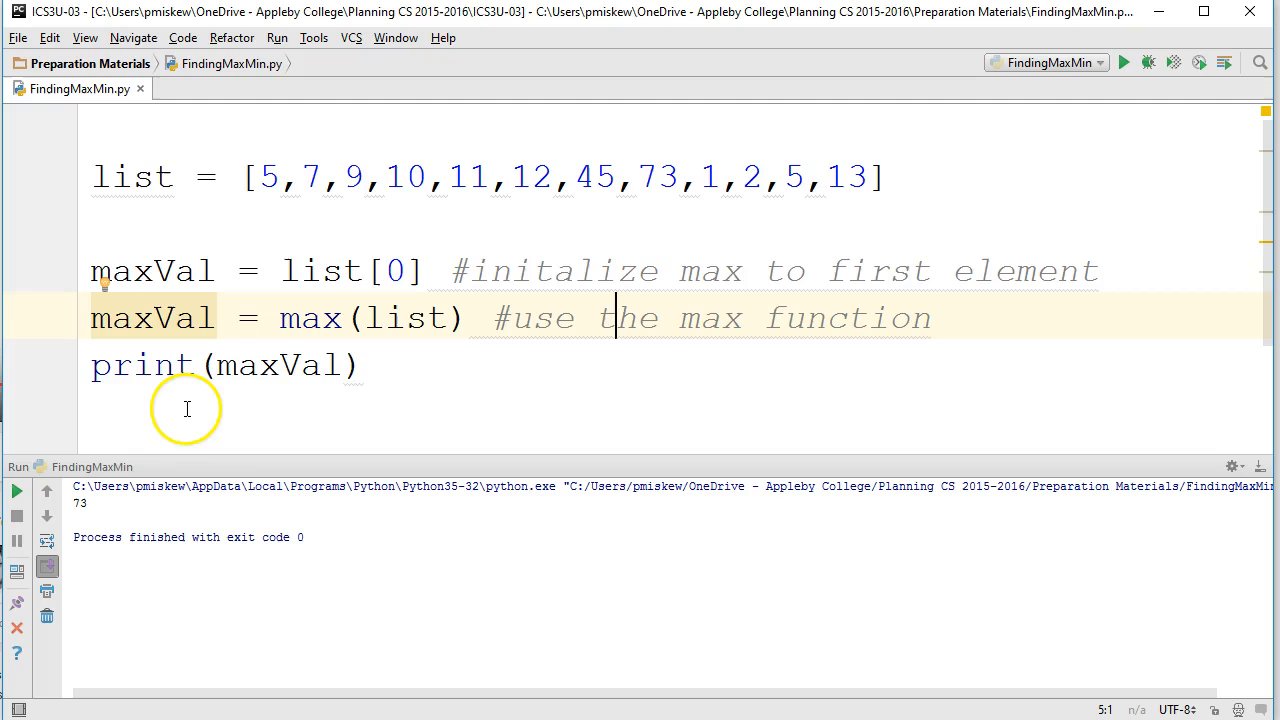
pyautogui.moveTo(228, 306)
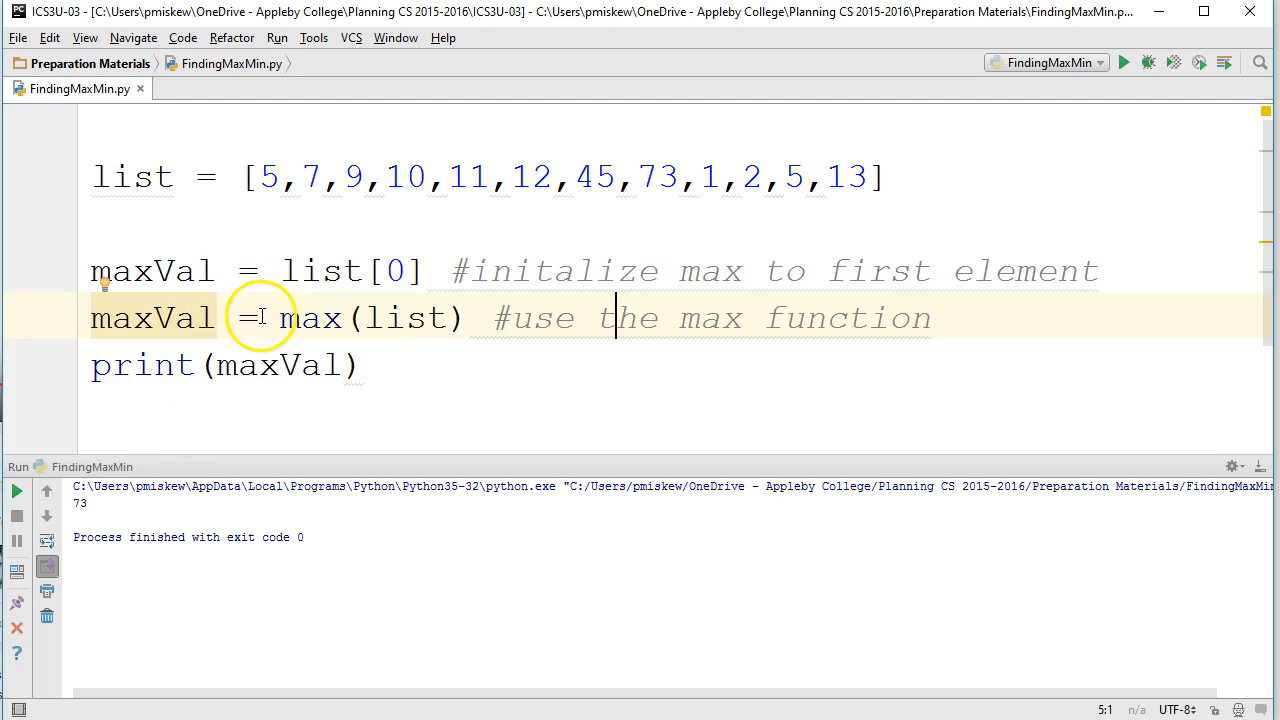
pyautogui.click(1098, 271)
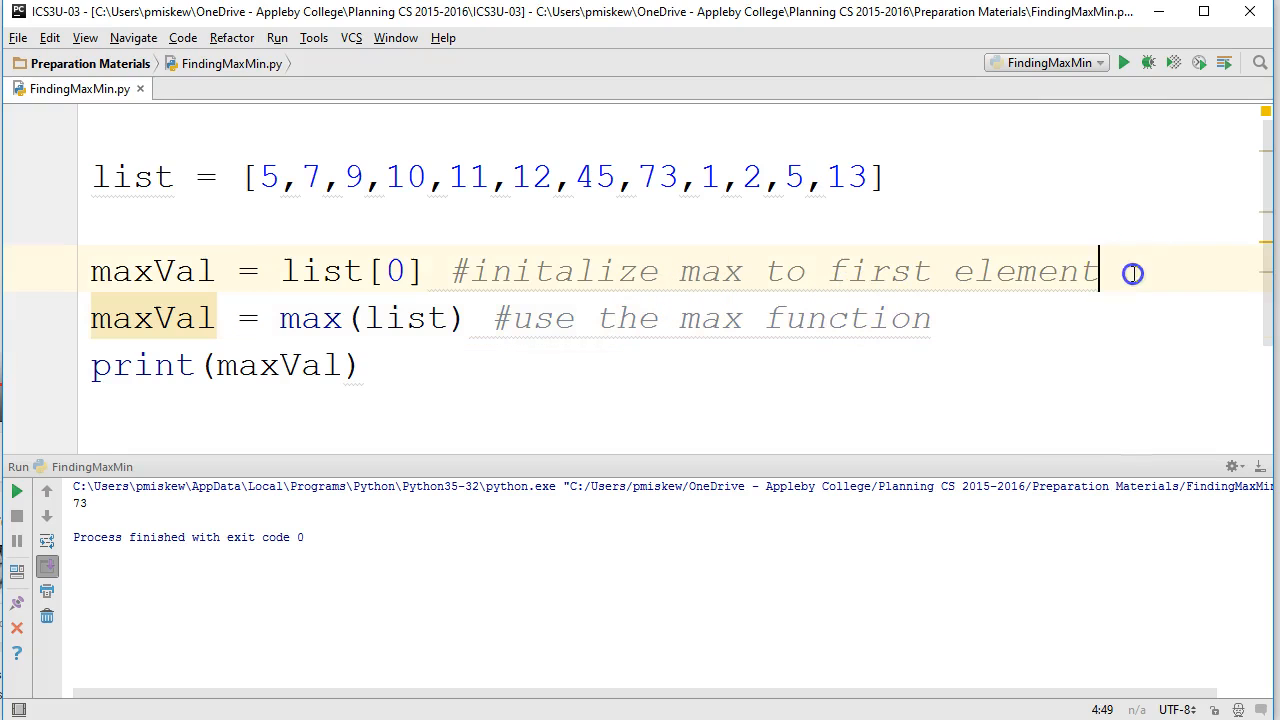
pyautogui.moveTo(1080, 260)
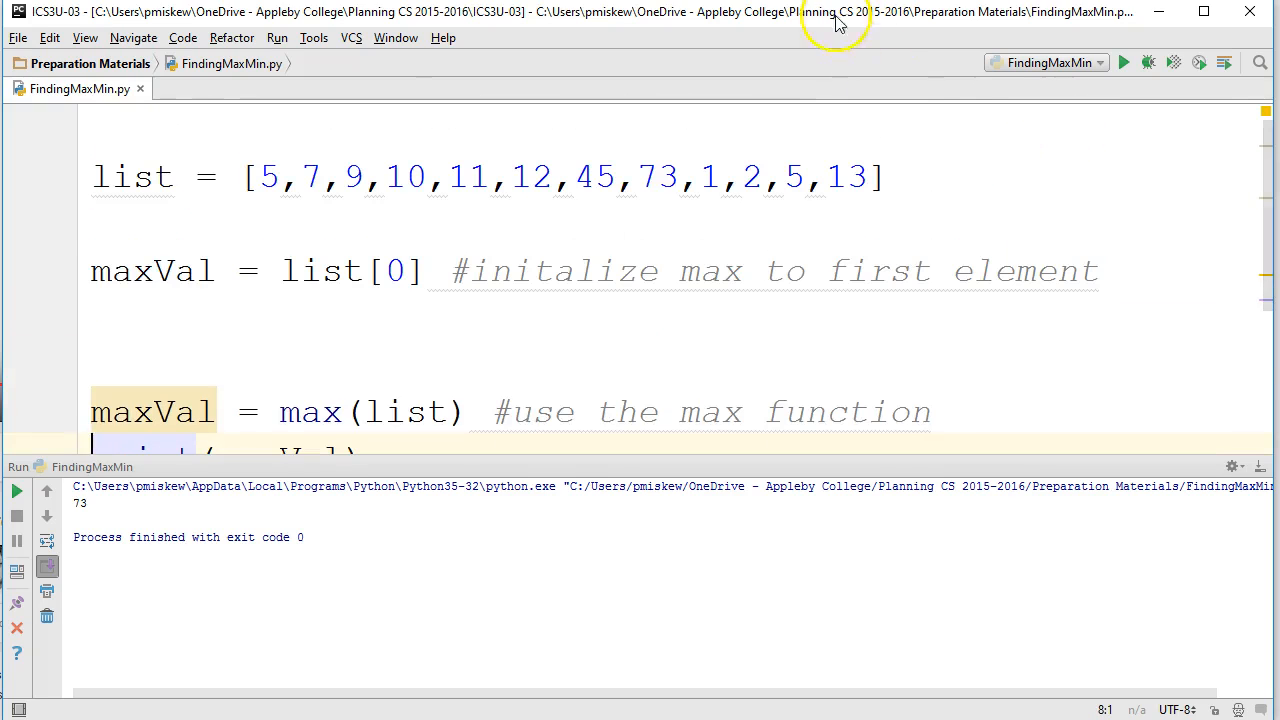
# Add a for loop over range(0, len(list), 1) below the initialization line.
pyautogui.doubleClick(314, 177)
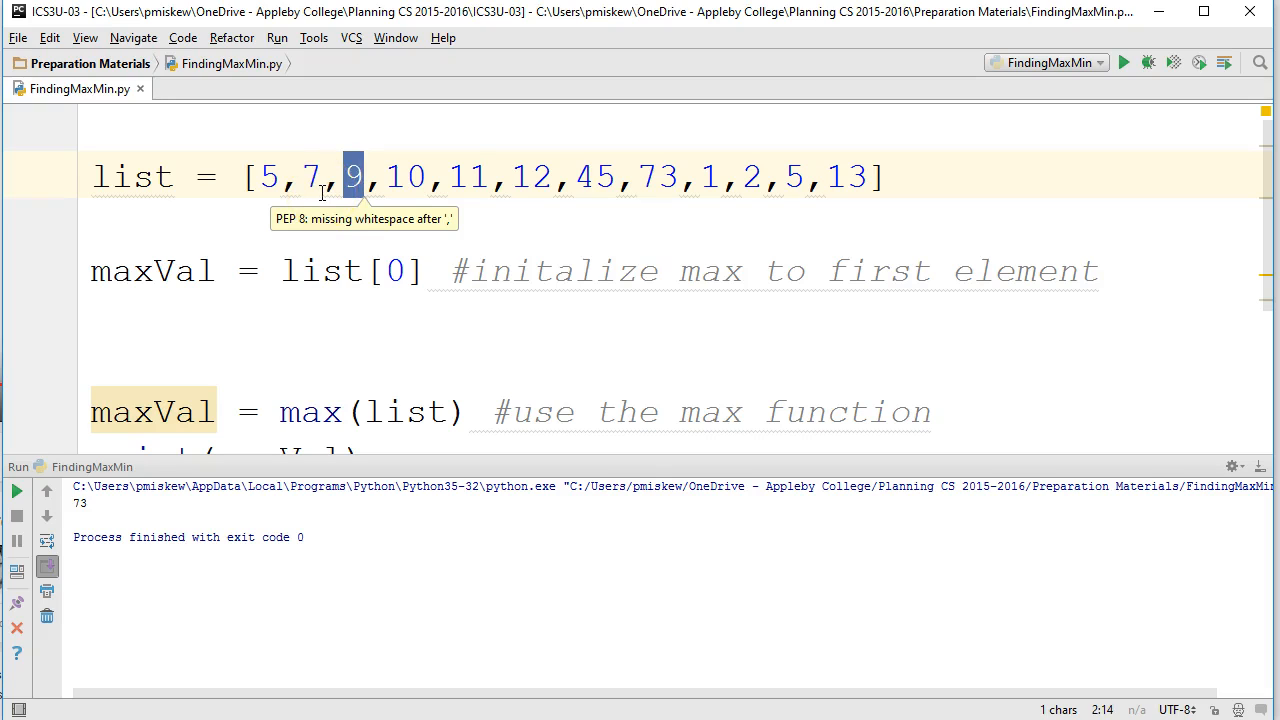
pyautogui.click(181, 316)
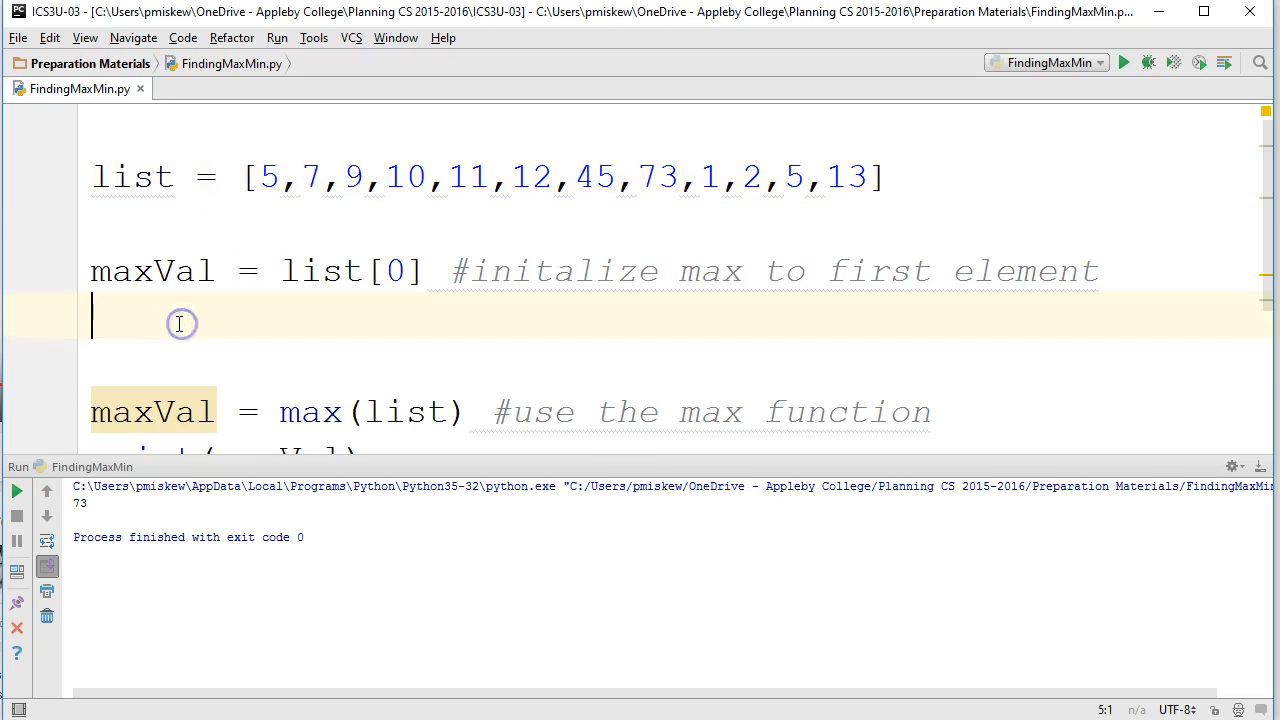
pyautogui.write('for')
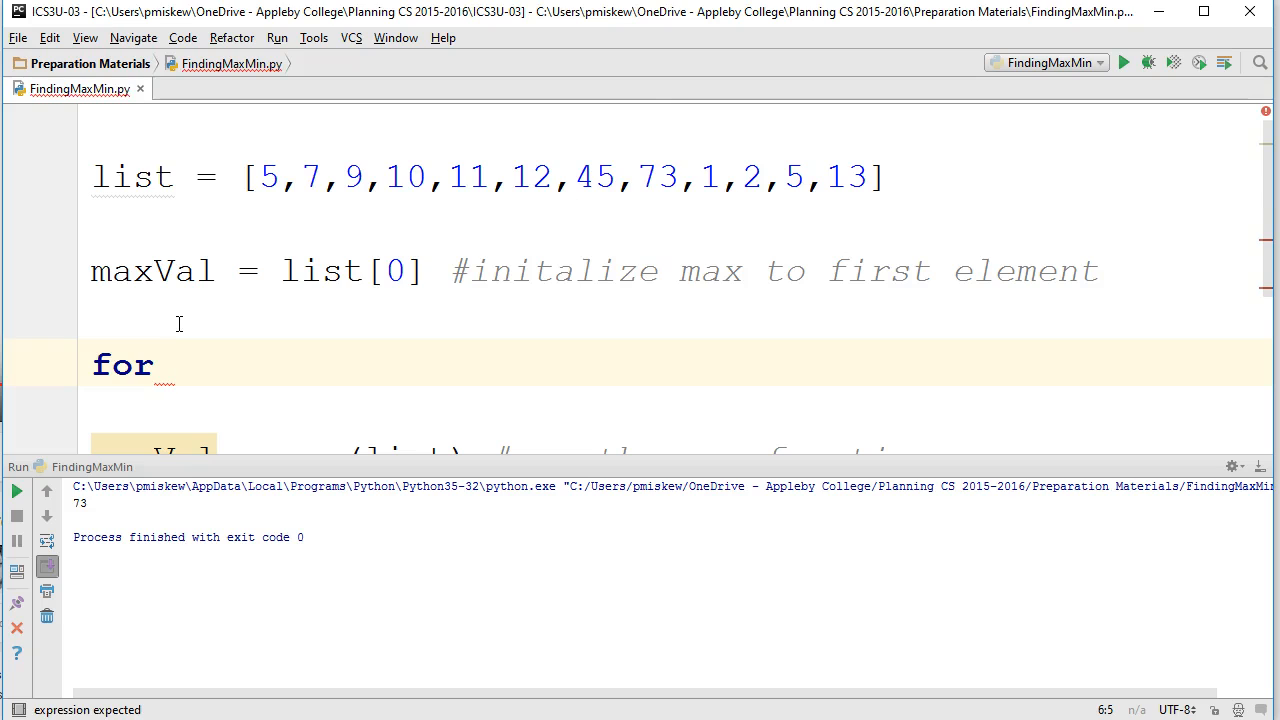
pyautogui.write('i in range(')
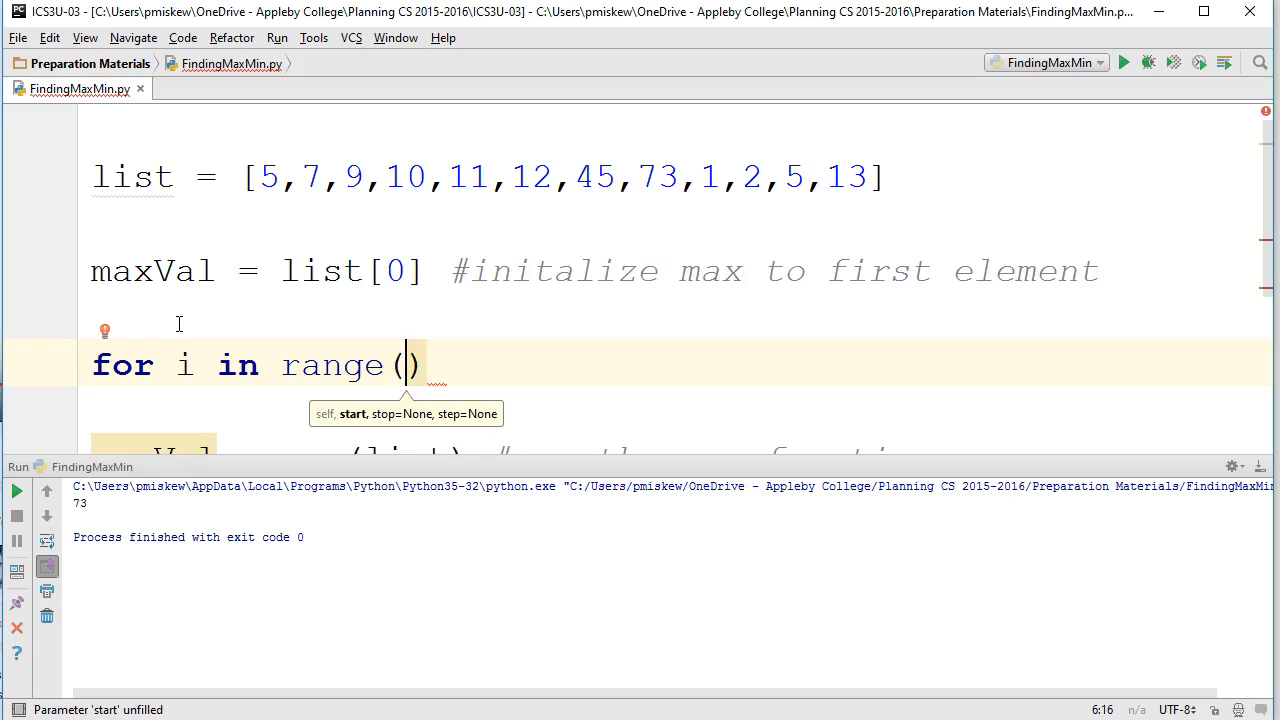
pyautogui.write('0,')
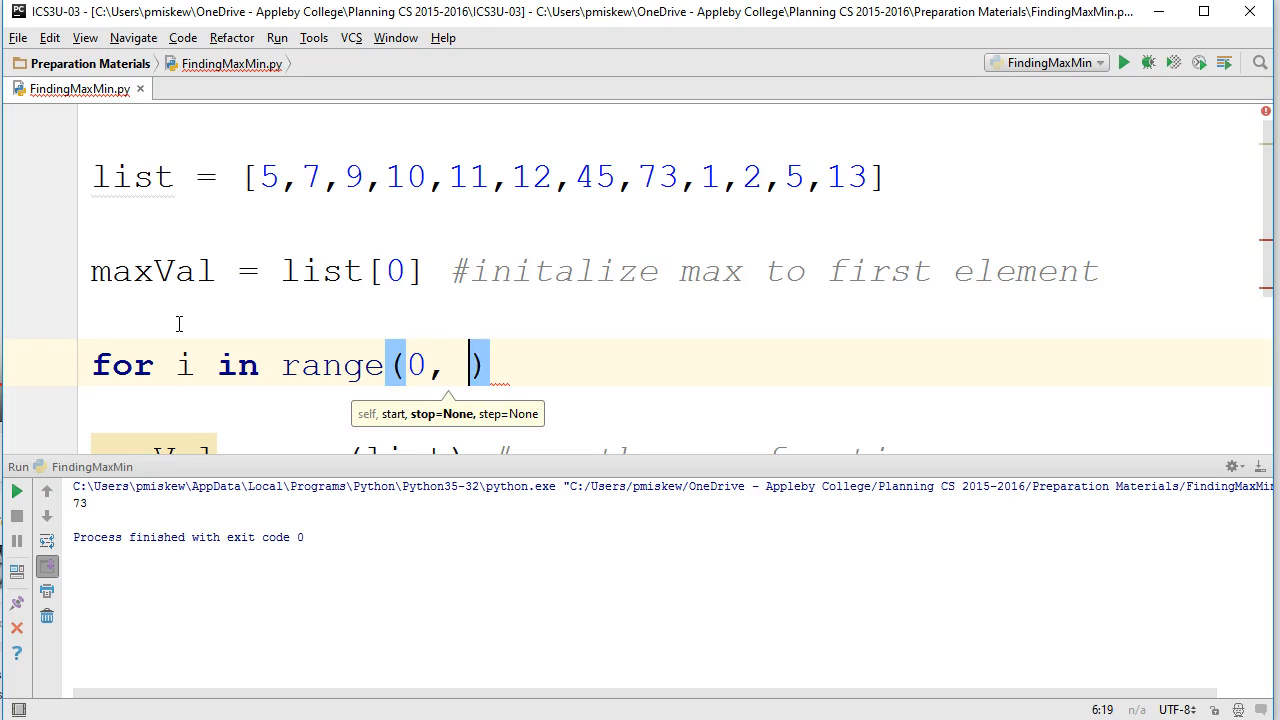
pyautogui.write('len(list')
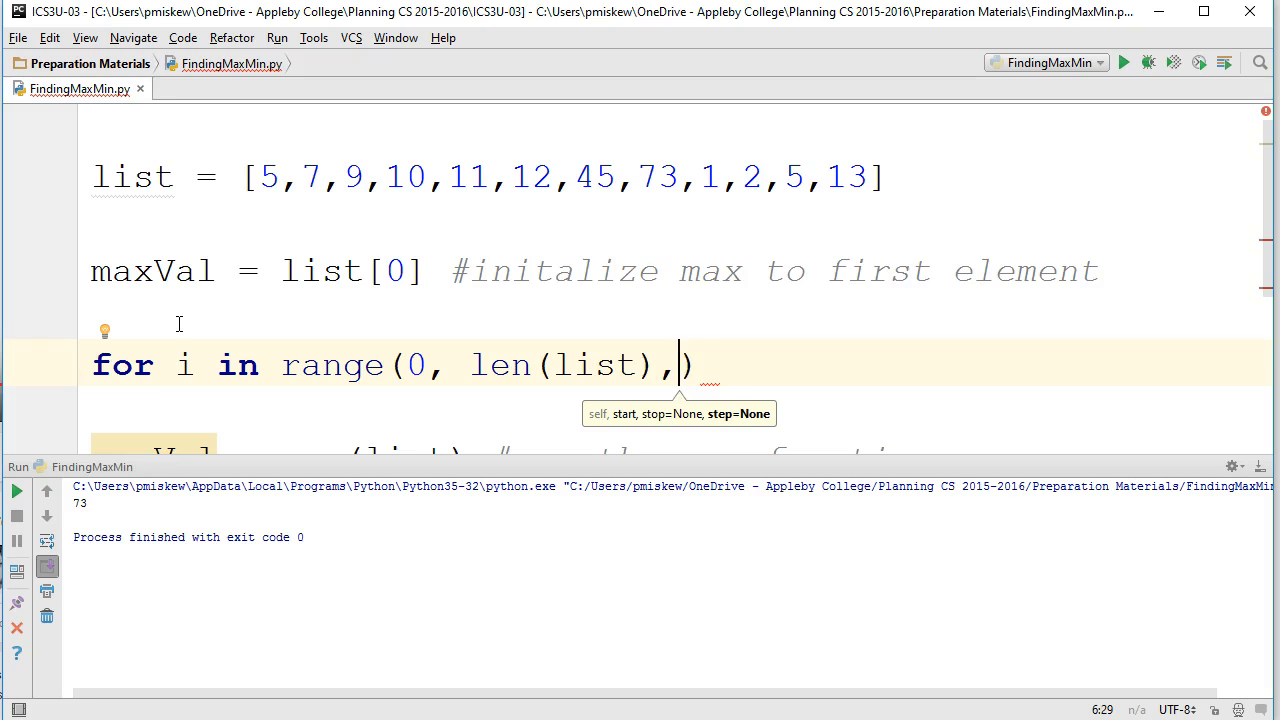
pyautogui.write('1')
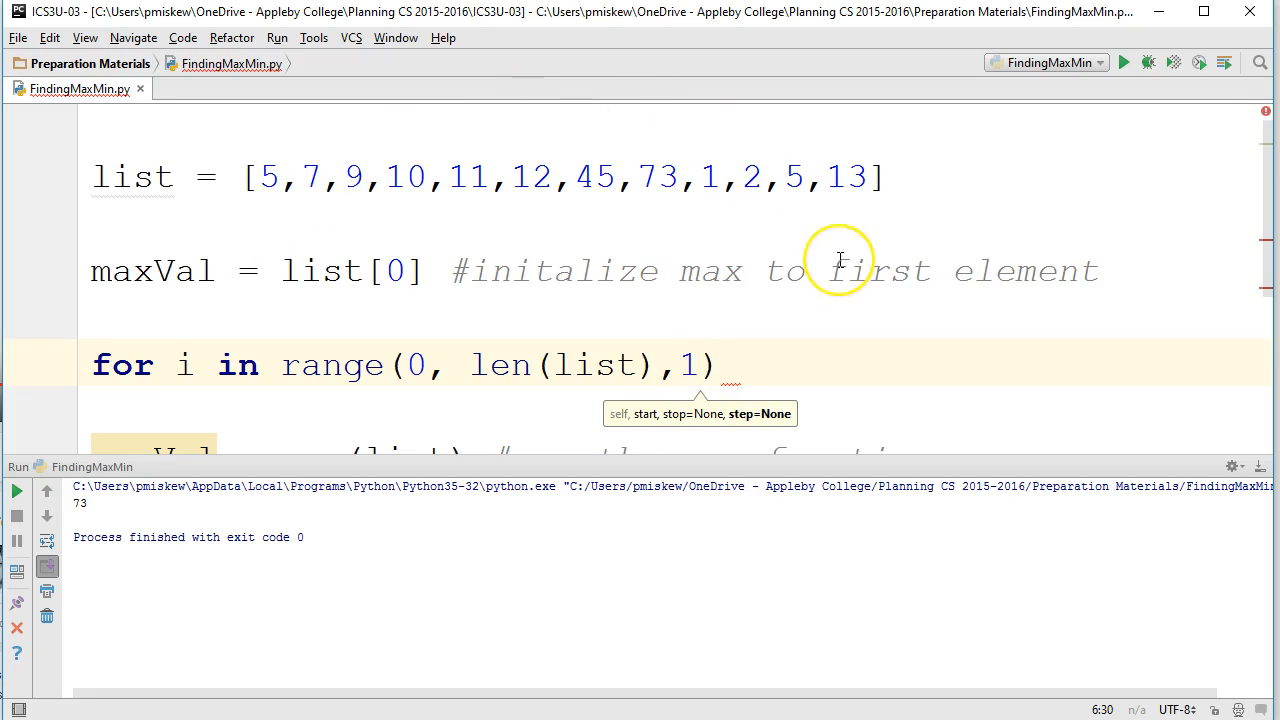
pyautogui.write(':')
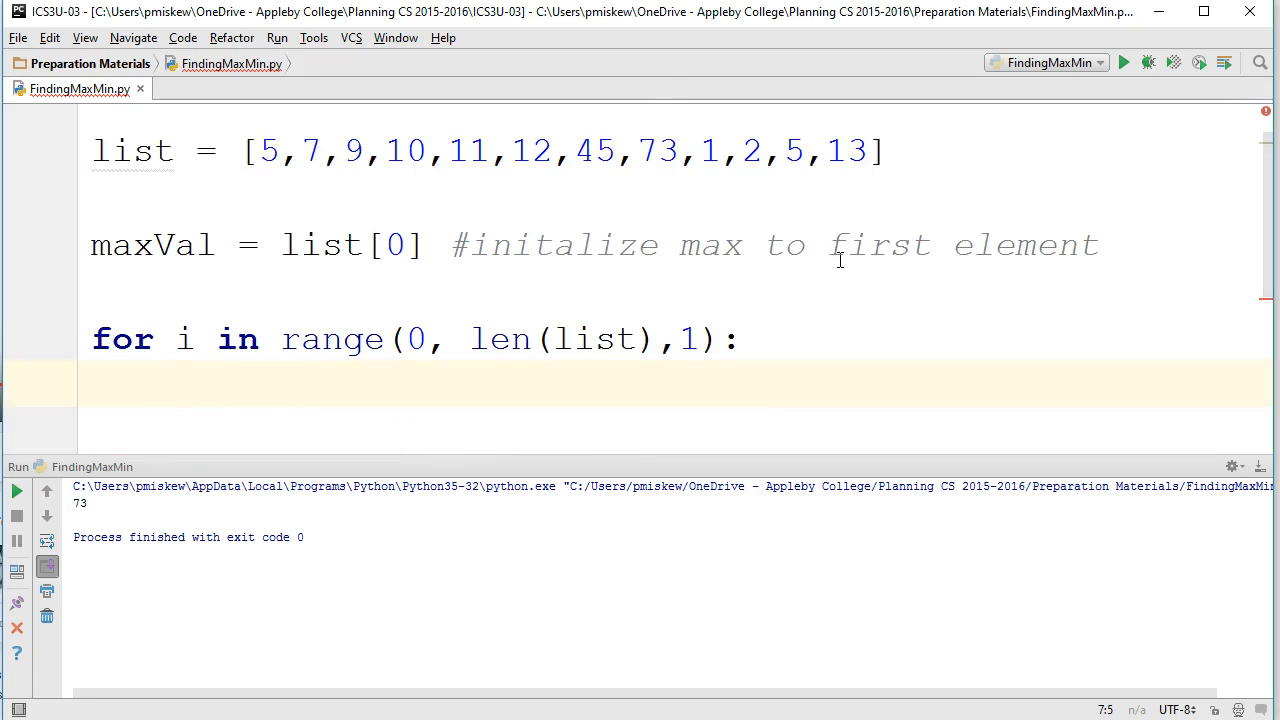
# Inside the loop, set maxVal = list[i] when larger, and delete the max(list) line.
pyautogui.write('if maxVal < list[i')
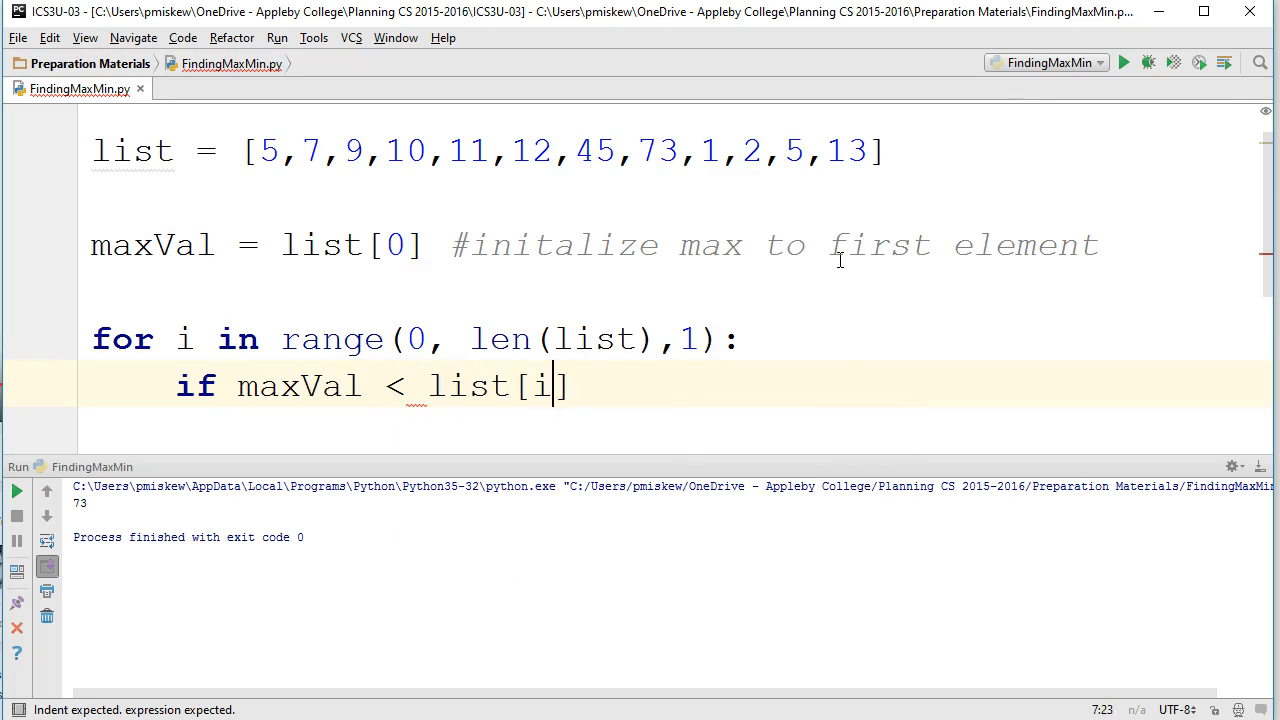
pyautogui.write('maxVal =')
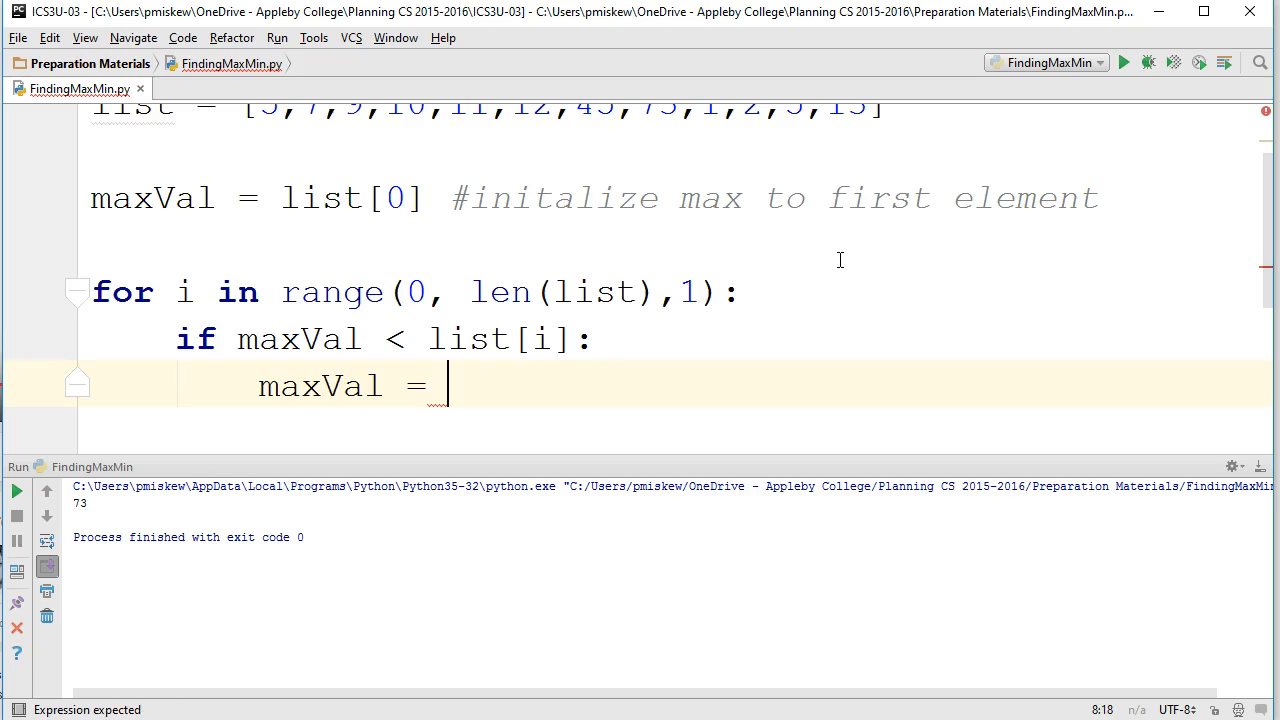
pyautogui.write('list[i]')
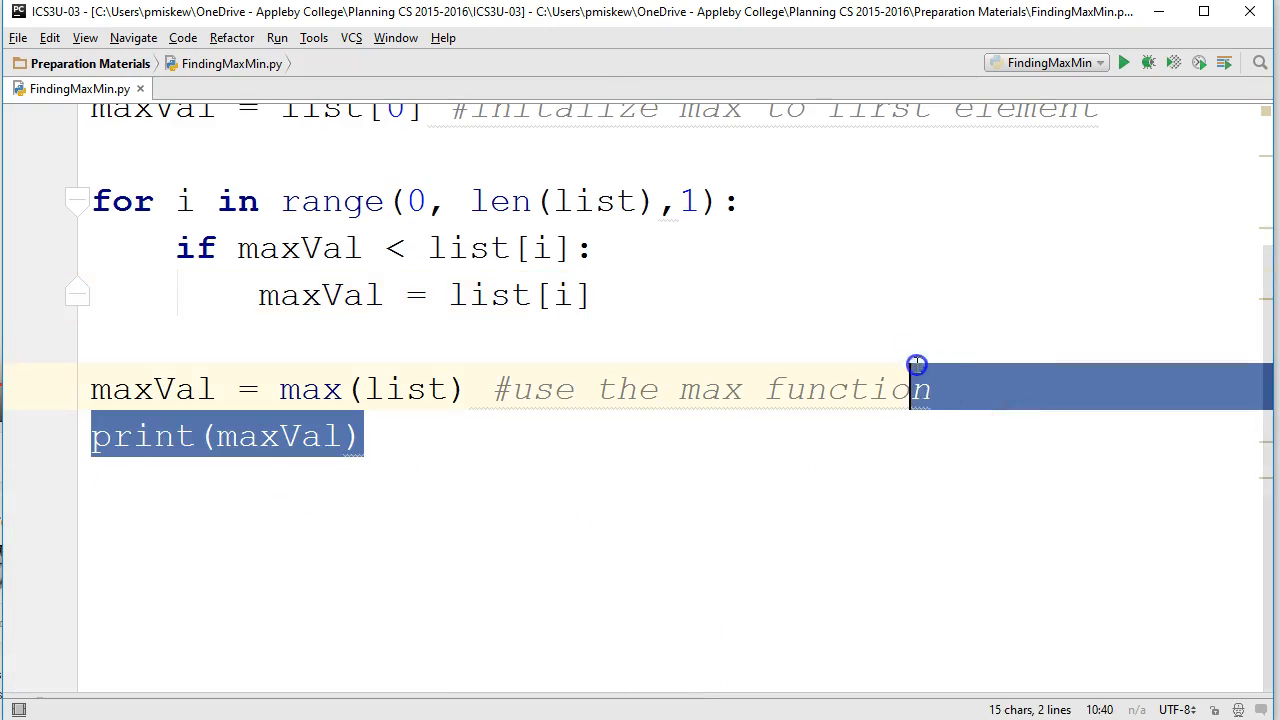
pyautogui.press('Delete')
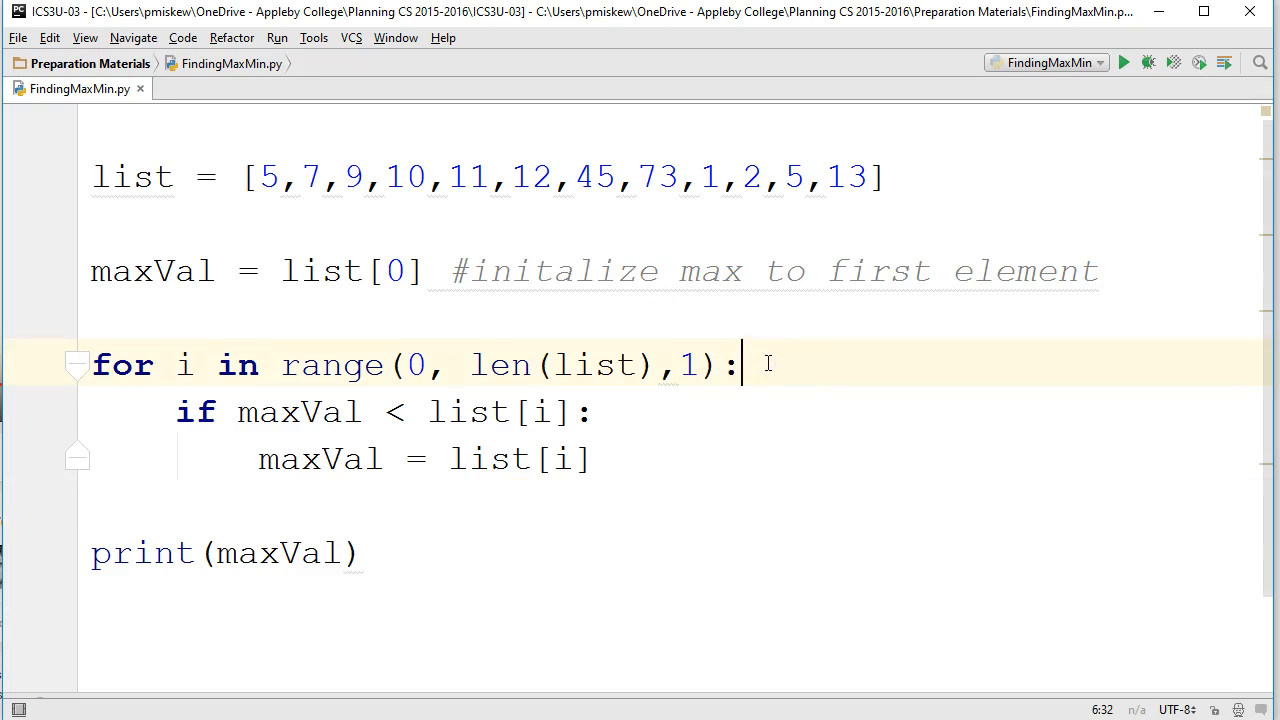
pyautogui.doubleClick(320, 411)
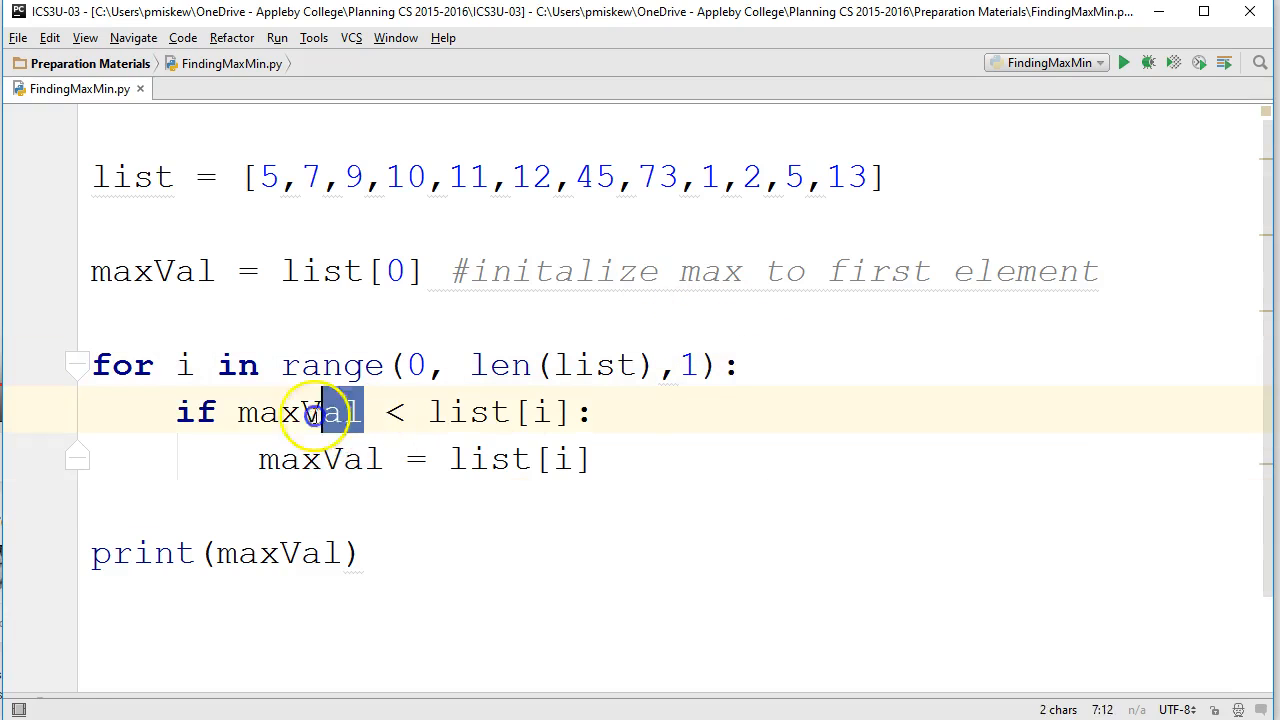
pyautogui.doubleClick(300, 411)
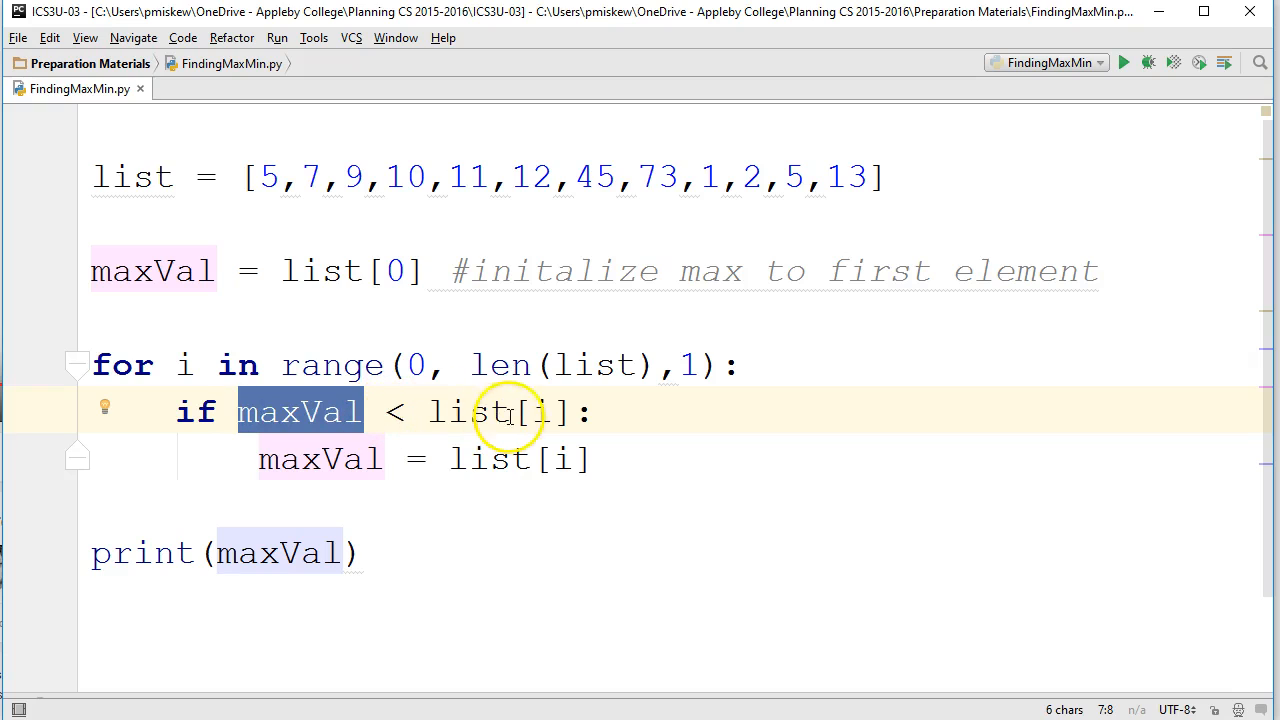
pyautogui.moveTo(417, 448)
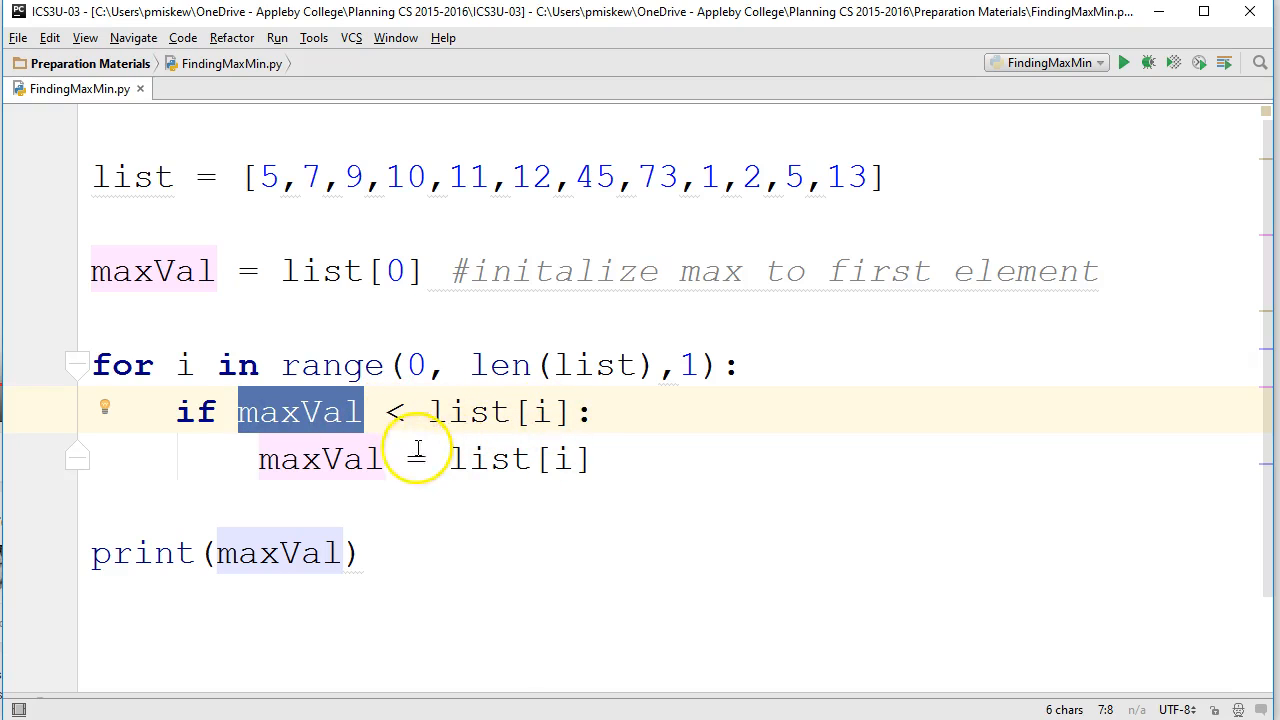
pyautogui.doubleClick(320, 459)
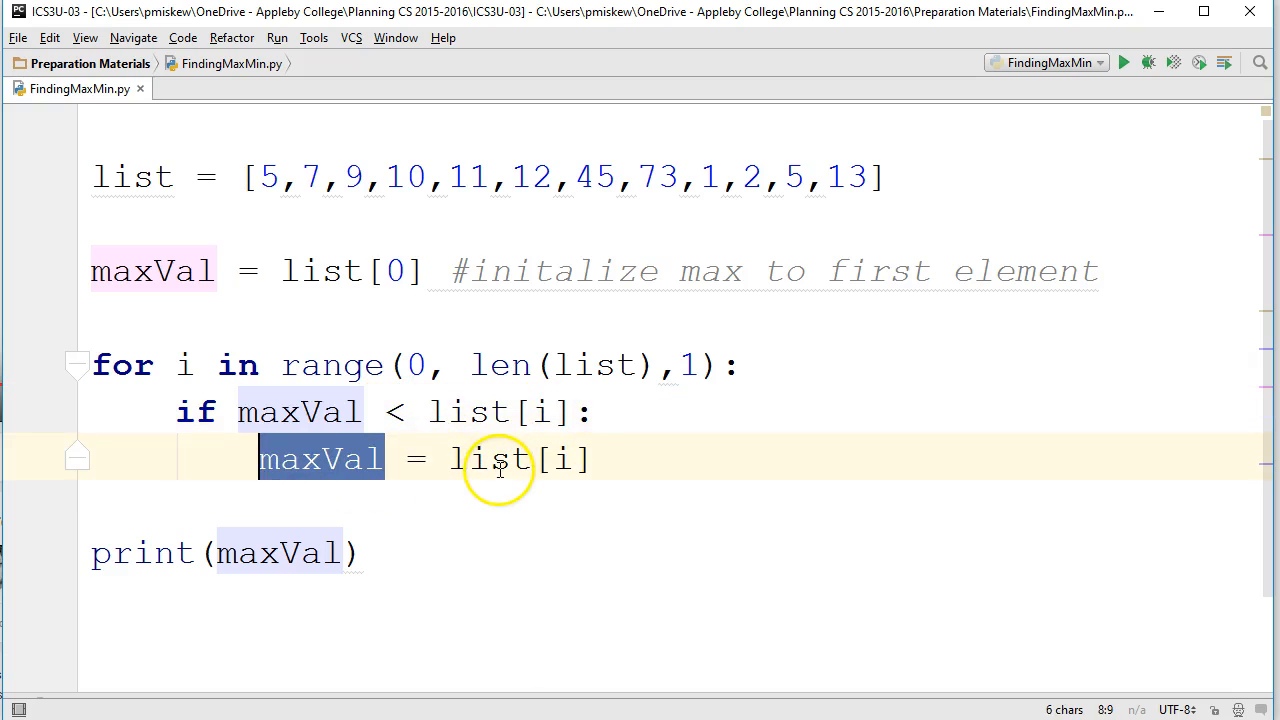
pyautogui.rightClick(498, 459)
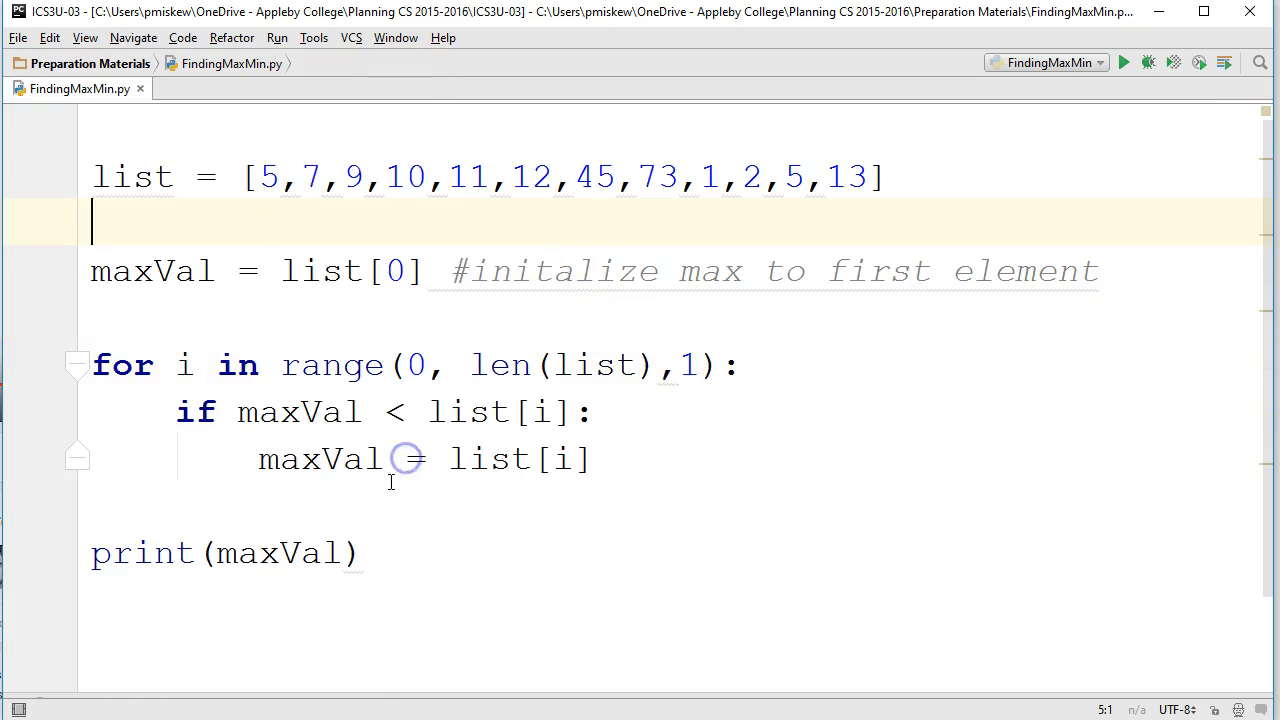
# Reopen the Run output and shrink it so the loop and print line stay visible.
pyautogui.click(1123, 62)
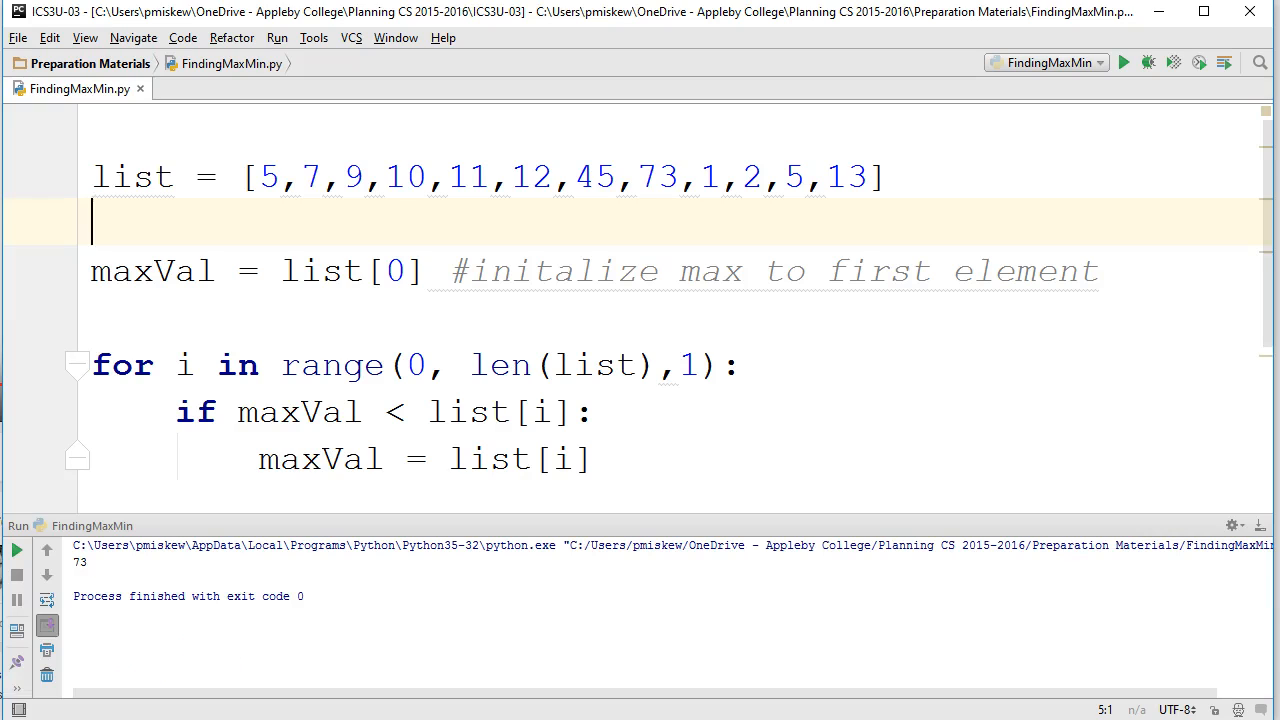
pyautogui.moveTo(345, 508)
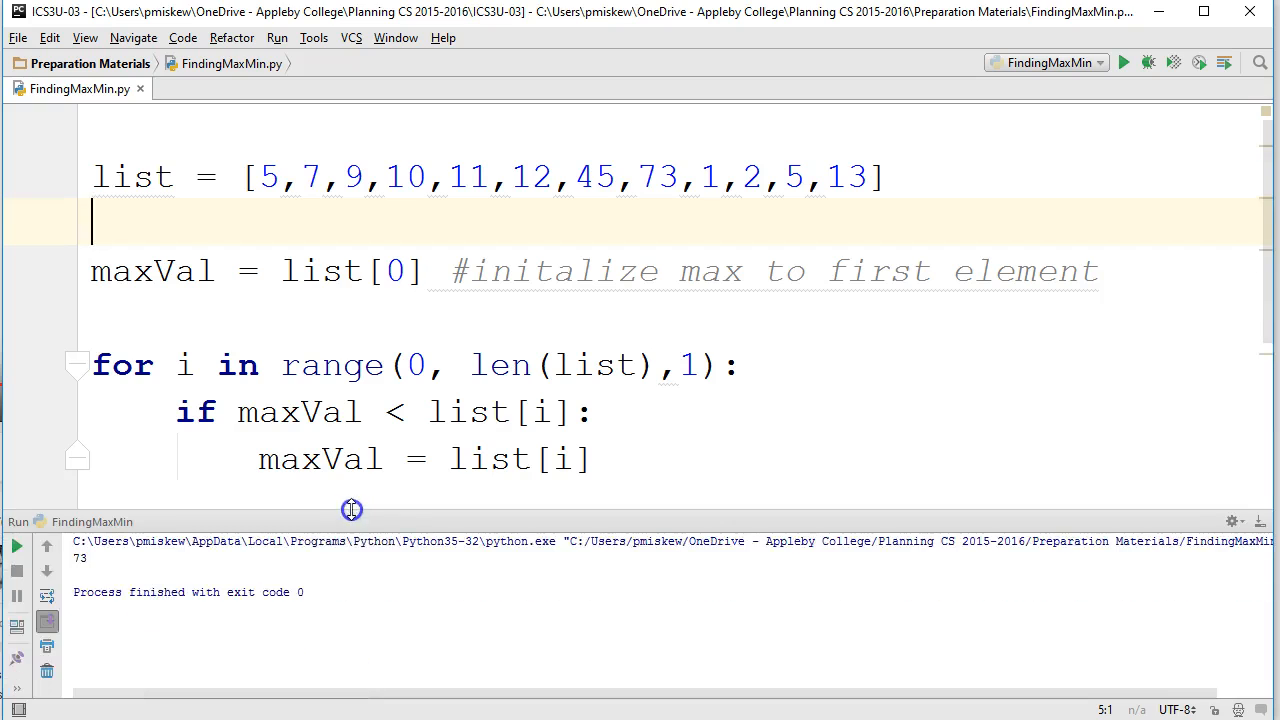
pyautogui.moveTo(352, 510); pyautogui.dragTo(352, 594)
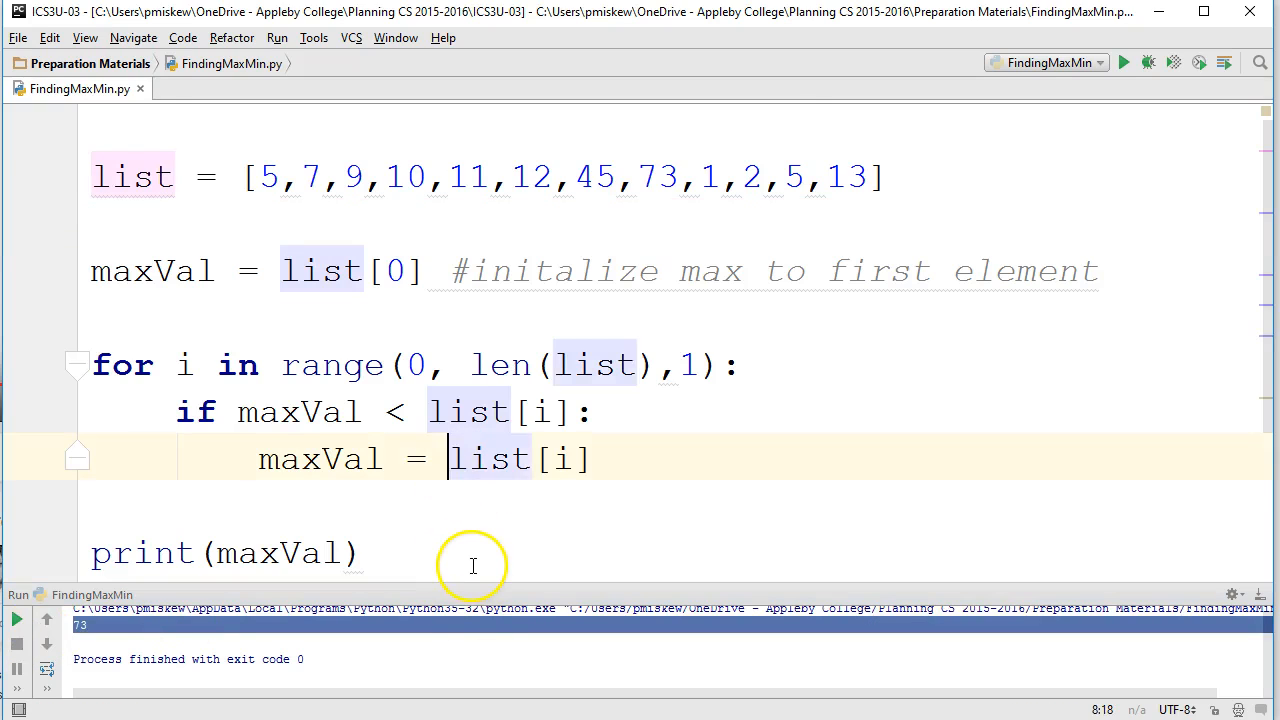
pyautogui.scroll(3)
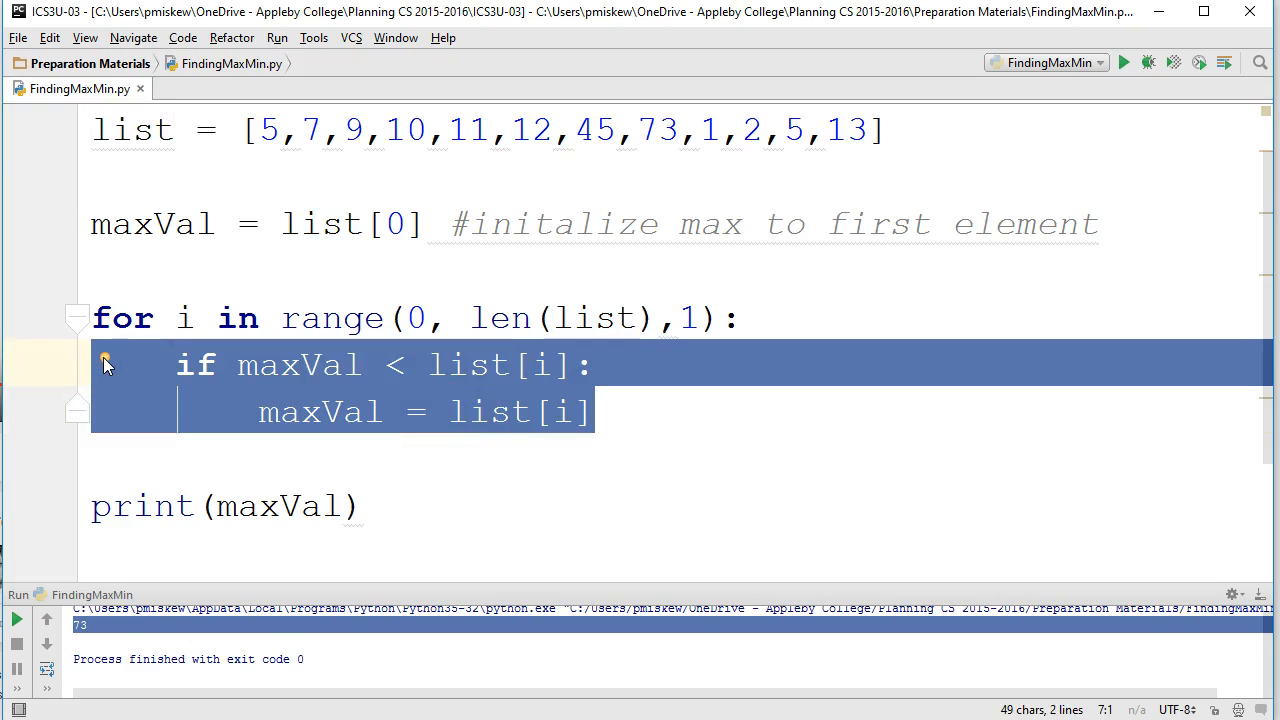
# Replace the loop's if block with maxVal = max(maxVal, list[i]).
pyautogui.press('Delete')
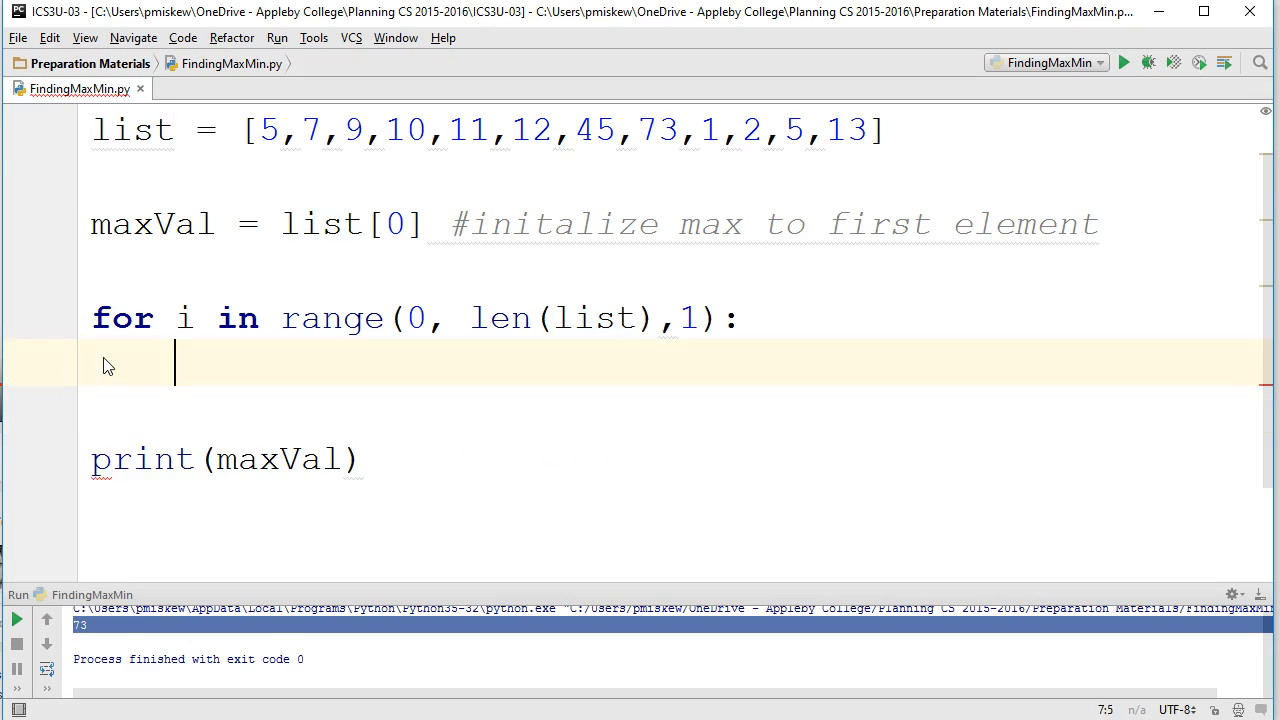
pyautogui.write('maxVal =')
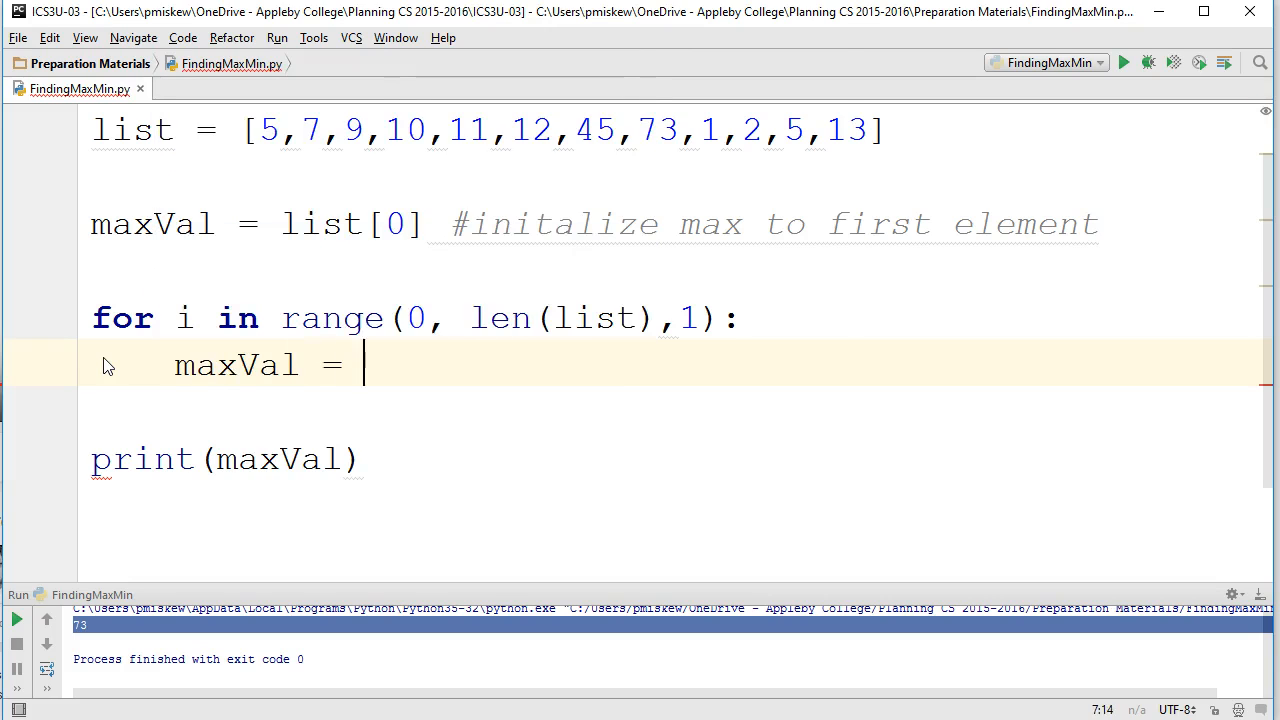
pyautogui.write('max(')
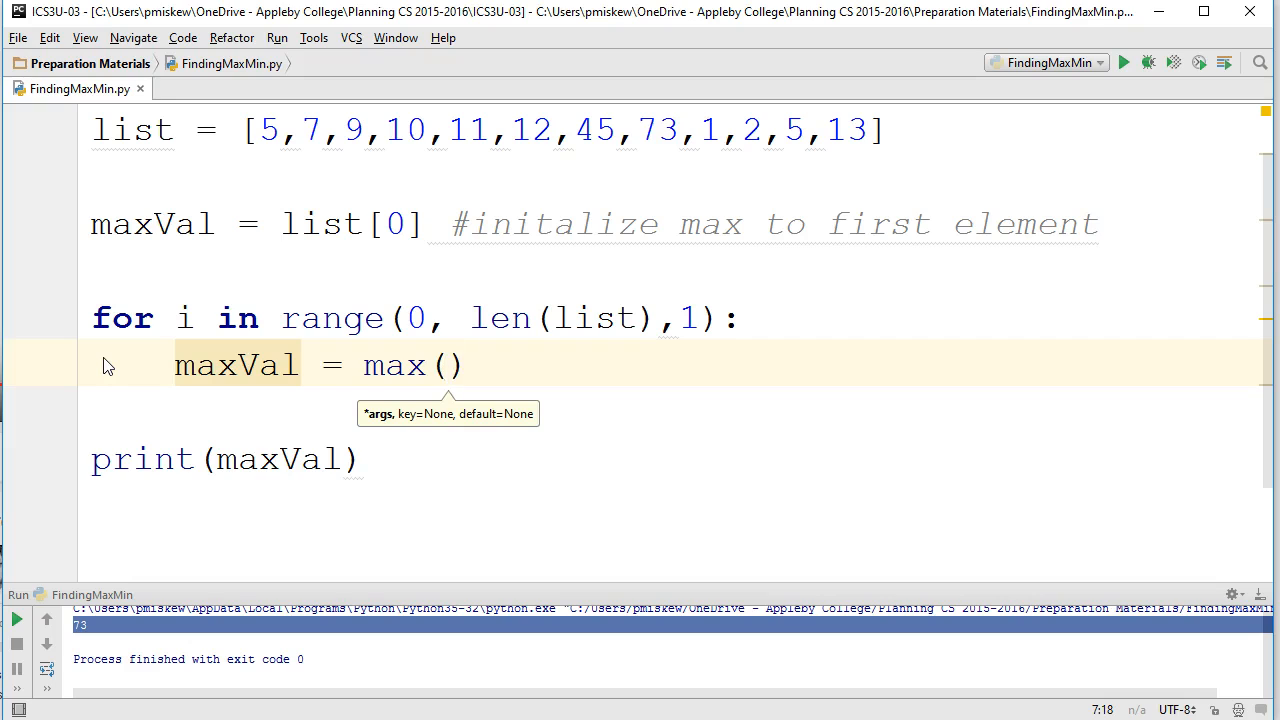
pyautogui.write('ma')
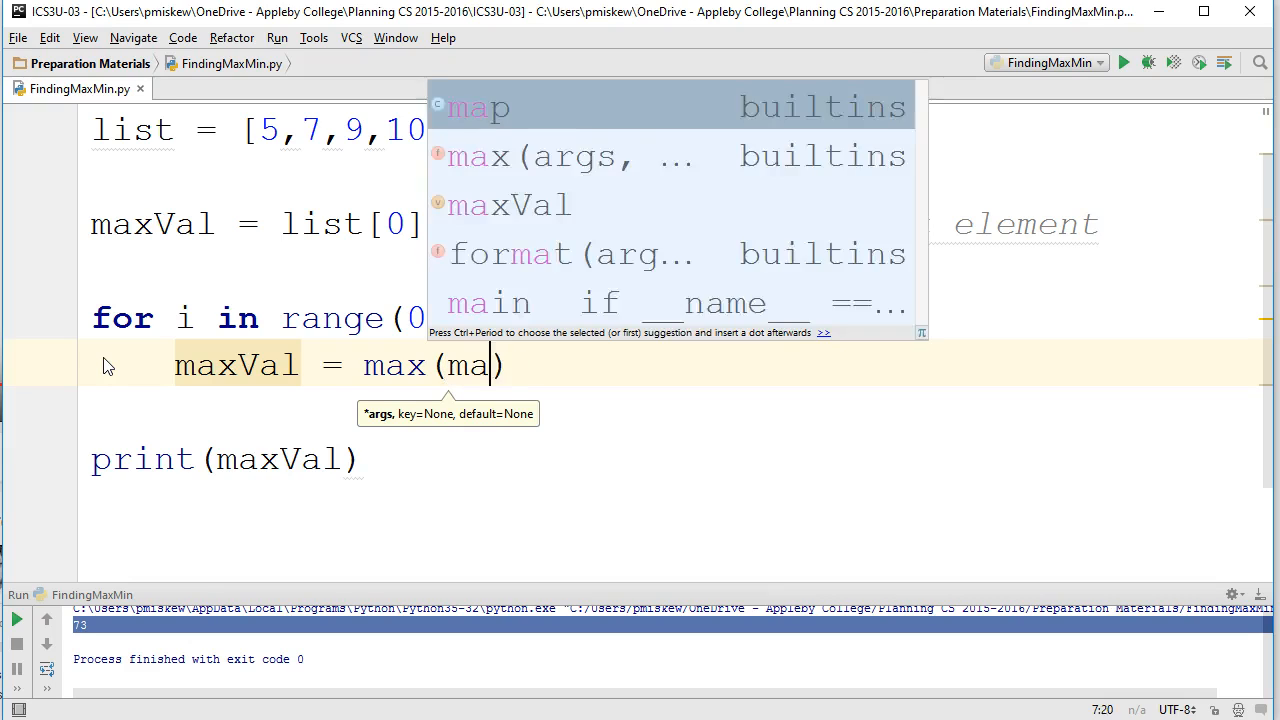
pyautogui.write('xVal,list[i')
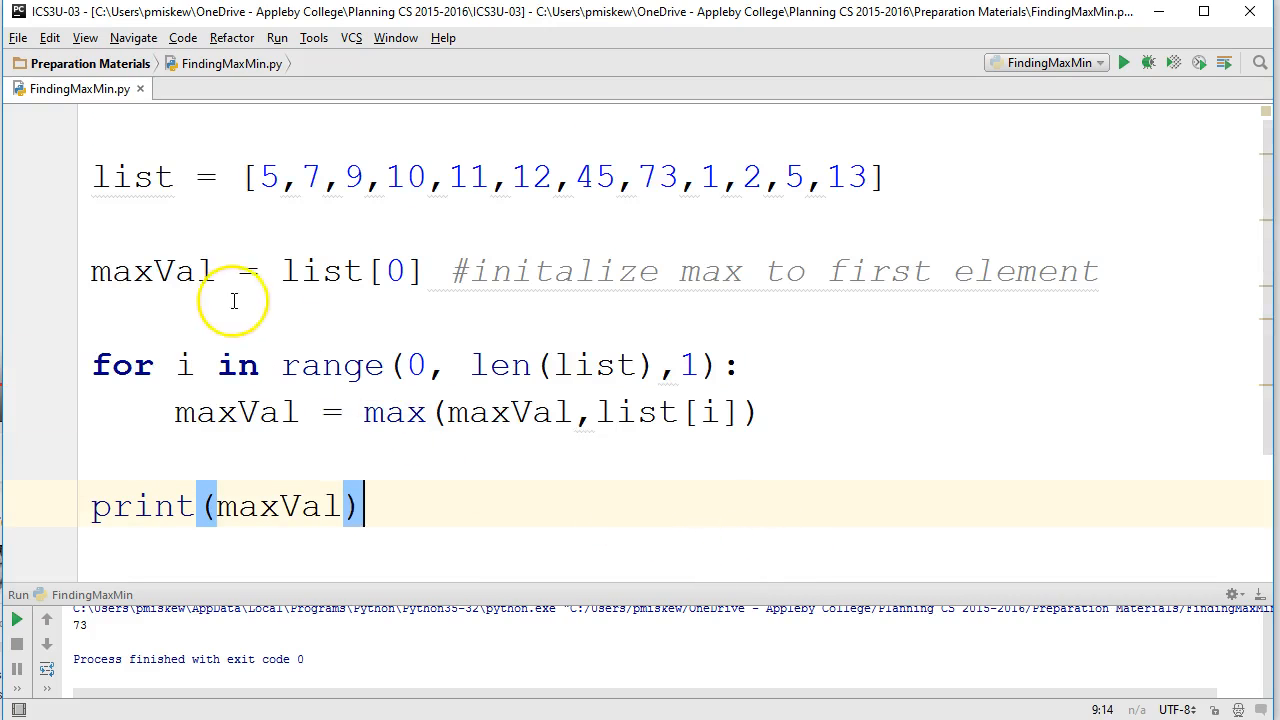
# Add minVal = list[0] below the maxVal initialization.
pyautogui.click(140, 315)
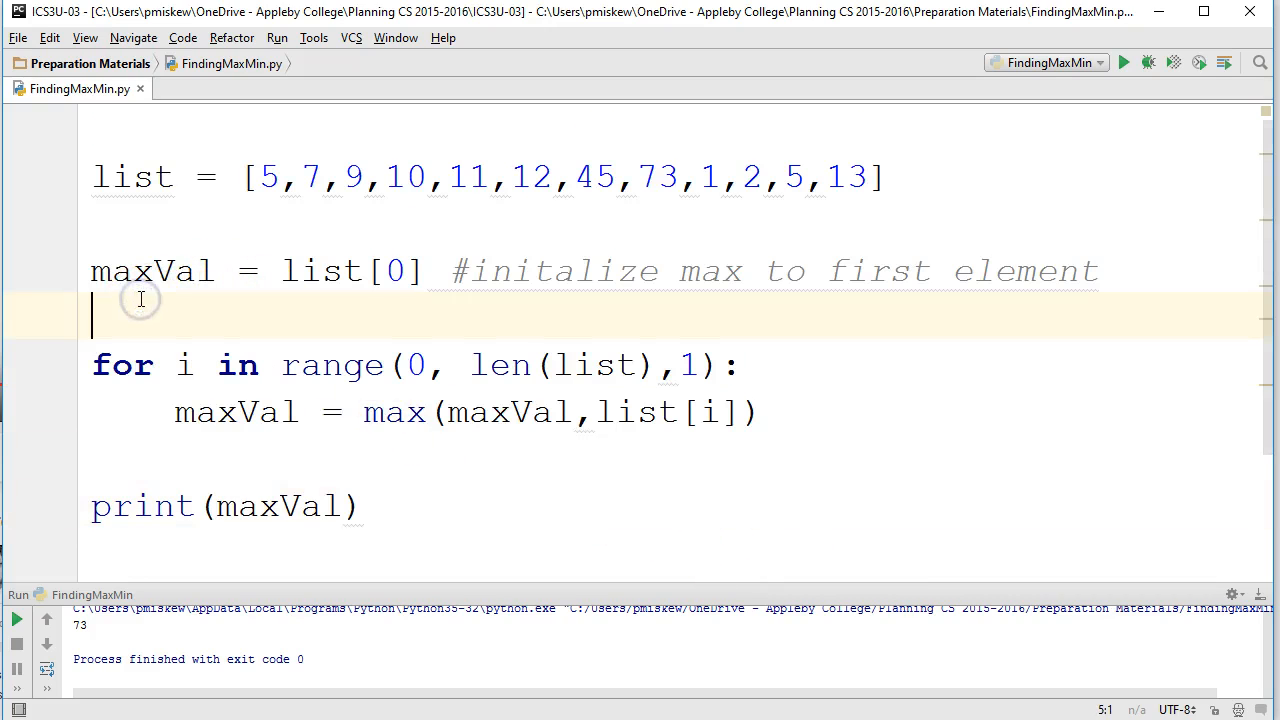
pyautogui.write('minVal =')
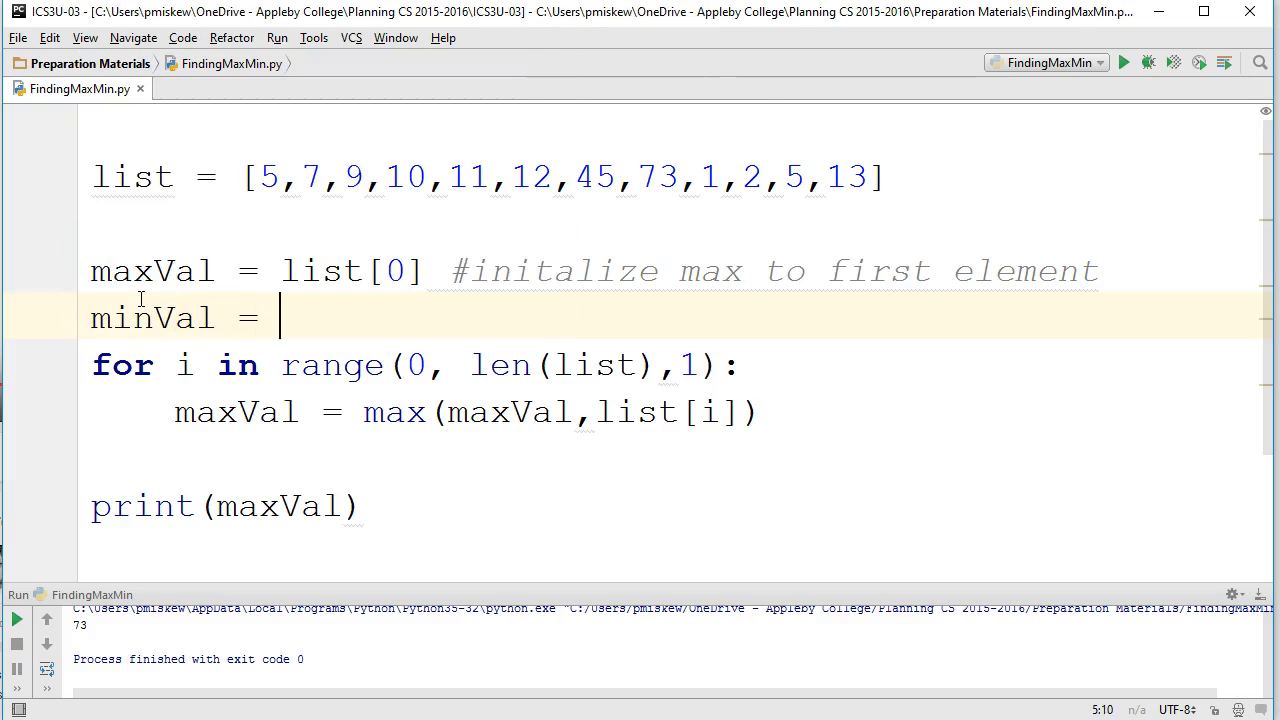
pyautogui.write('list[0]')
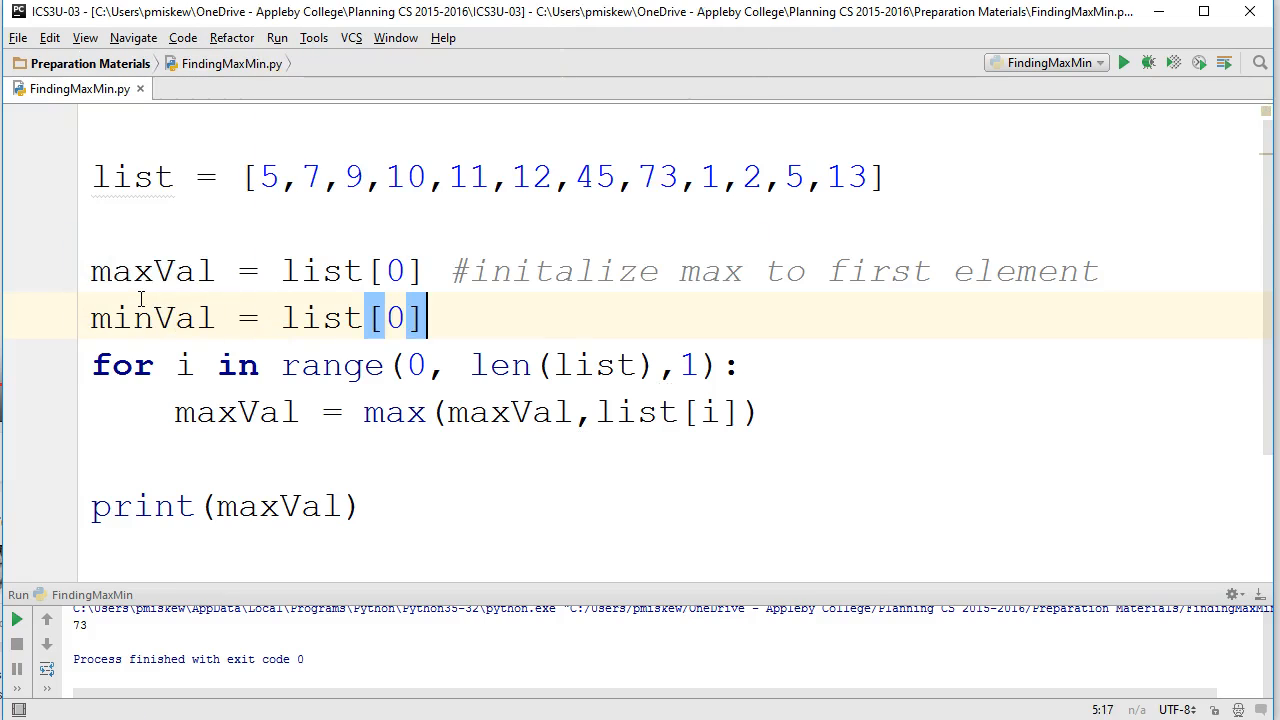
pyautogui.click(295, 176)
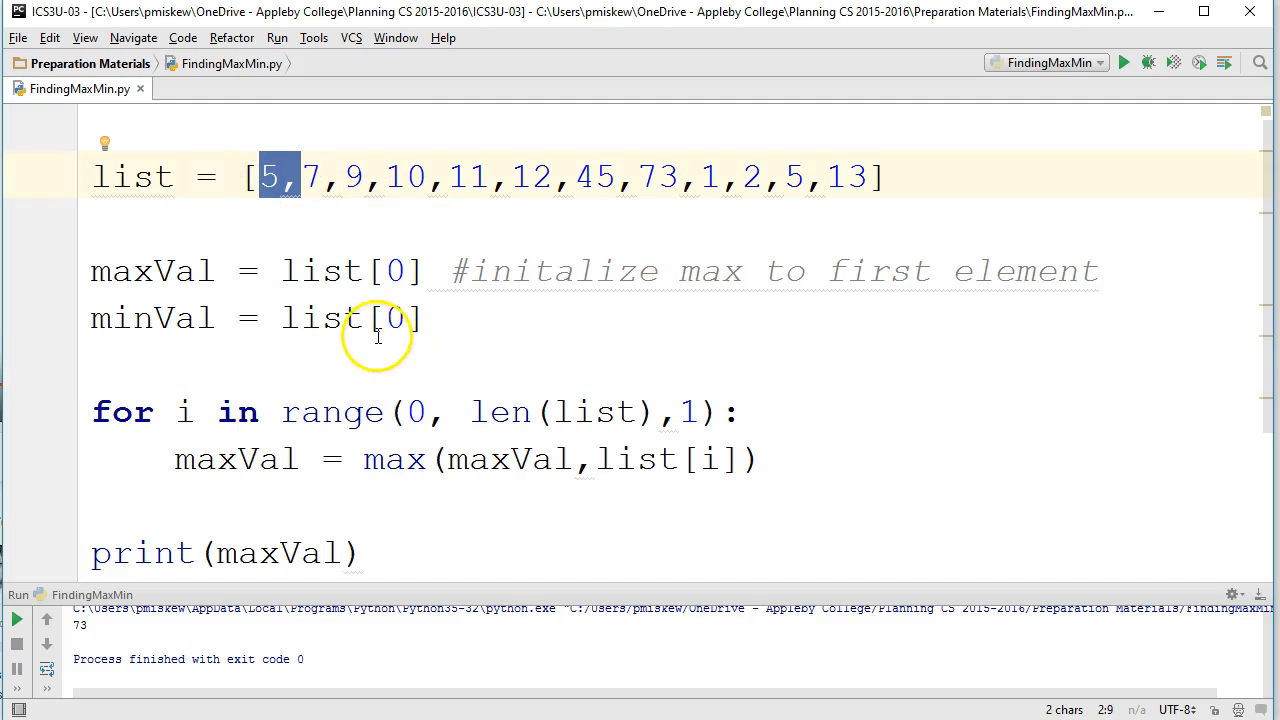
# Update minVal with min(minVal, list[i]) in the loop and label the printed max and min.
pyautogui.click(760, 458)
pyautogui.write('minVal')
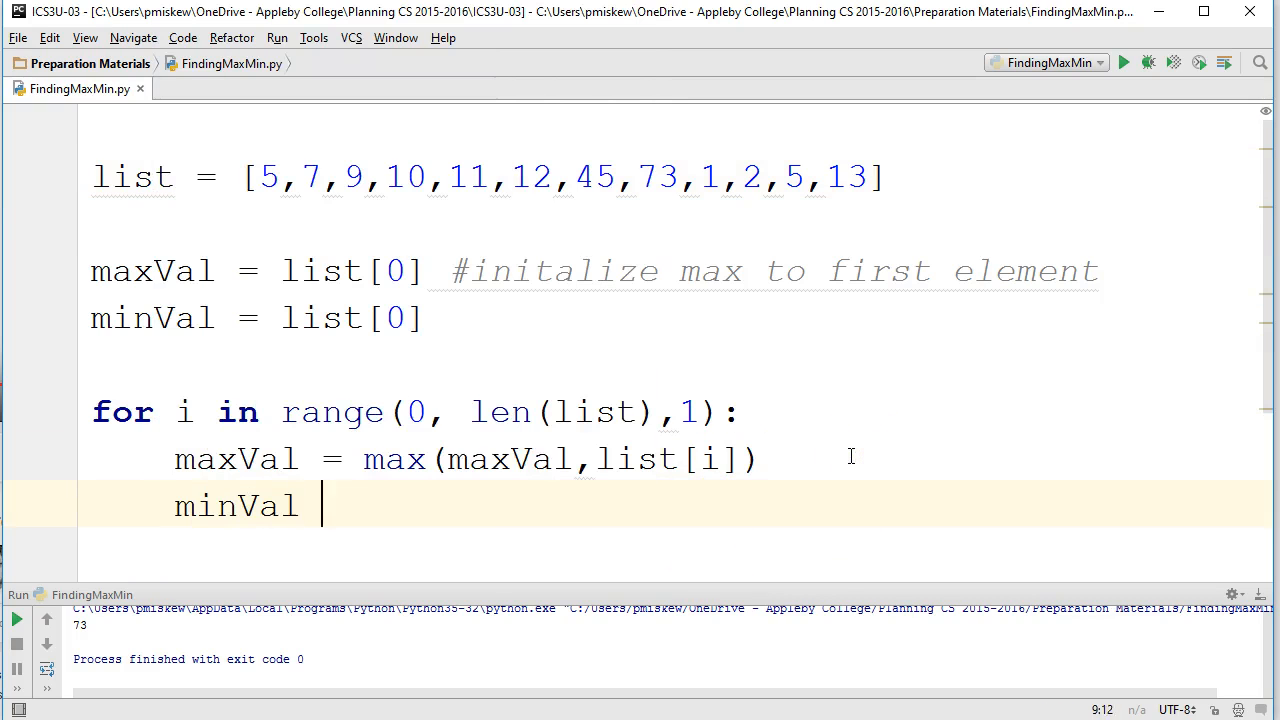
pyautogui.write('= min(minVal,list[i')
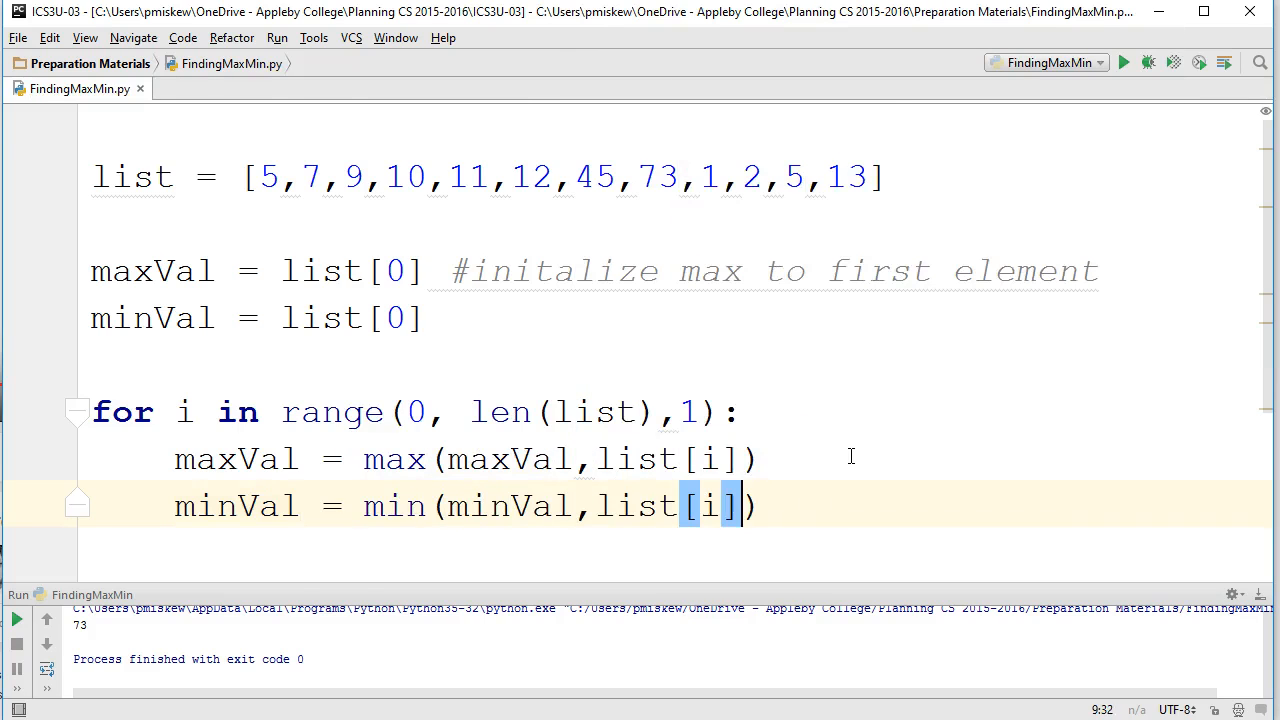
pyautogui.write('print(minVal')
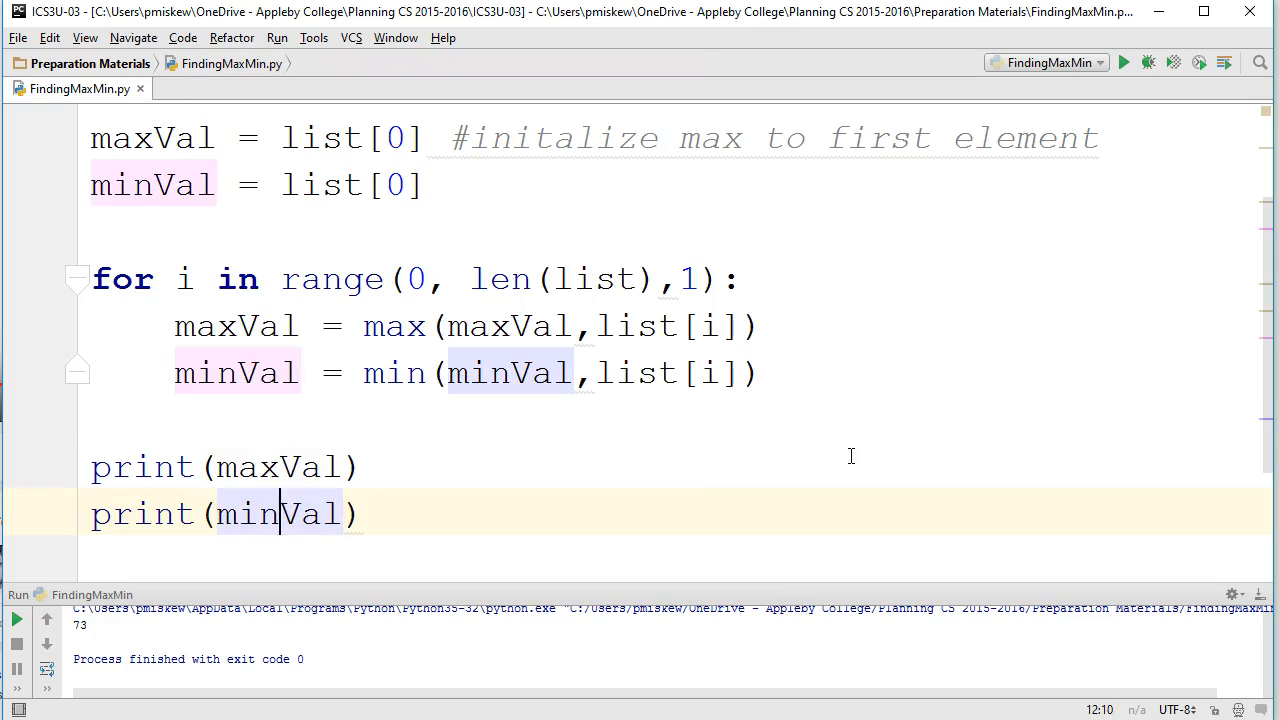
pyautogui.click(216, 467)
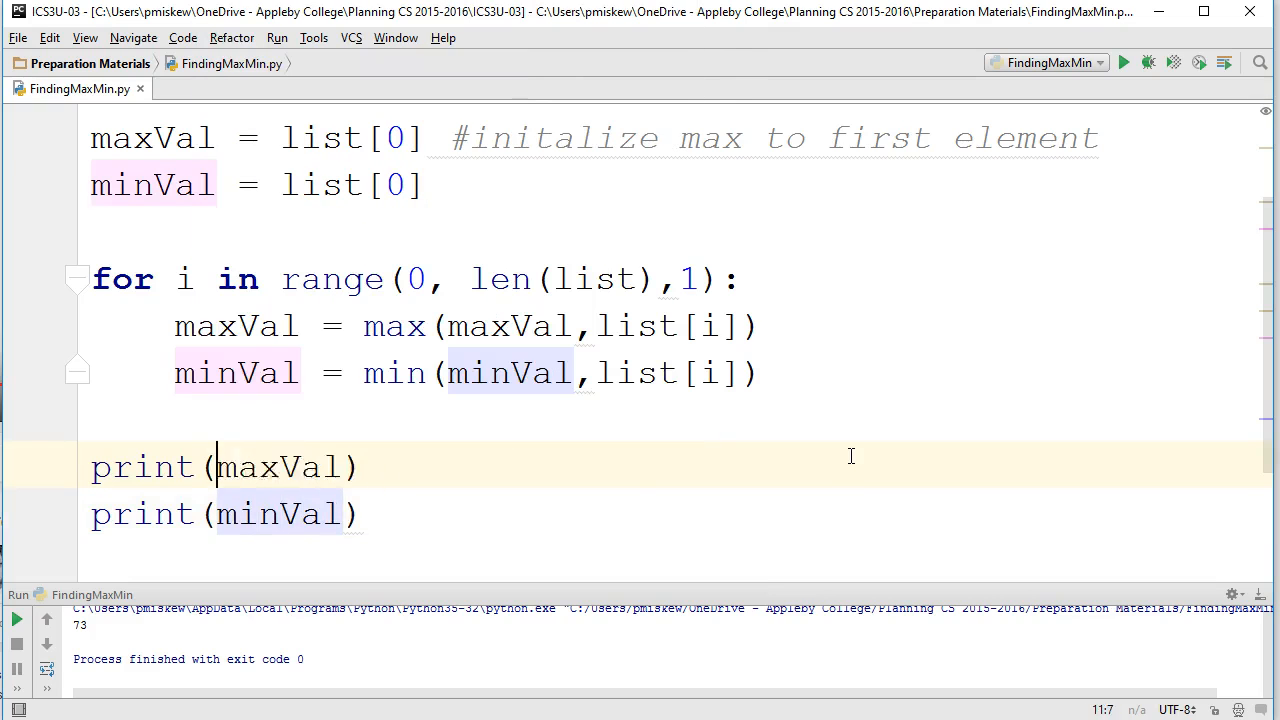
pyautogui.write('"max:",')
pyautogui.click(225, 515)
pyautogui.write('"min:",')
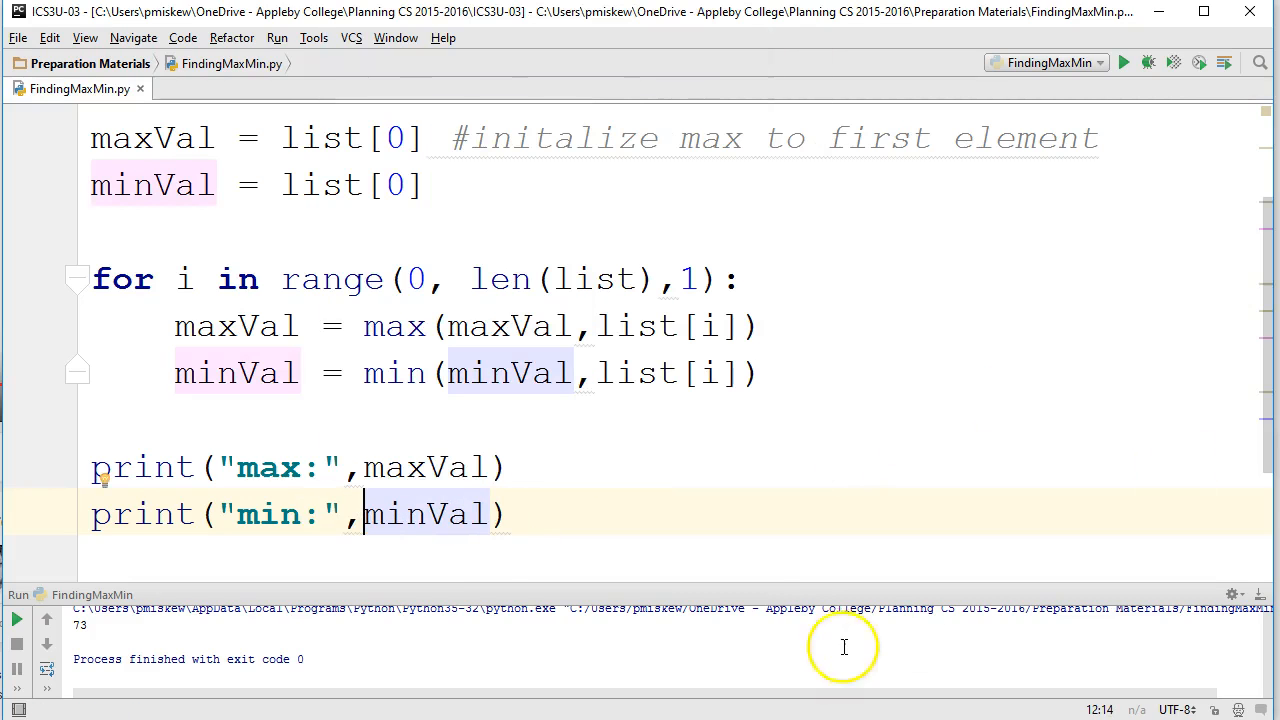
pyautogui.scroll(3)
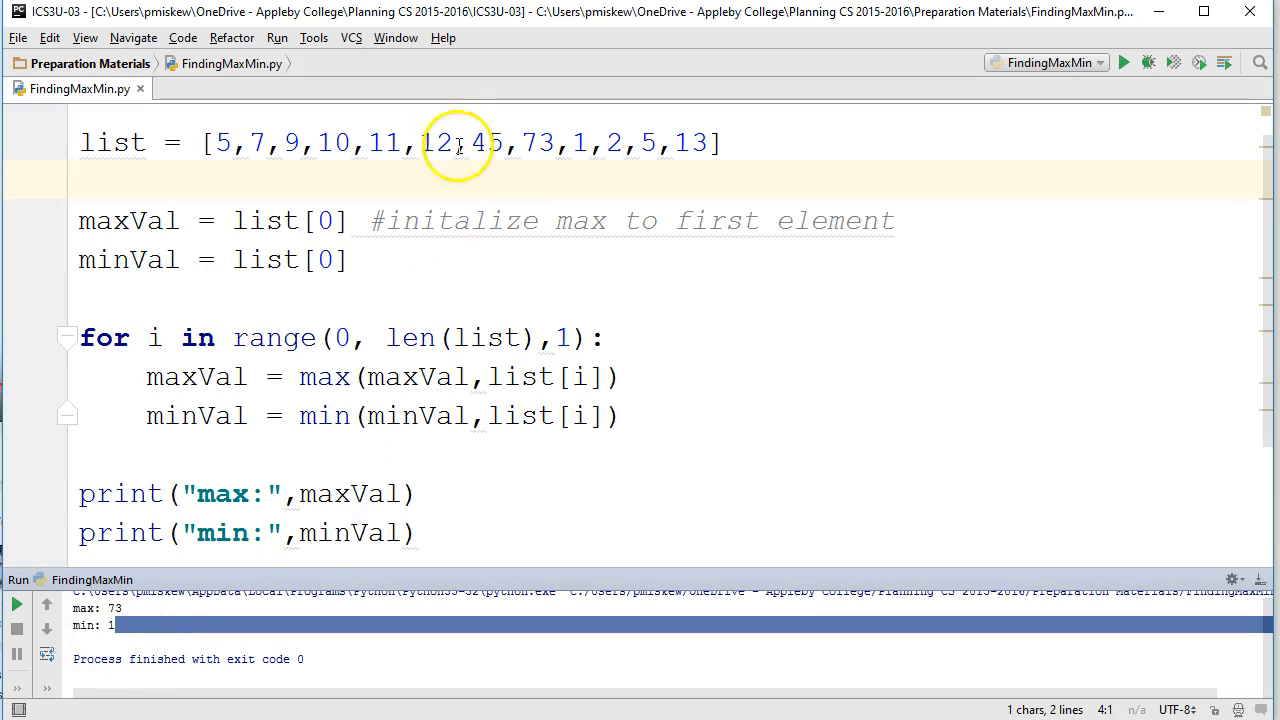
pyautogui.moveTo(408, 322)
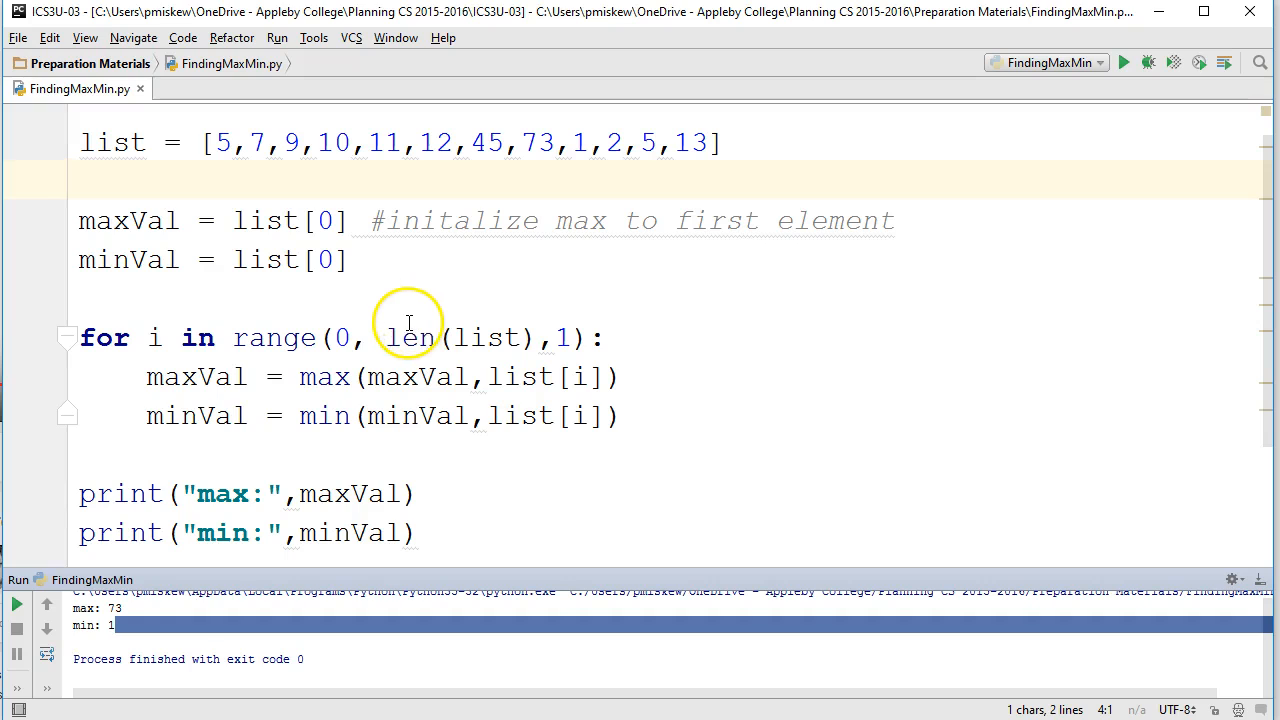
# Change the maxVal and minVal starting values from list[0] to 0.
pyautogui.doubleClick(263, 220)
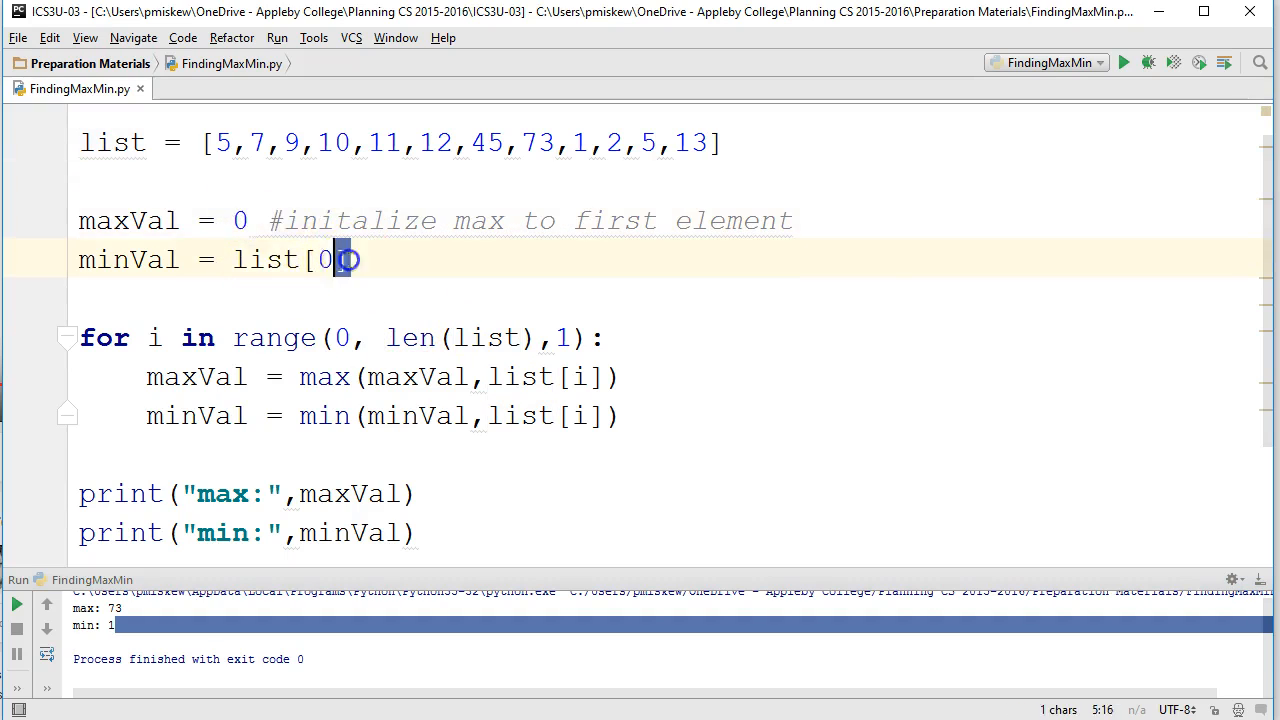
pyautogui.write('0')
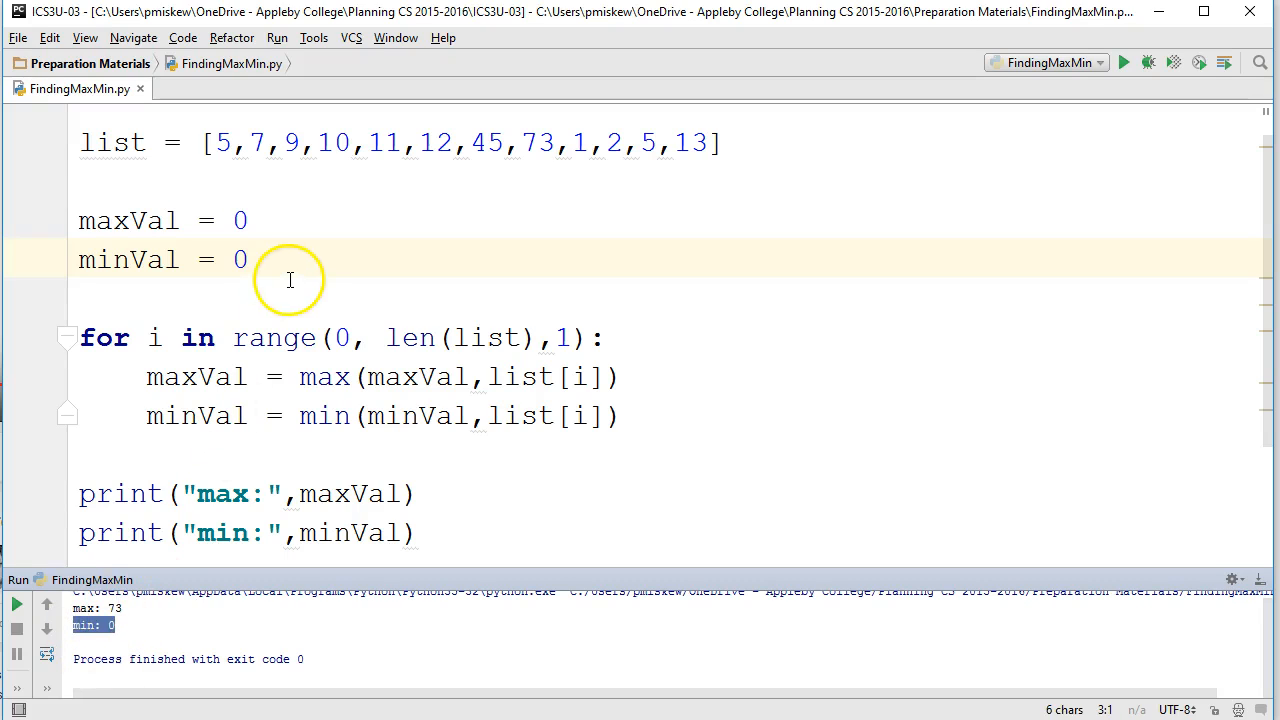
pyautogui.tripleClick(128, 259)
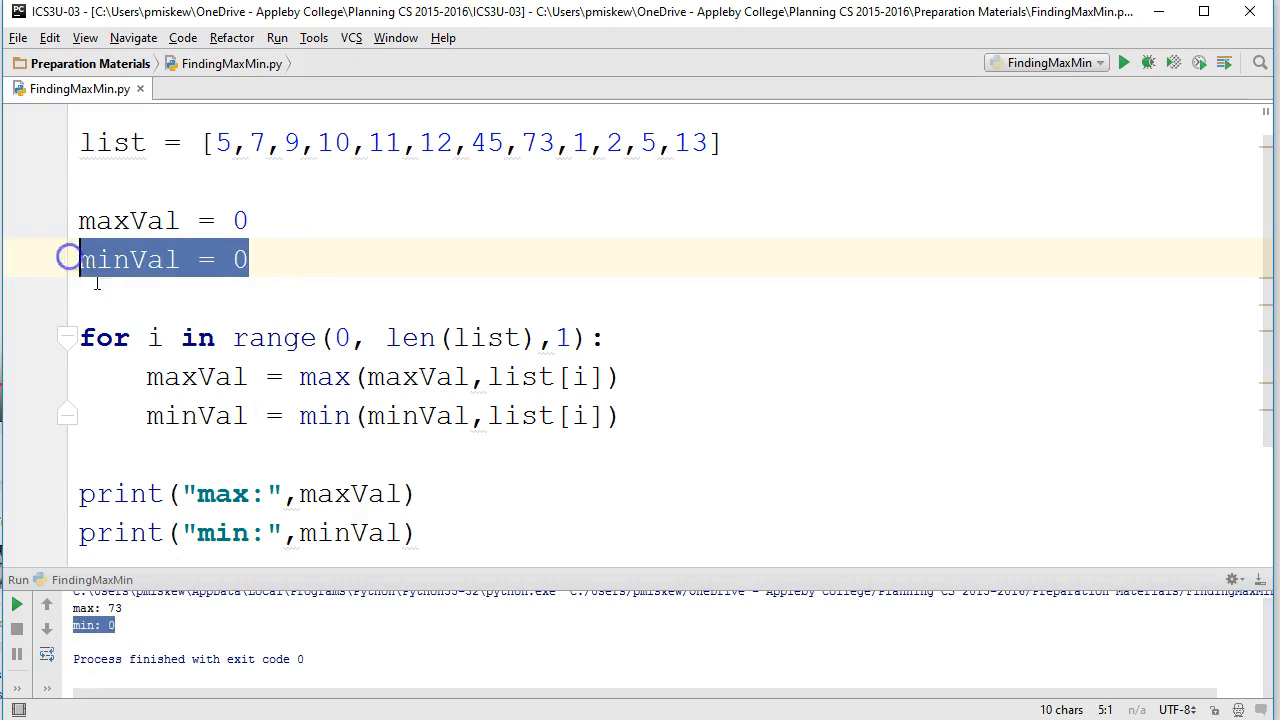
pyautogui.click(237, 259)
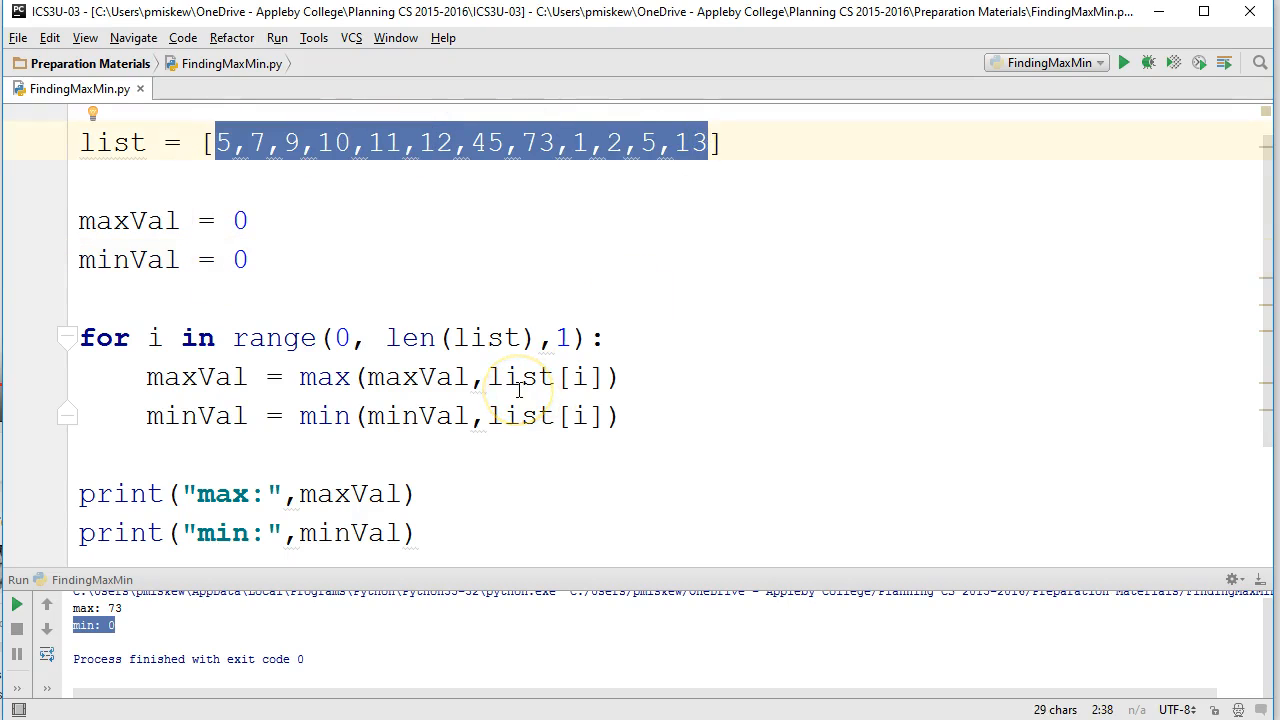
pyautogui.moveTo(330, 272)
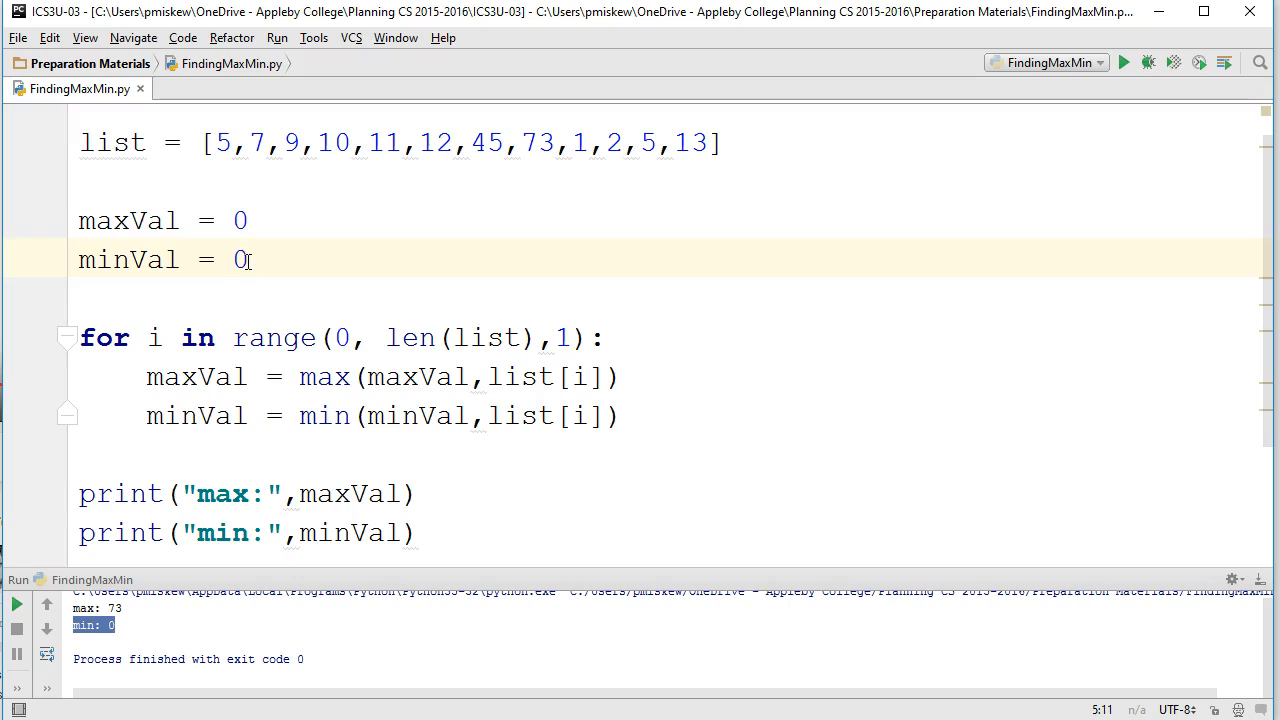
# Set minVal's start to 1000 and maxVal's to -1, then run FindingMaxMin.
pyautogui.write('100')
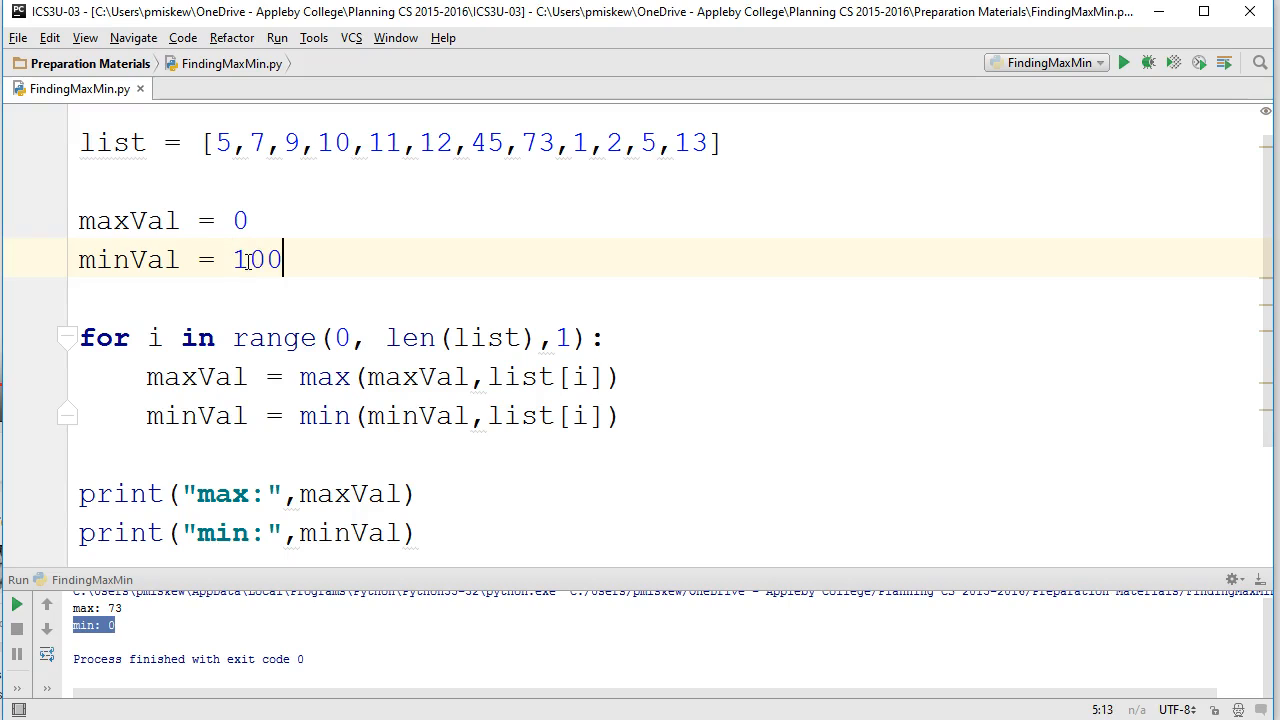
pyautogui.write('0')
pyautogui.click(671, 221)
pyautogui.write('-')
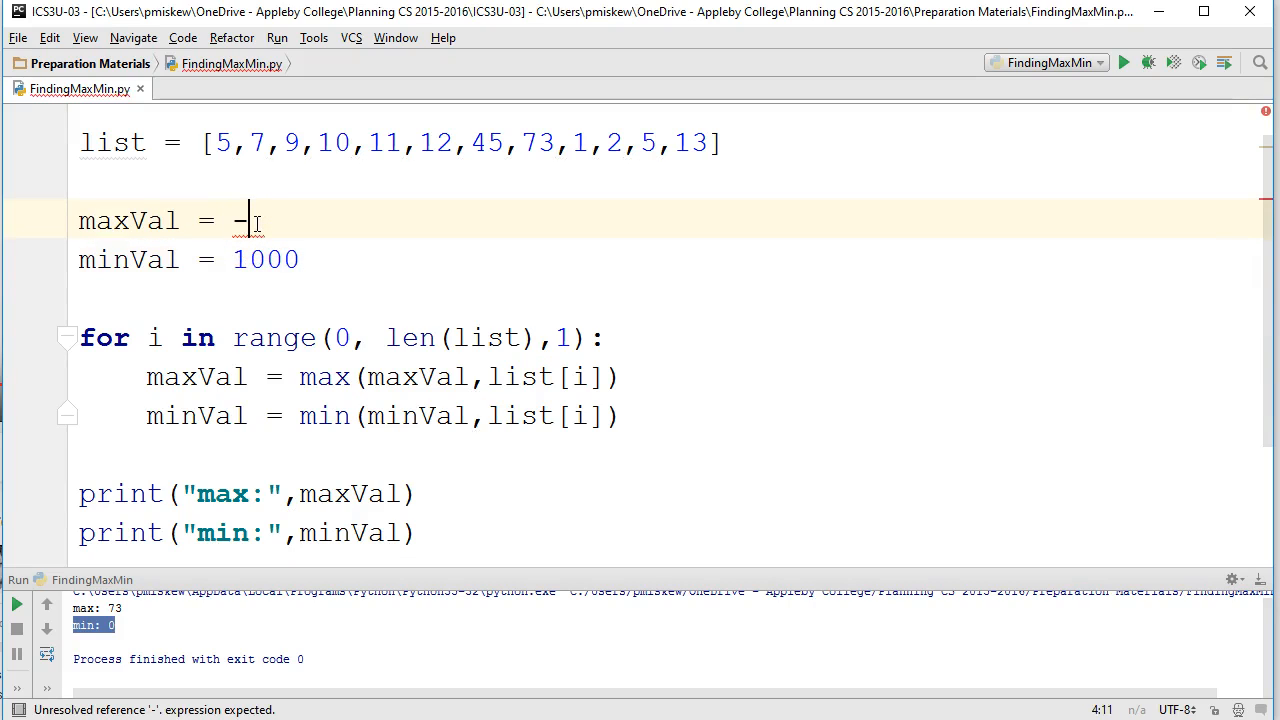
pyautogui.write('1')
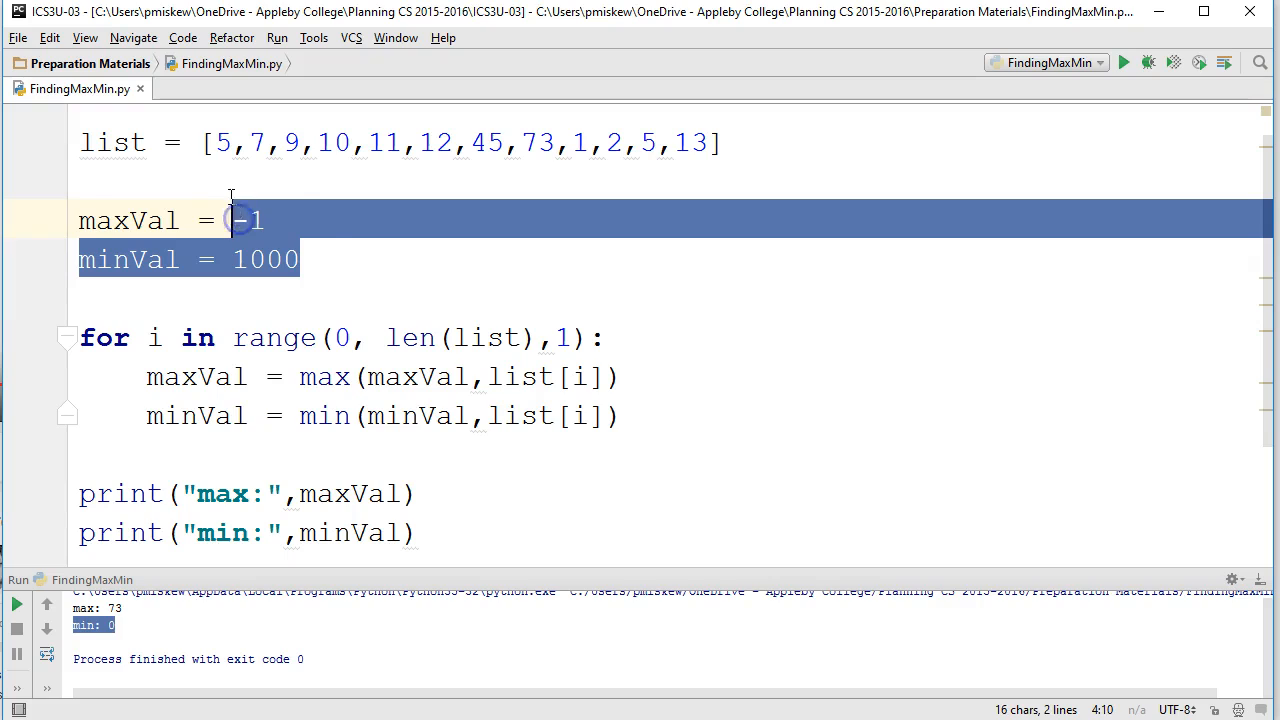
pyautogui.moveTo(296, 230)
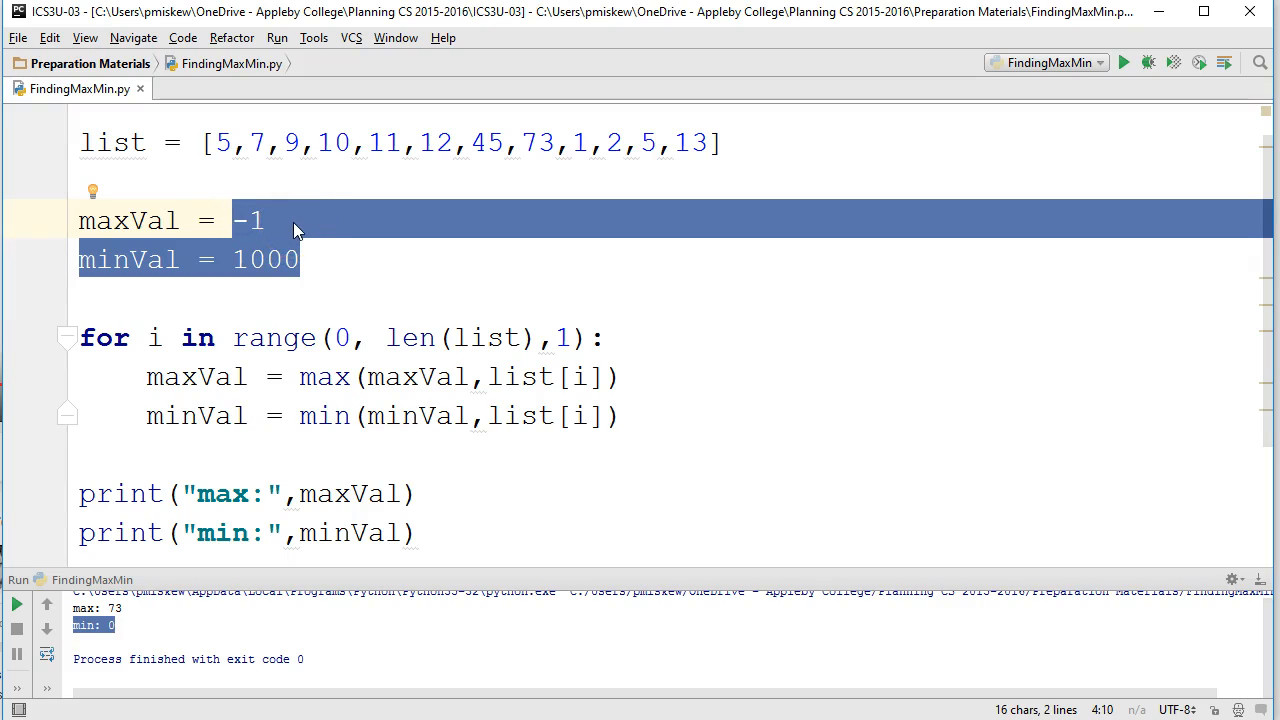
pyautogui.rightClick(480, 330)
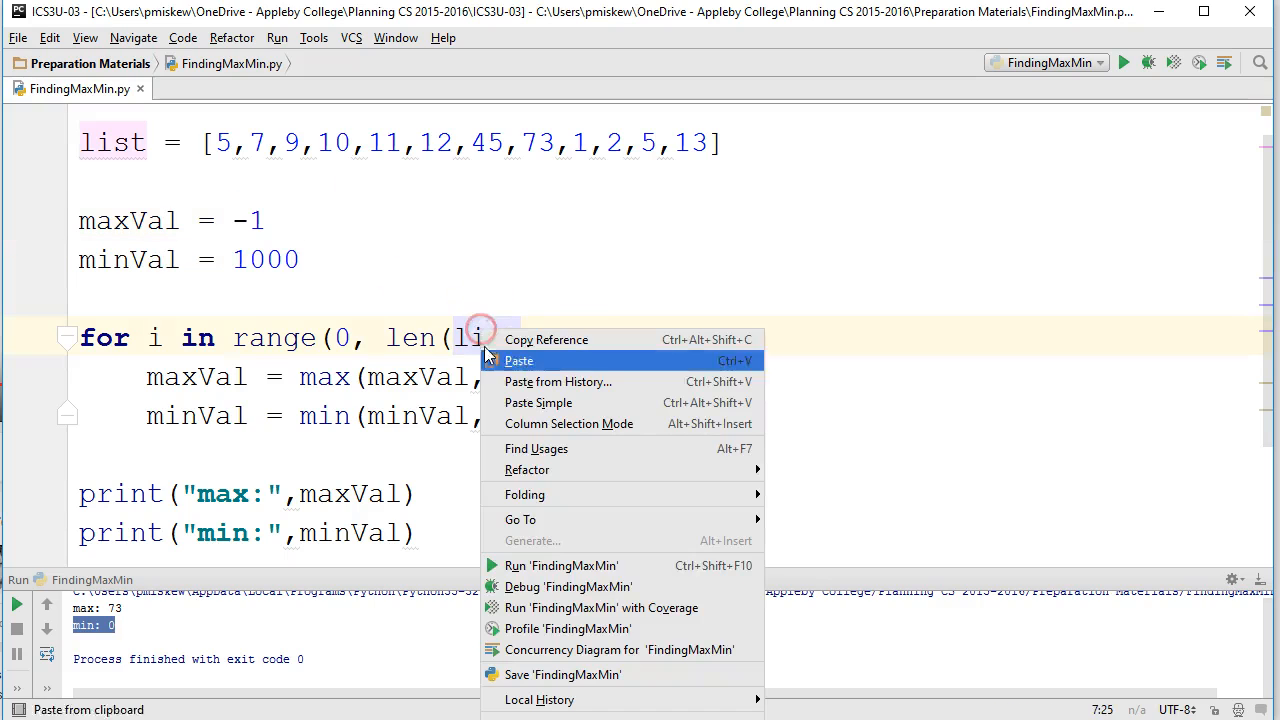
pyautogui.click(519, 360)
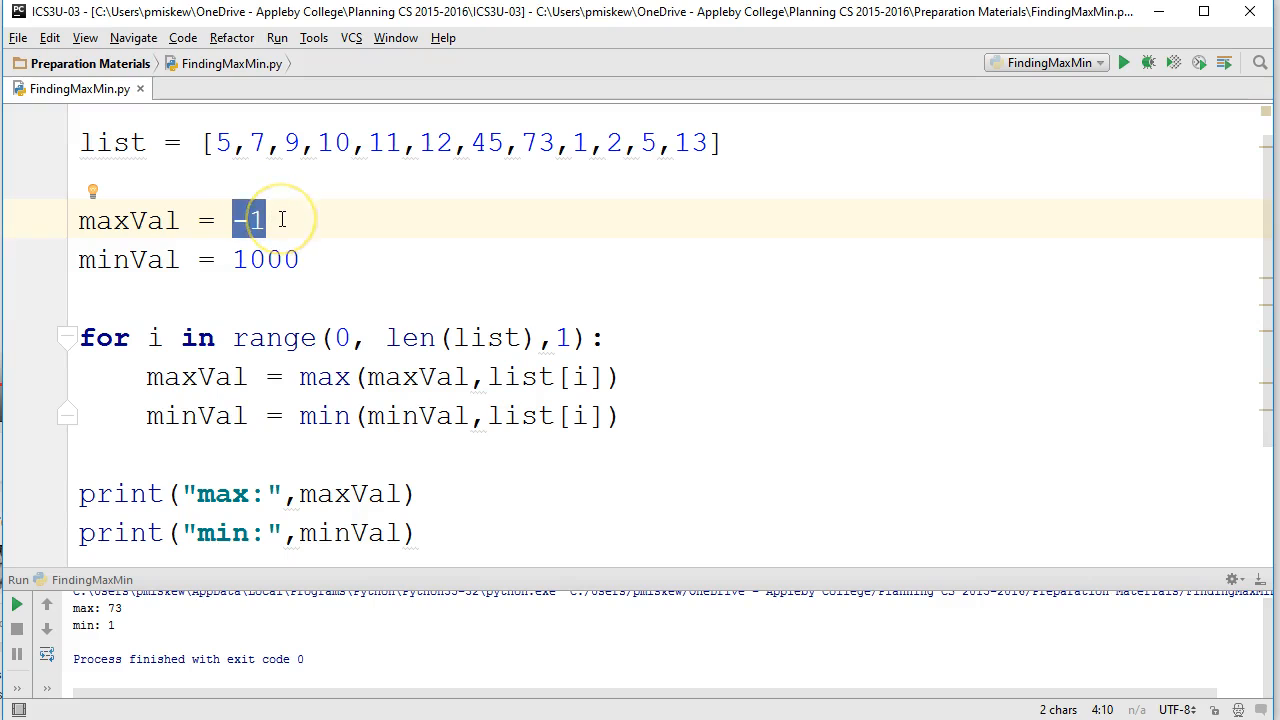
# Change the maxVal and minVal initial values from -1 and 1000 to list[0].
pyautogui.write('list[]')
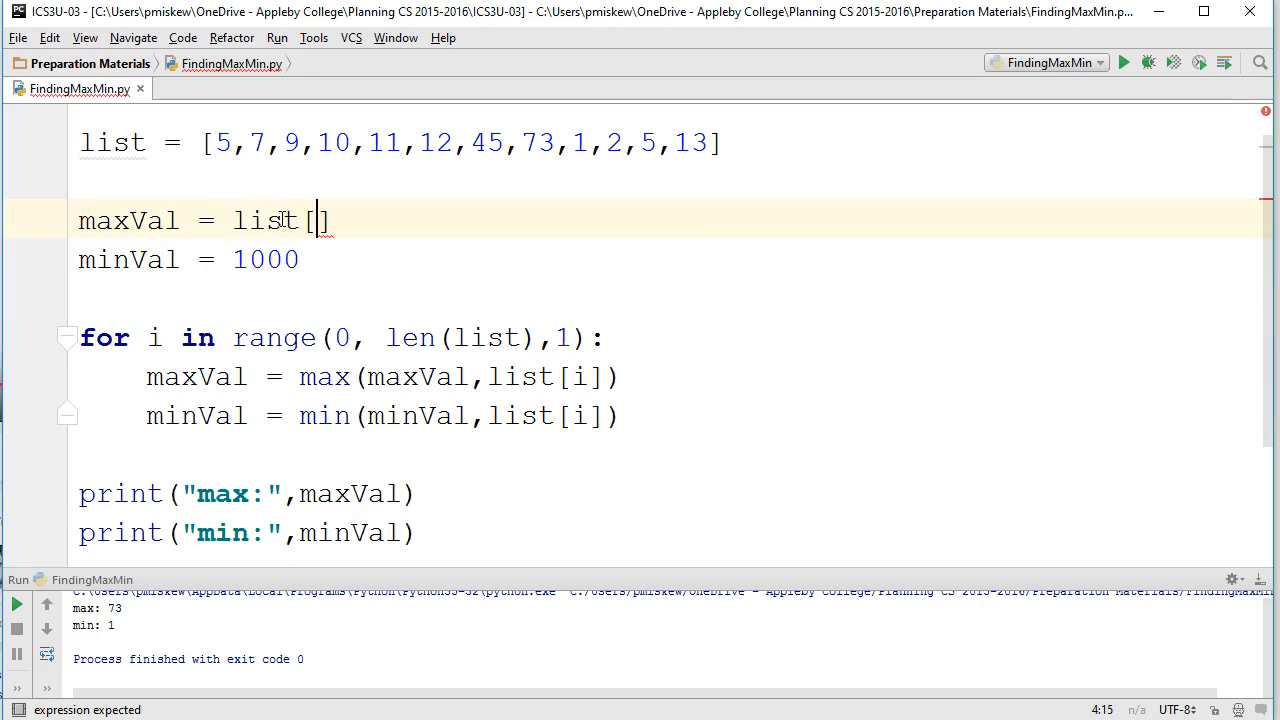
pyautogui.write('0')
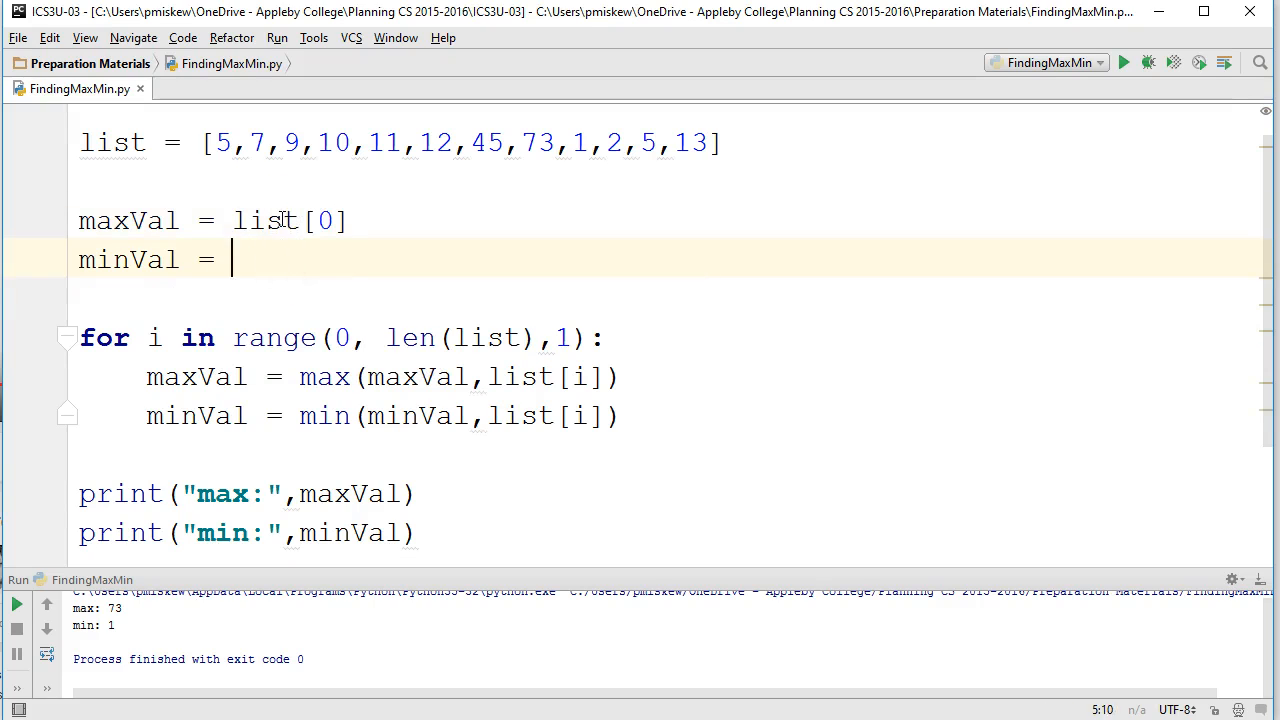
pyautogui.write('list[0]')
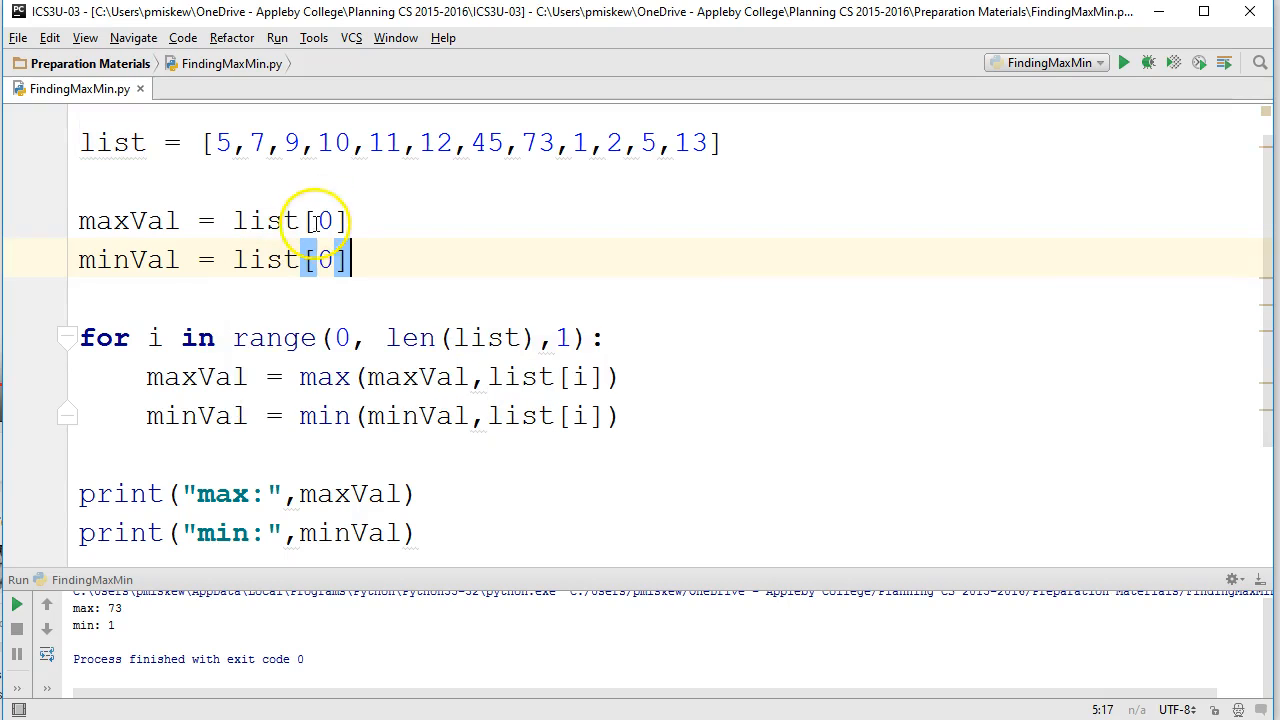
pyautogui.moveTo(381, 261)
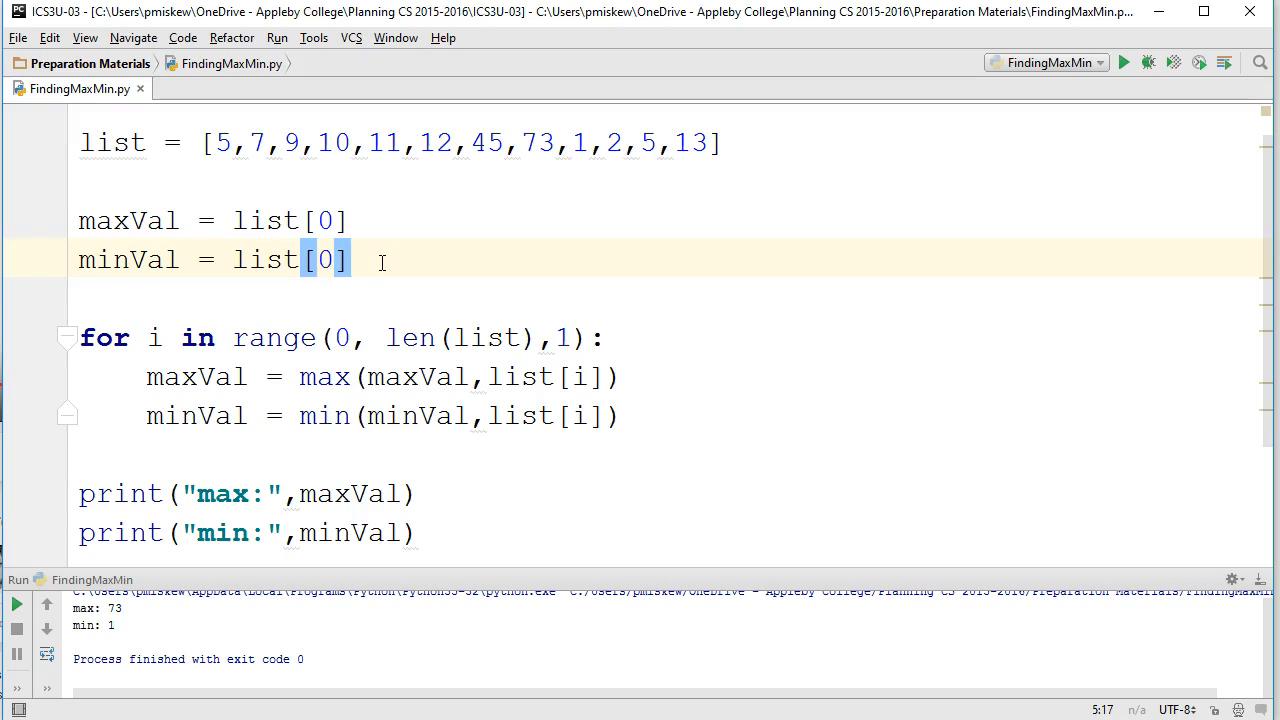
pyautogui.moveTo(445, 456)
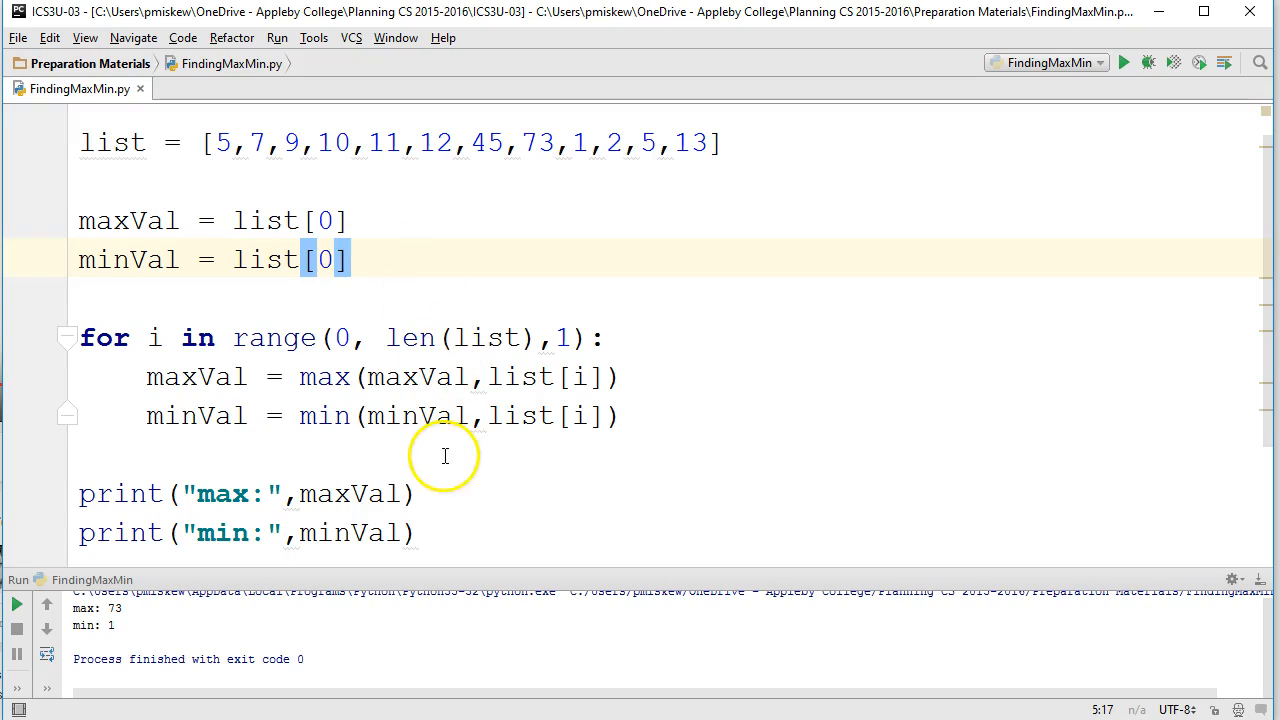
pyautogui.moveTo(463, 467)
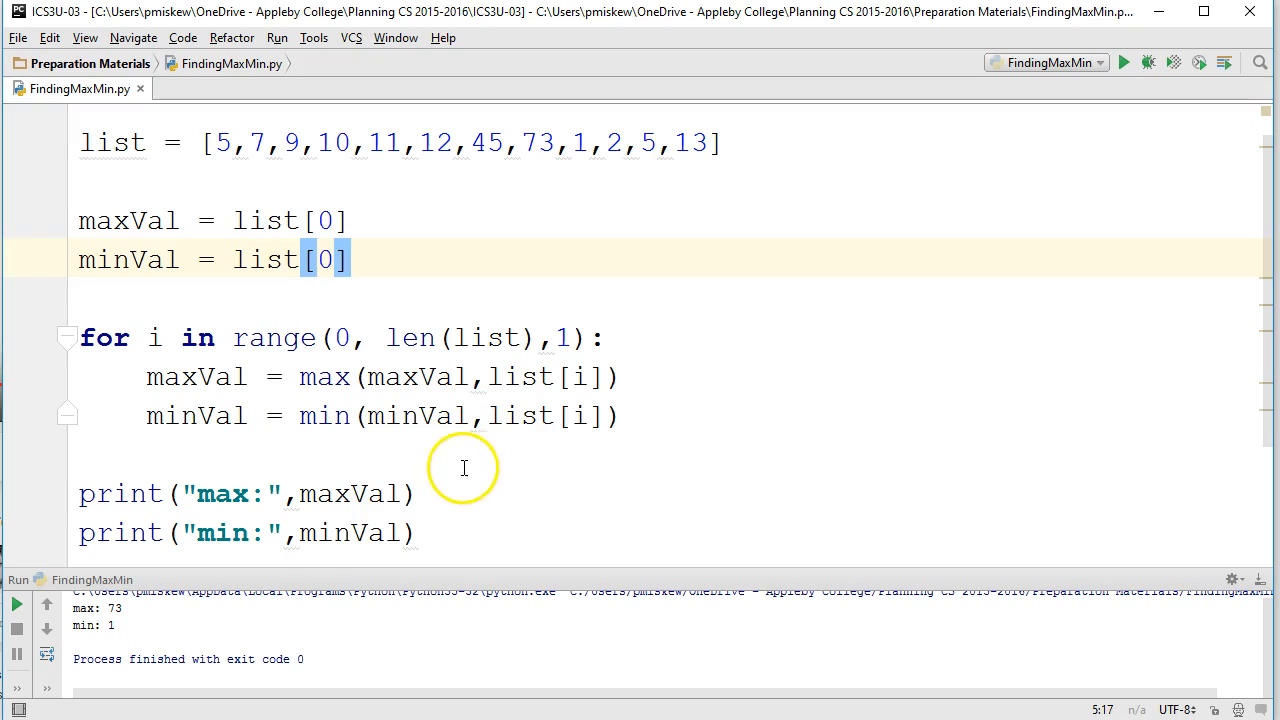